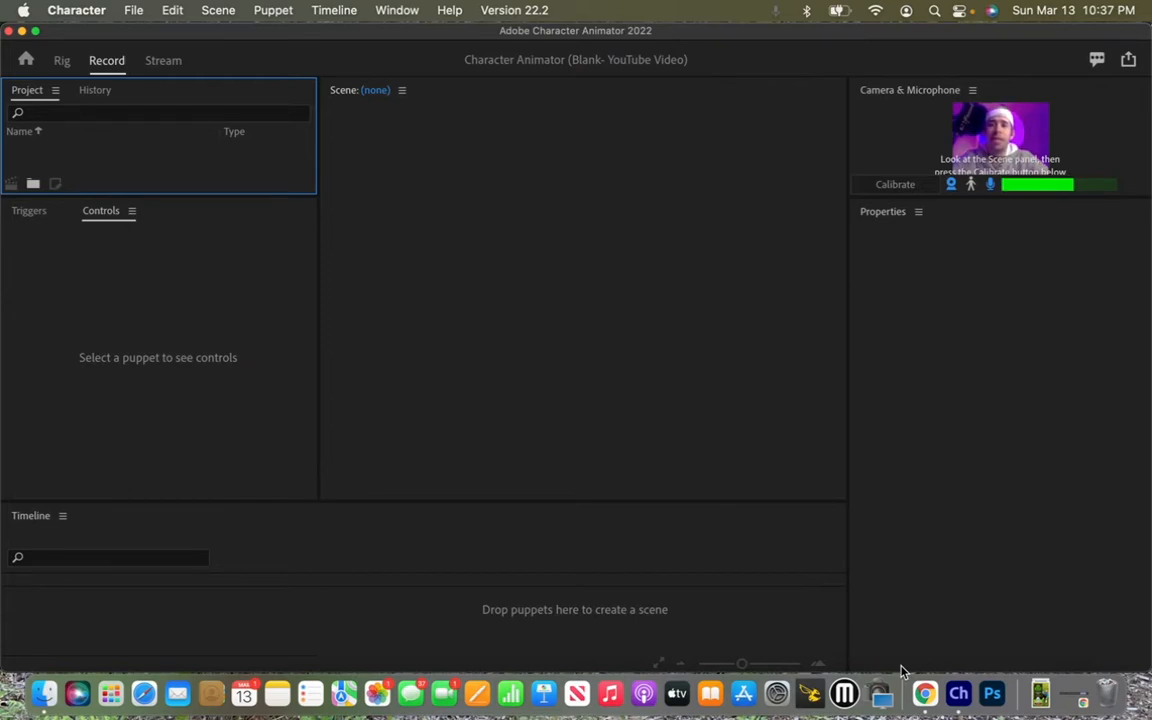
mouse_move(213, 118)
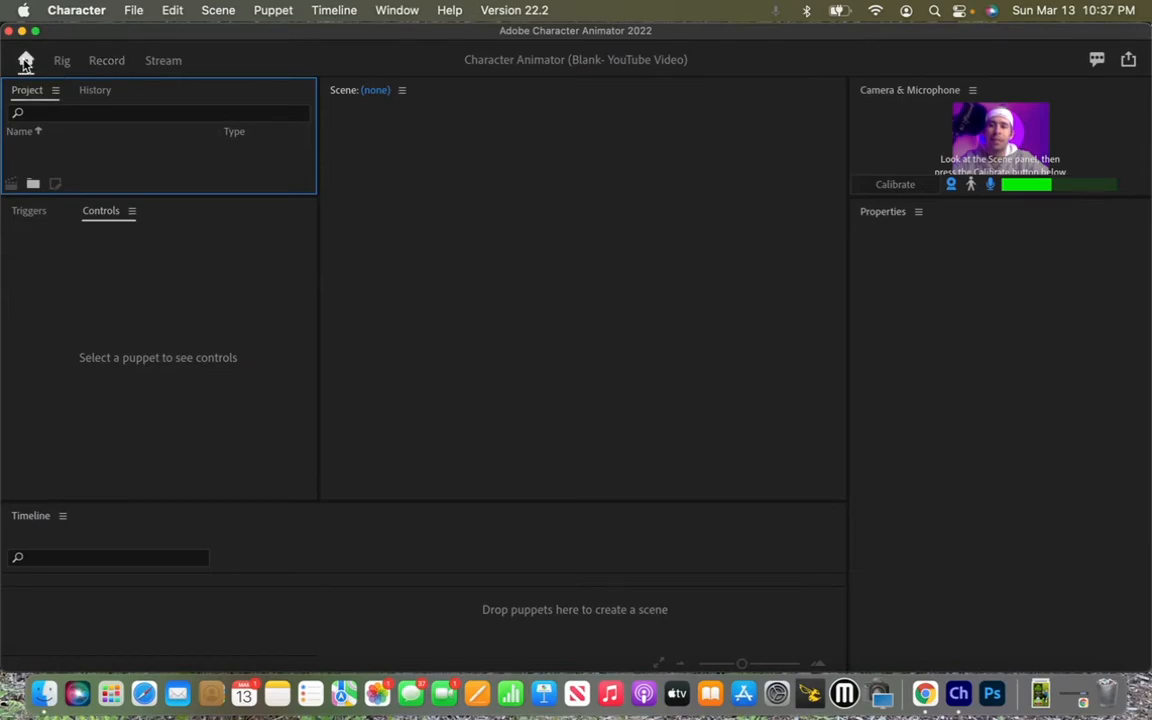
Step: Show Character Animator's home screen with recent projects, tutorials and example puppets
click(25, 60)
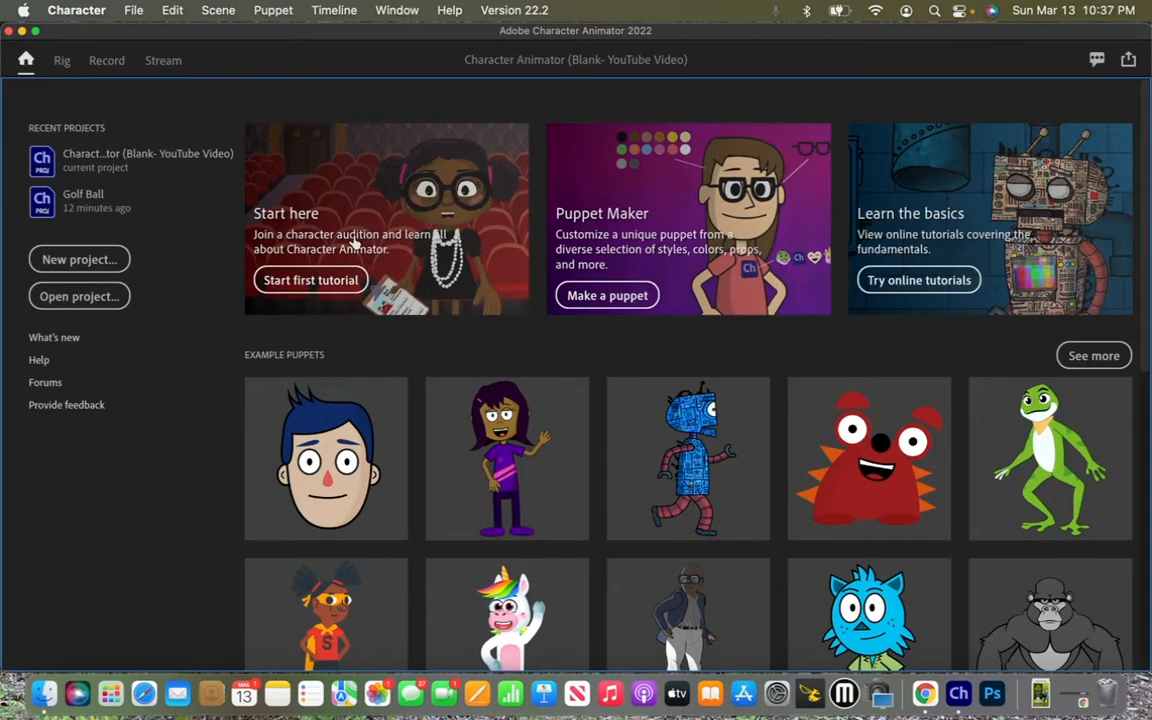
mouse_move(937, 316)
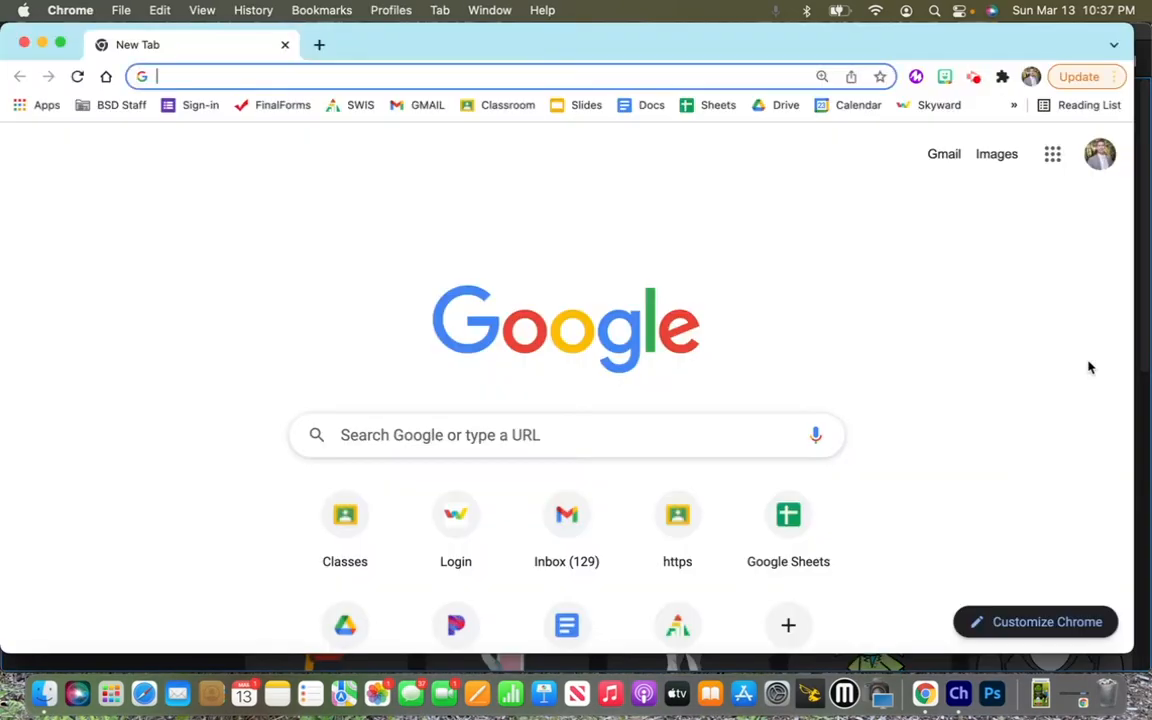
Step: Go to pages.adobe.com/character/en/puppets and scroll down to the Blank puppet
text(pages.adobe.com/character/en/puppets)
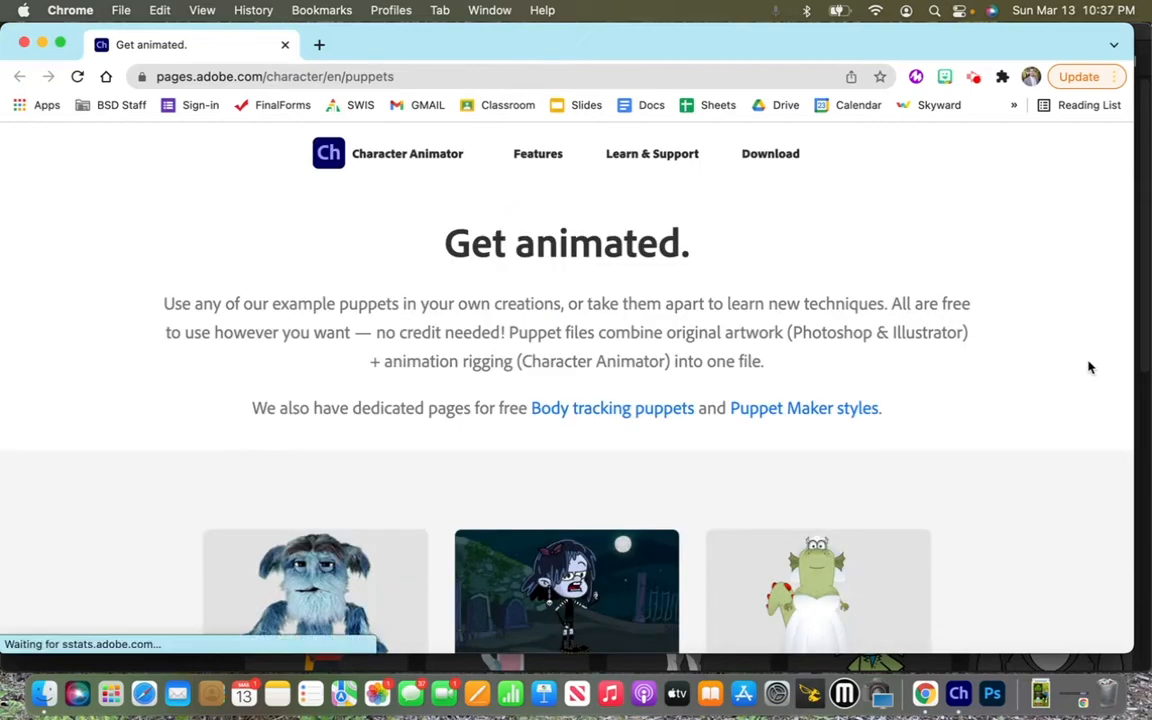
mouse_move(900, 355)
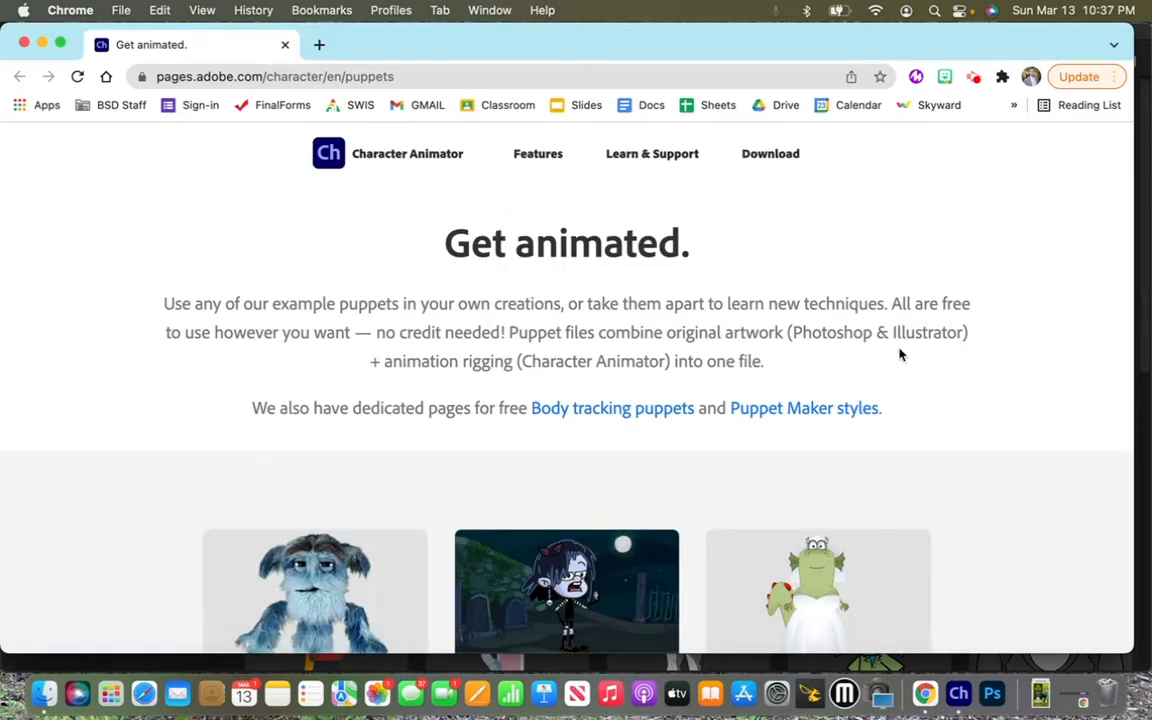
scroll(down, 3)
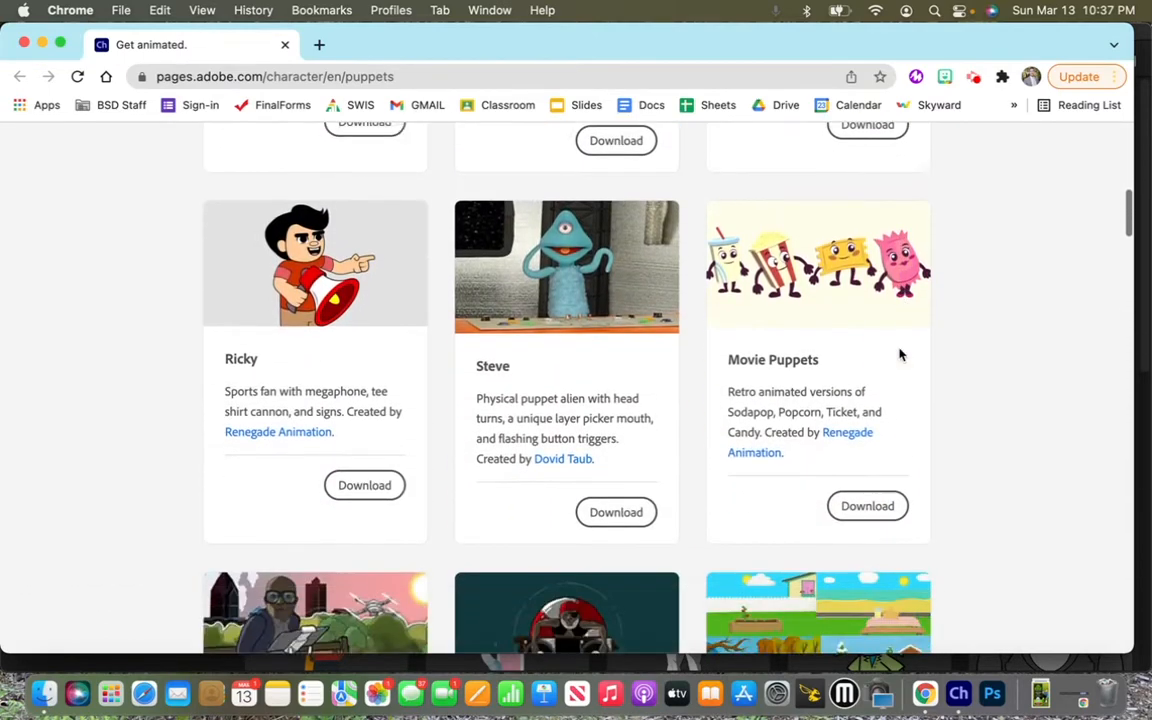
scroll(down, 3)
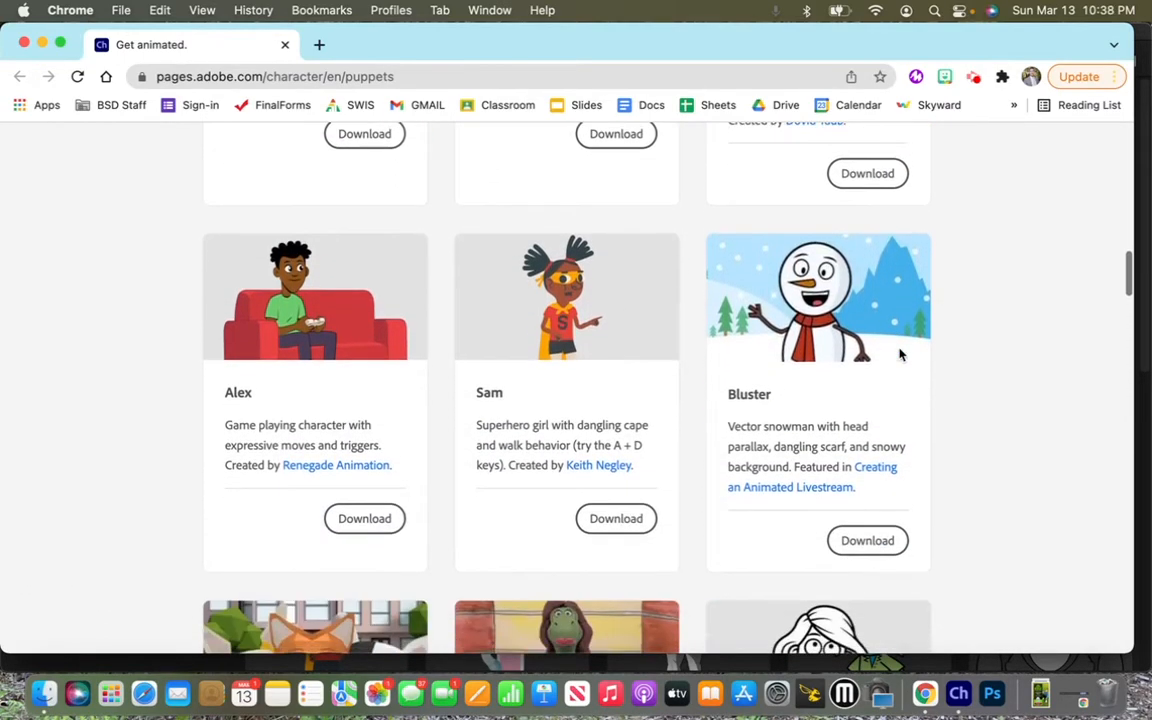
scroll(down, 3)
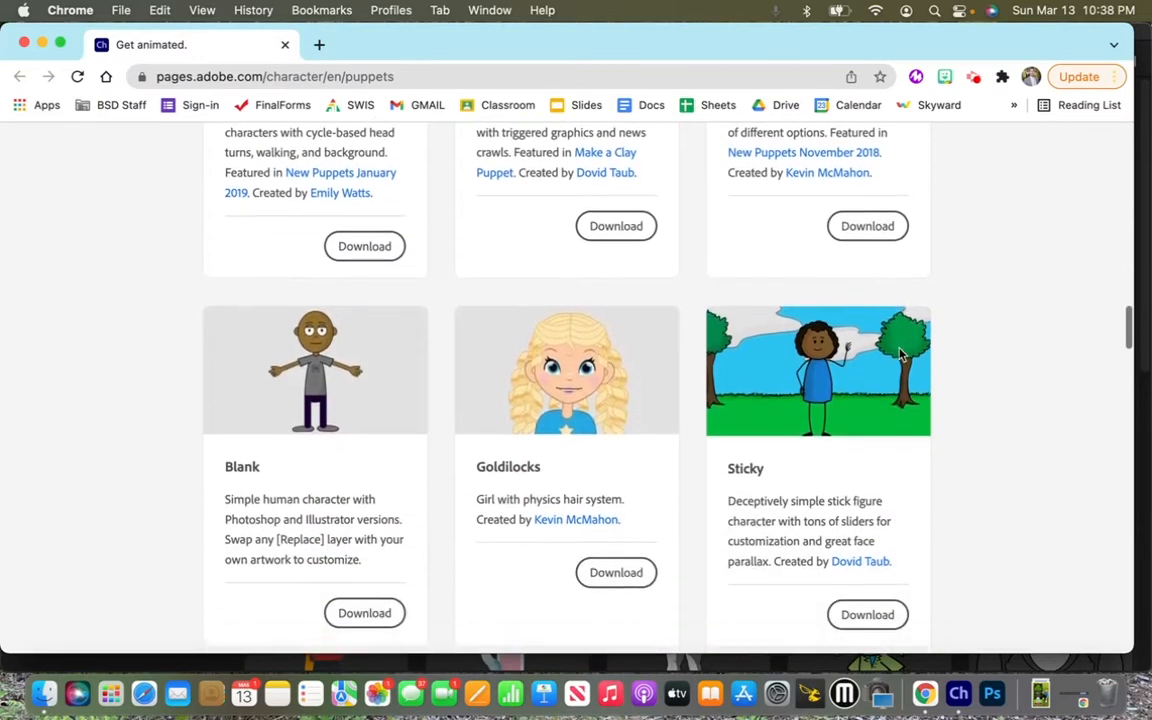
scroll(down, 3)
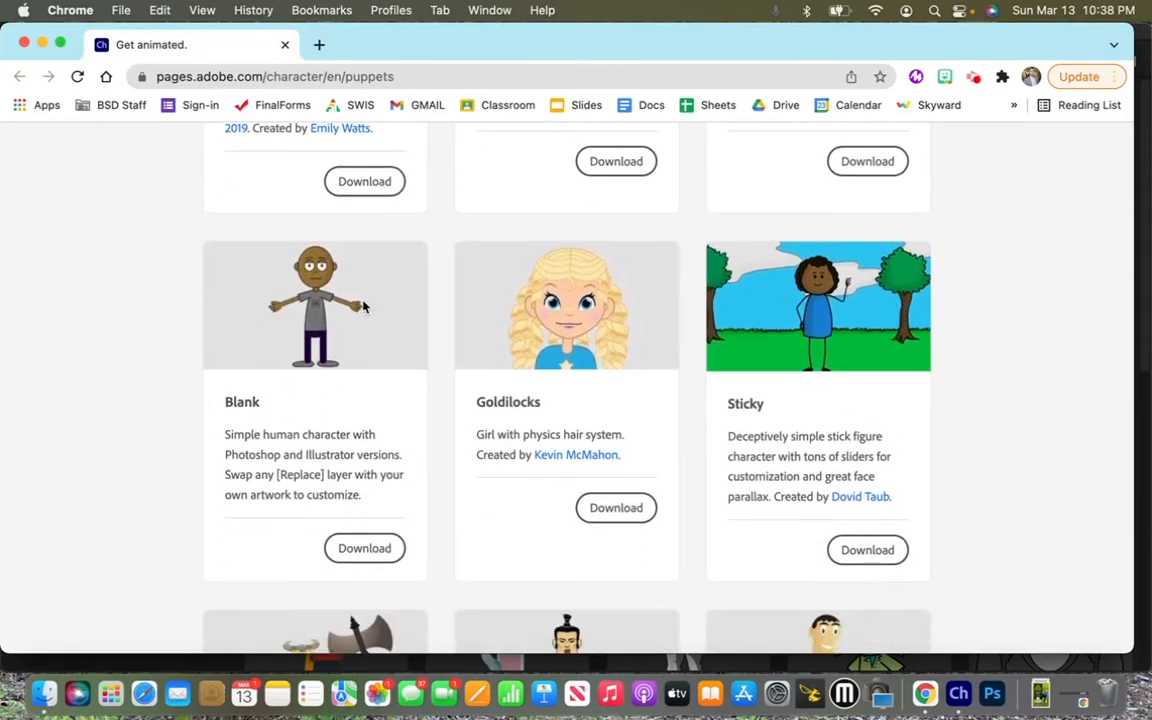
mouse_move(330, 360)
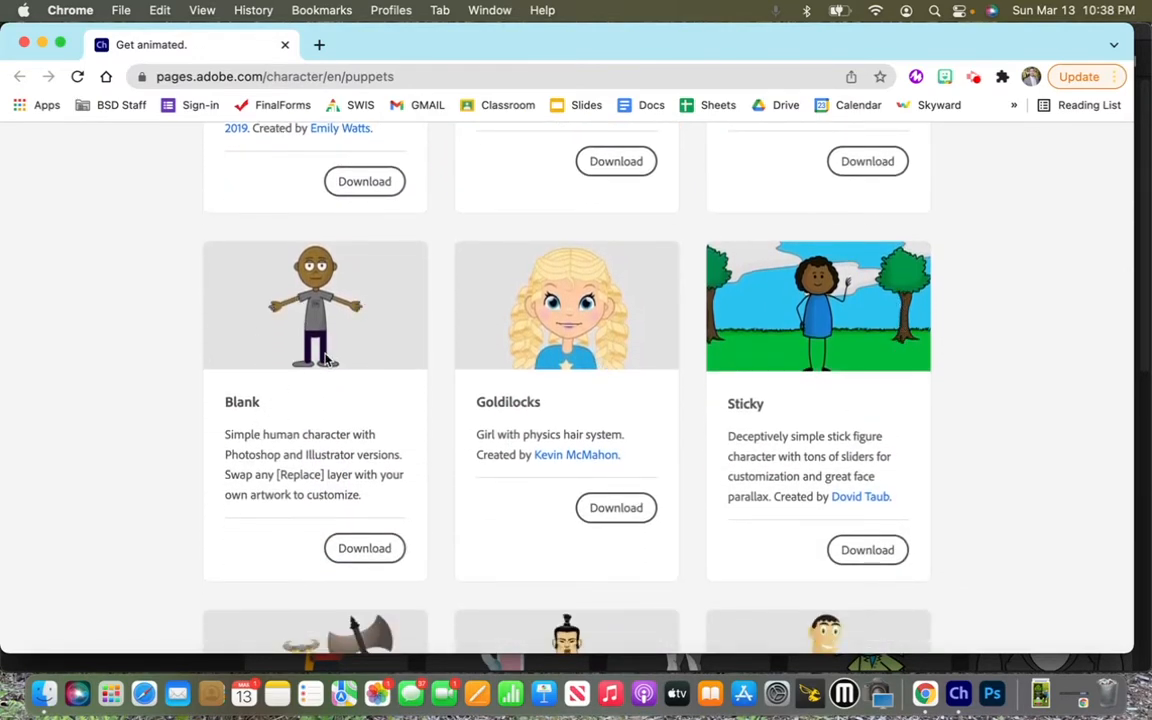
Step: Download the Blank puppet as Blank.zip from its Creative Cloud page
click(364, 548)
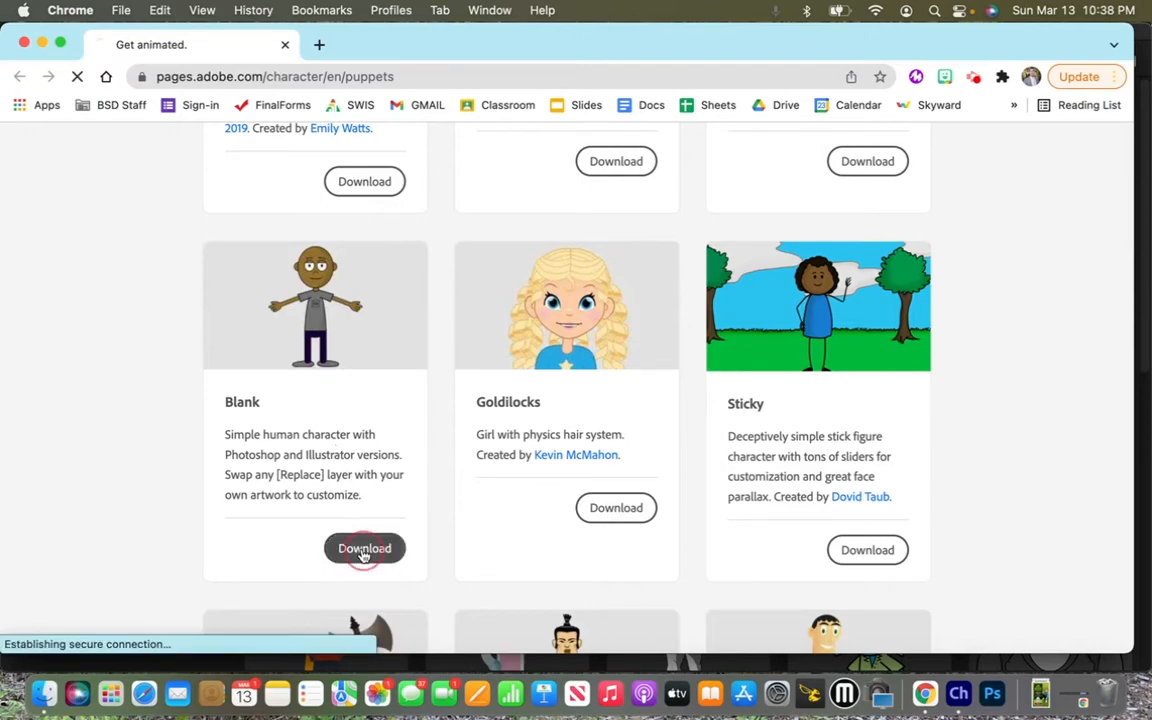
click(364, 548)
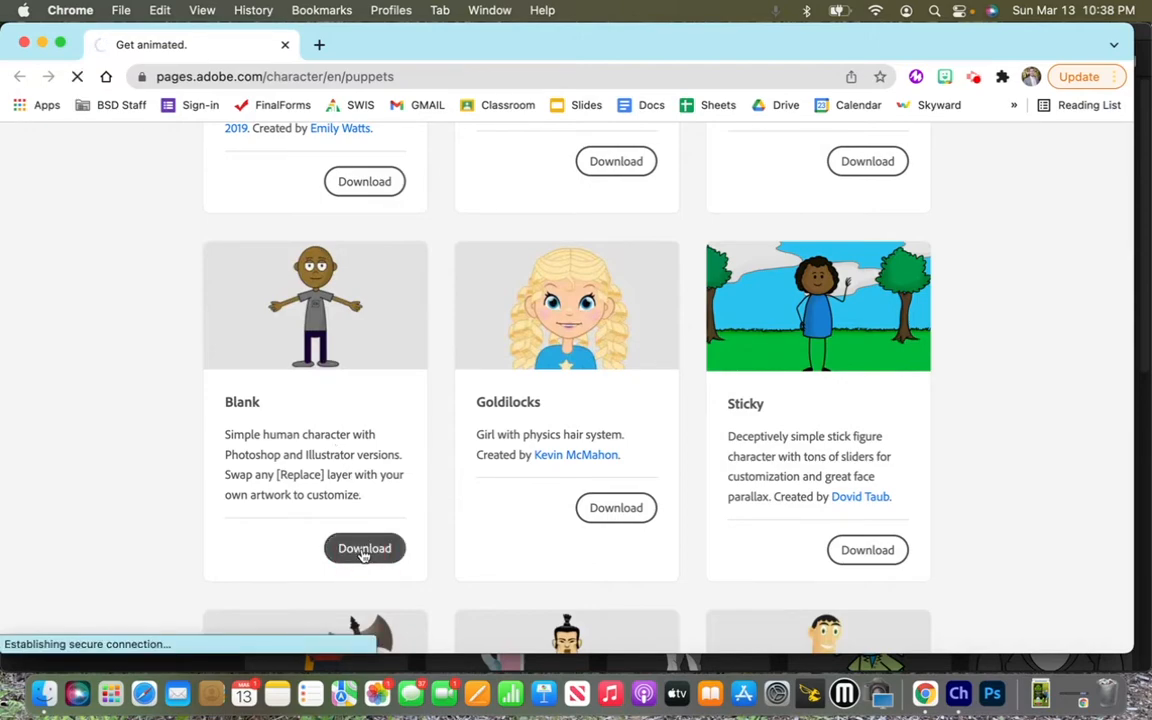
click(364, 548)
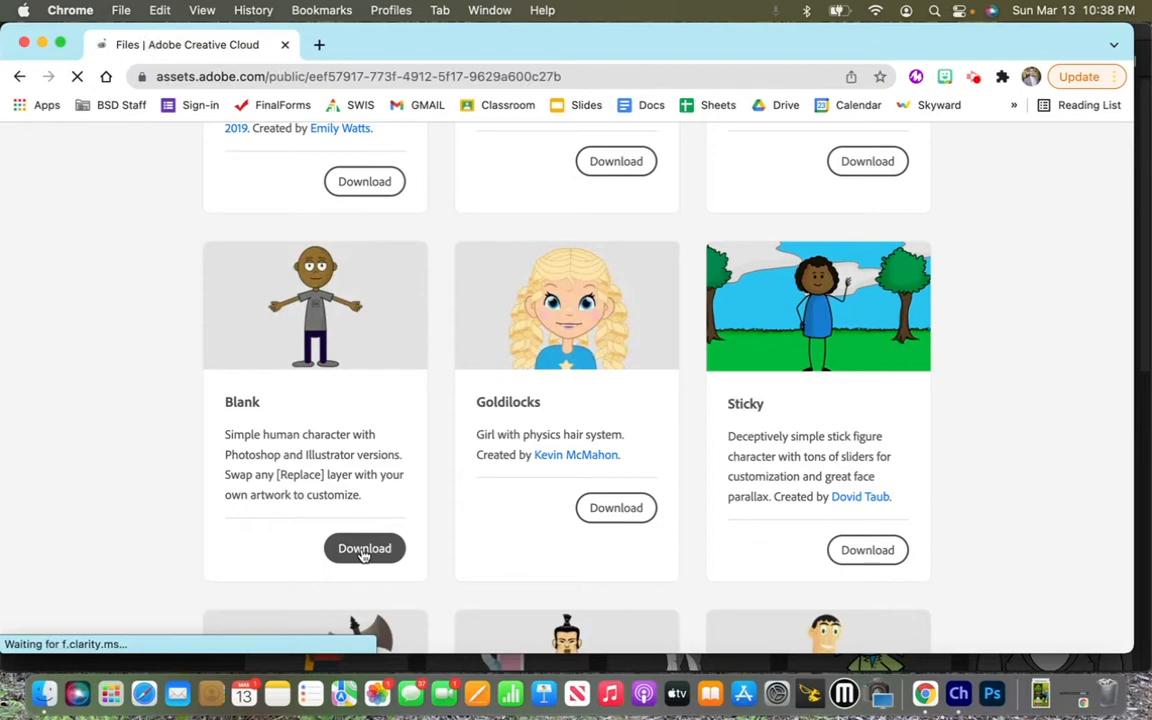
click(364, 548)
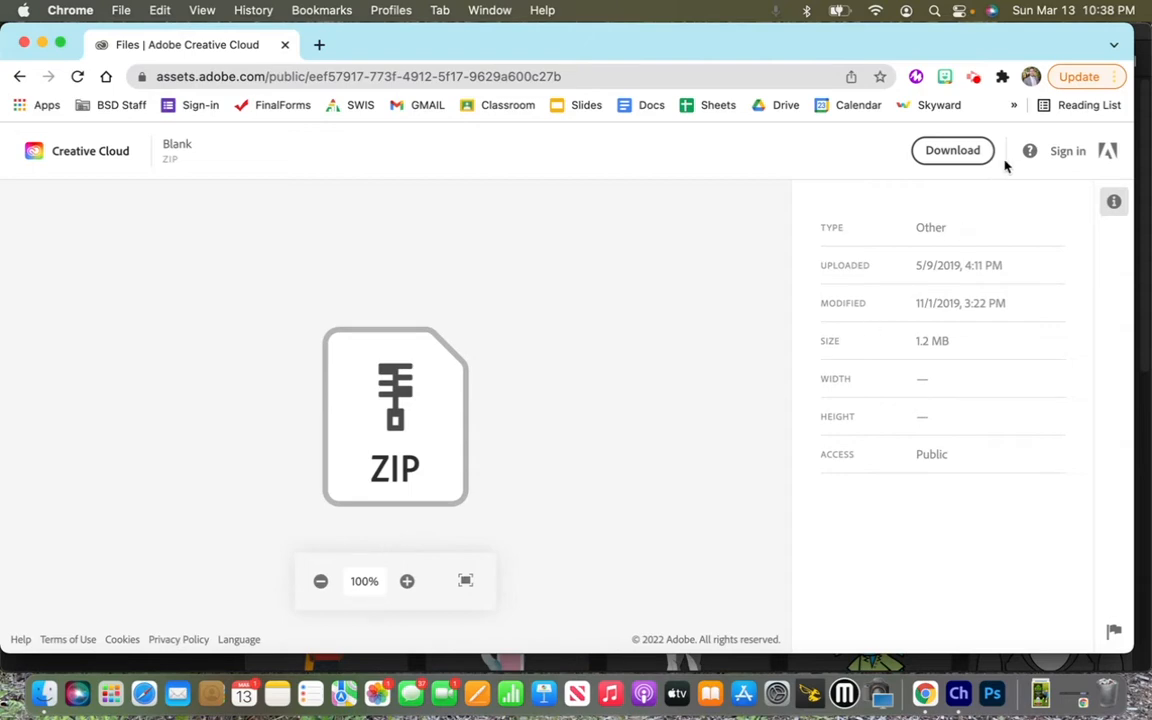
click(951, 150)
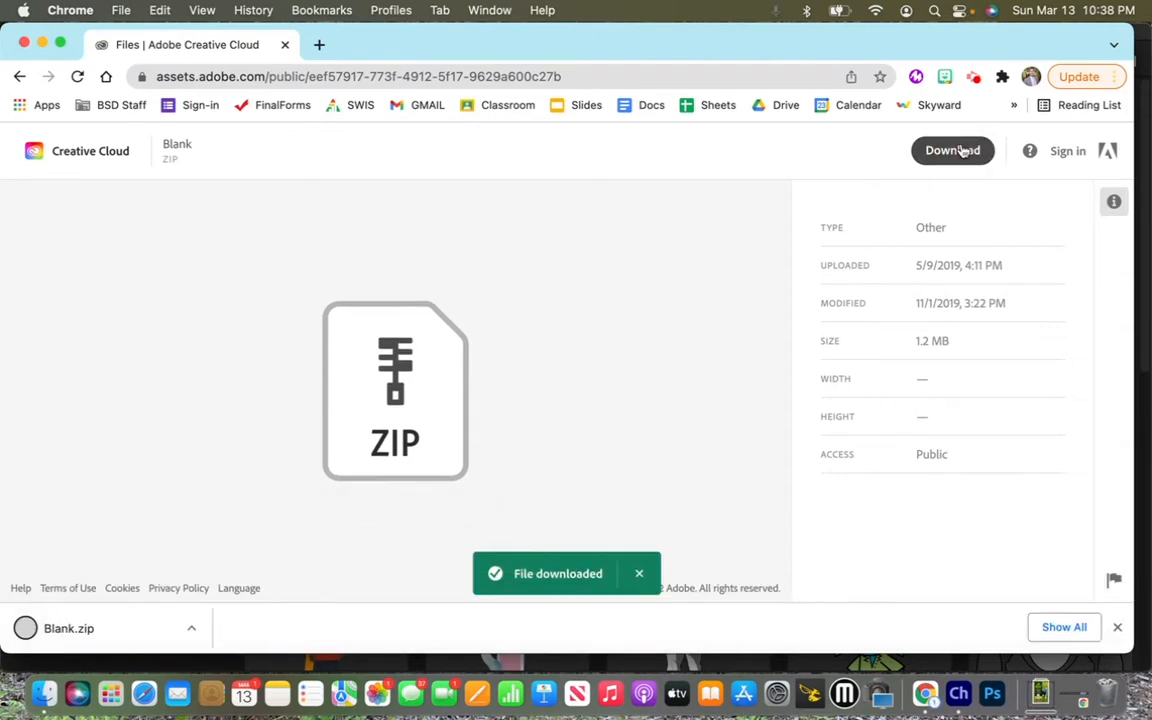
mouse_move(1040, 693)
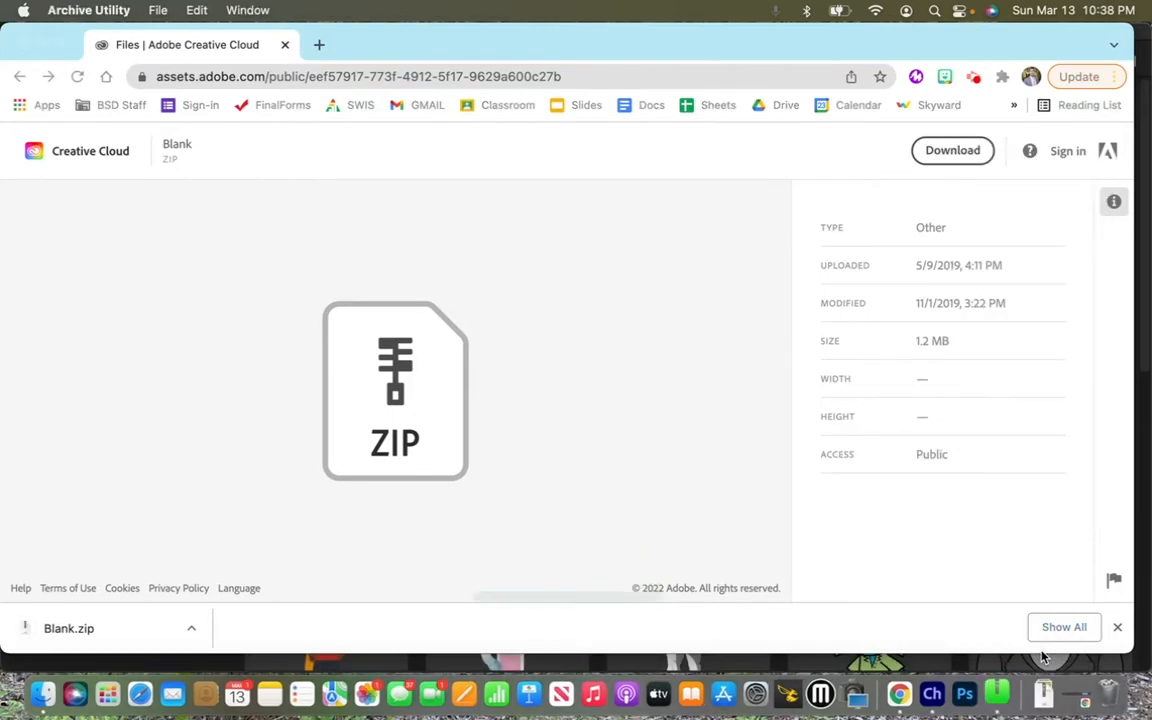
Step: Expand the Blank folder in Downloads to show its Illustrator and Photoshop puppet files
click(43, 692)
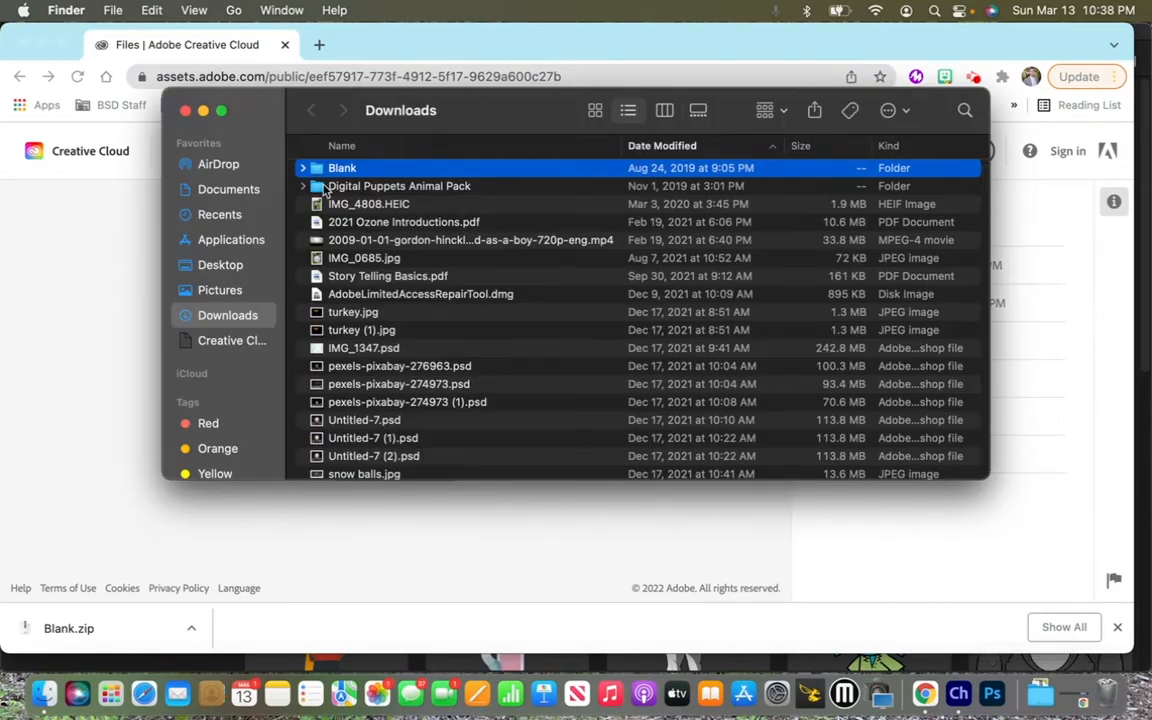
click(303, 168)
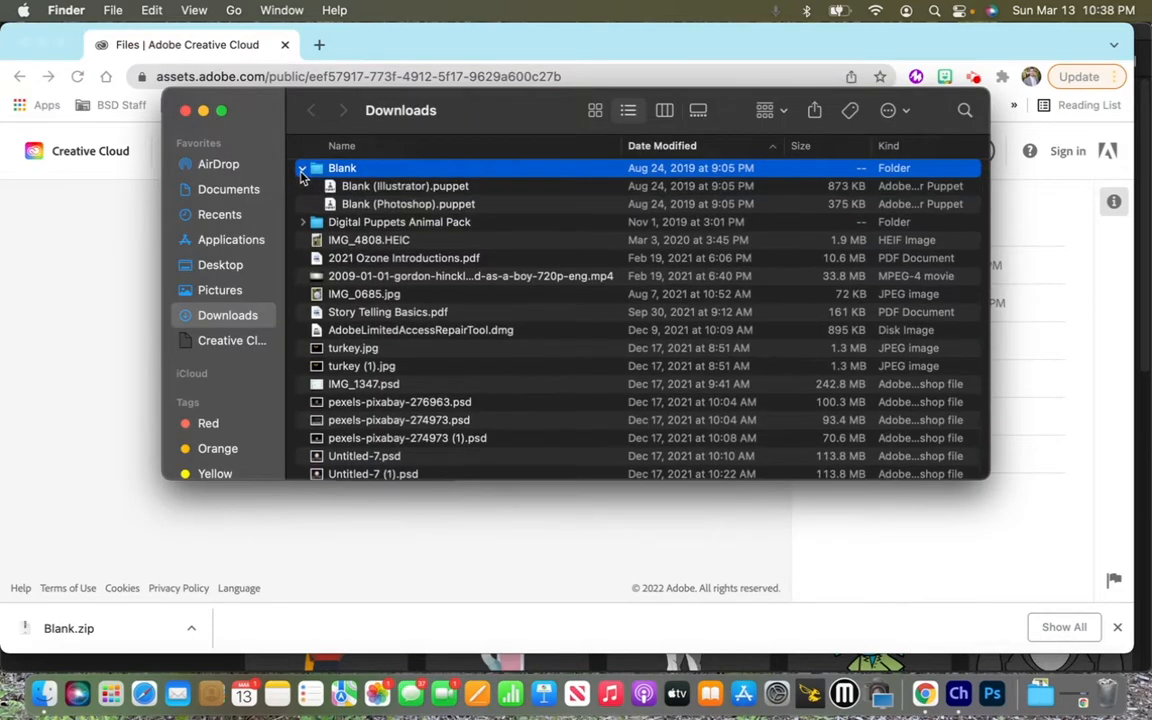
mouse_move(400, 210)
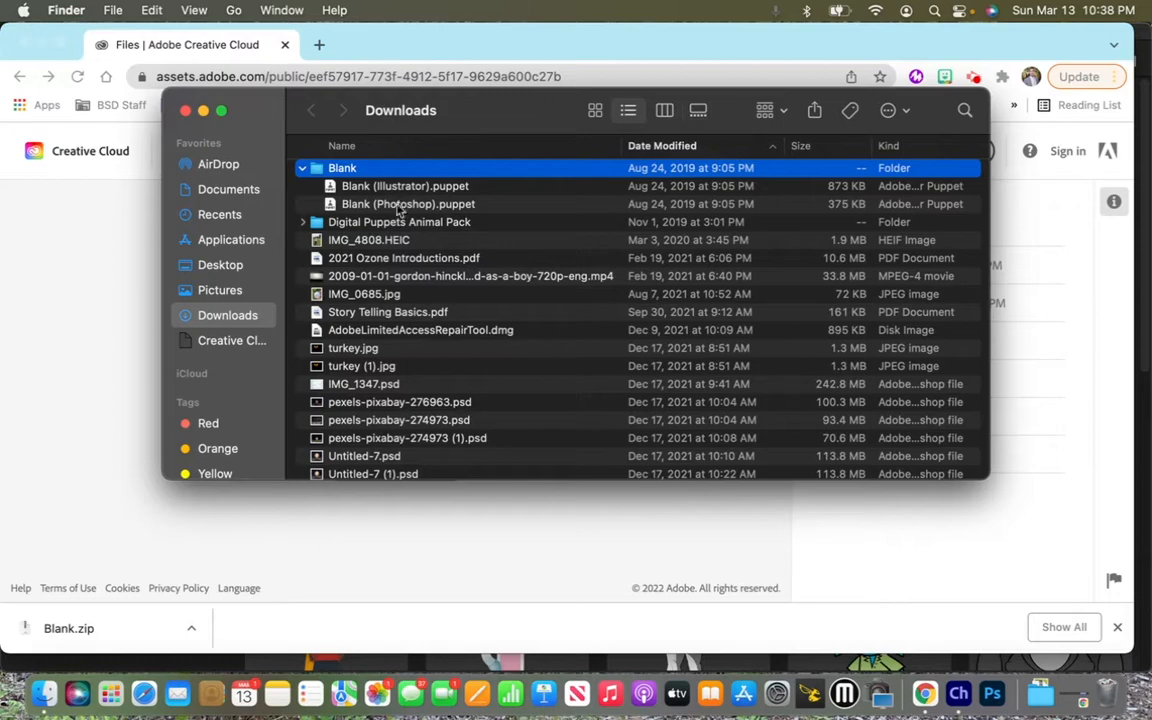
mouse_move(475, 213)
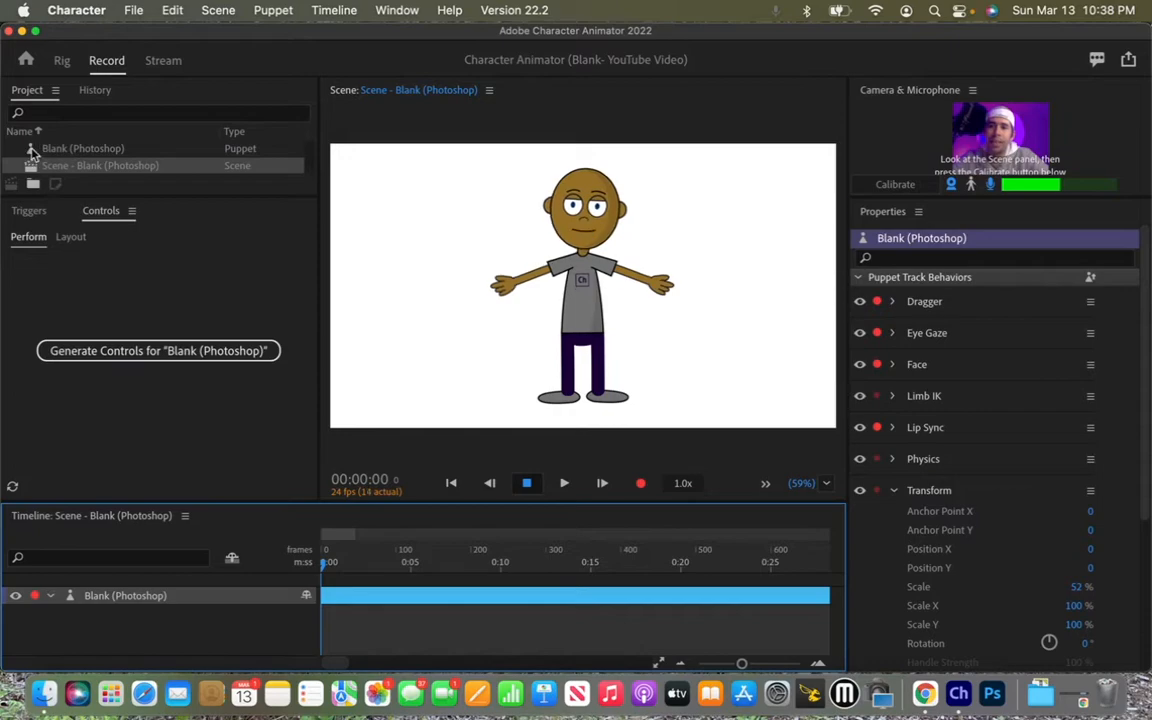
Step: Select the Blank (Photoshop) puppet in the Project panel to view its properties
click(83, 148)
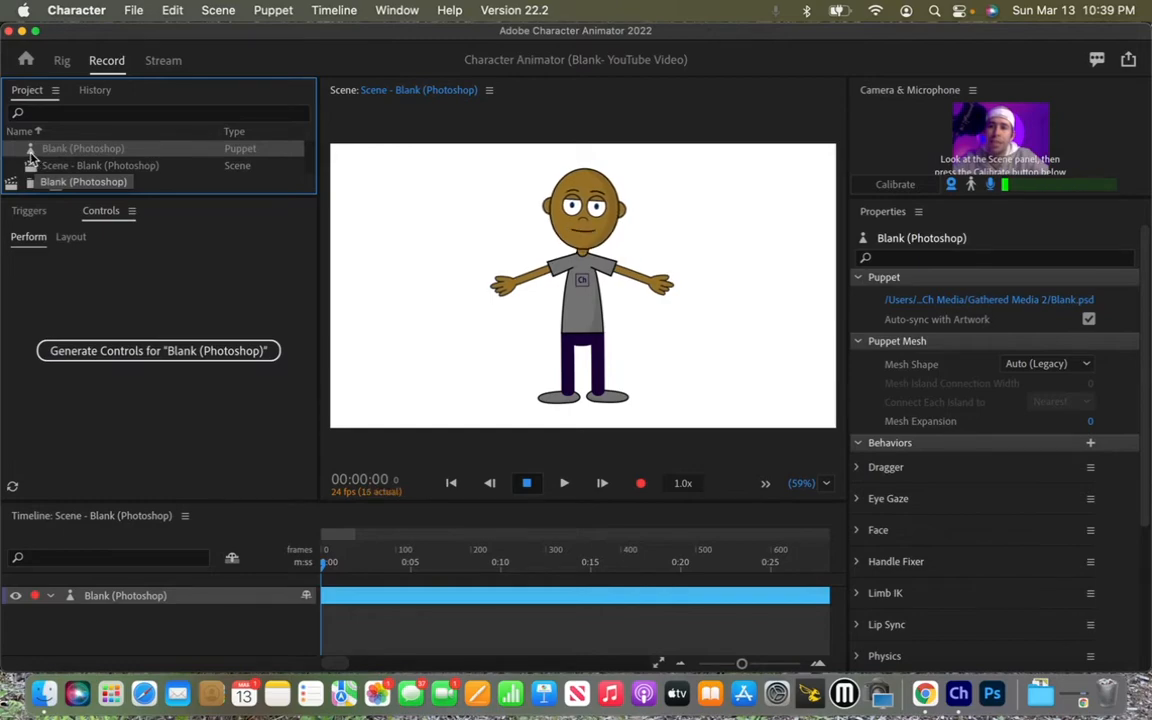
mouse_move(56, 182)
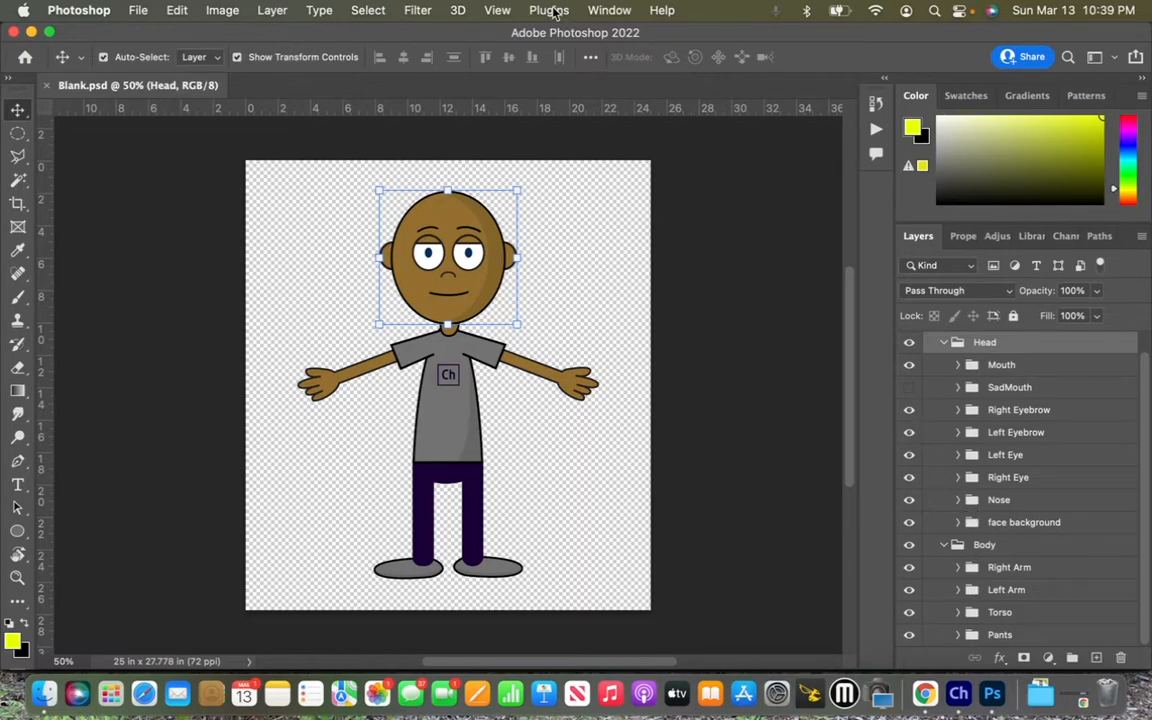
mouse_move(597, 14)
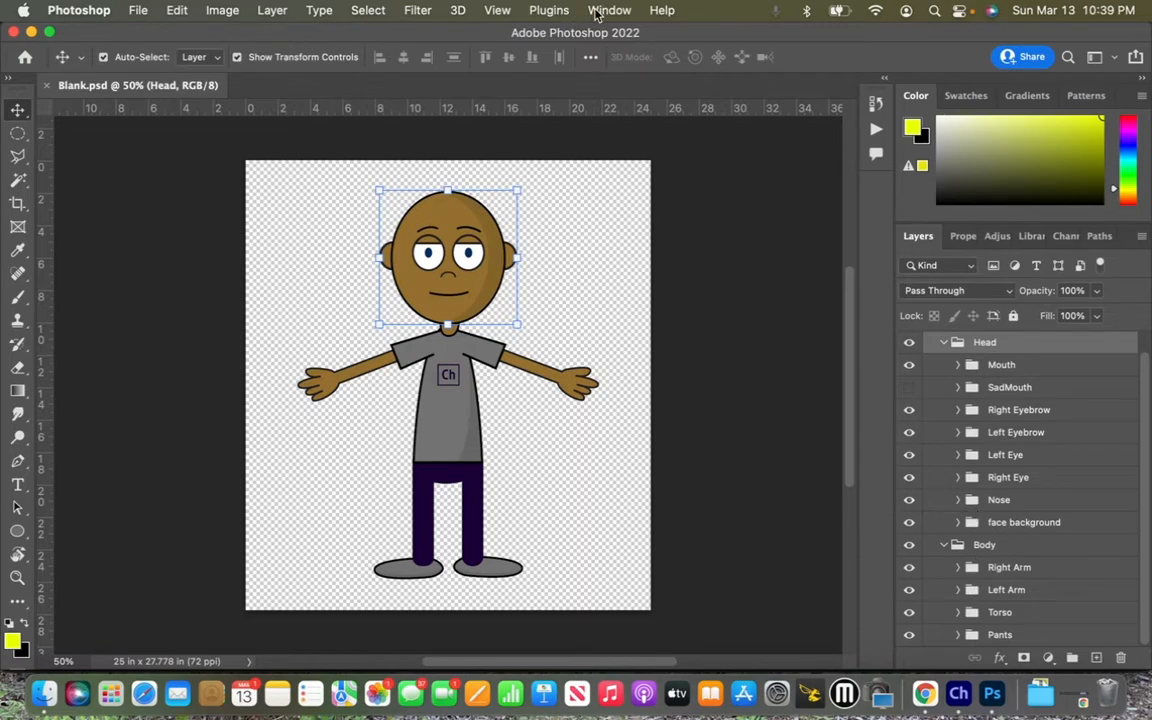
Step: Set the Photoshop workspace to Essentials (Default)
click(610, 10)
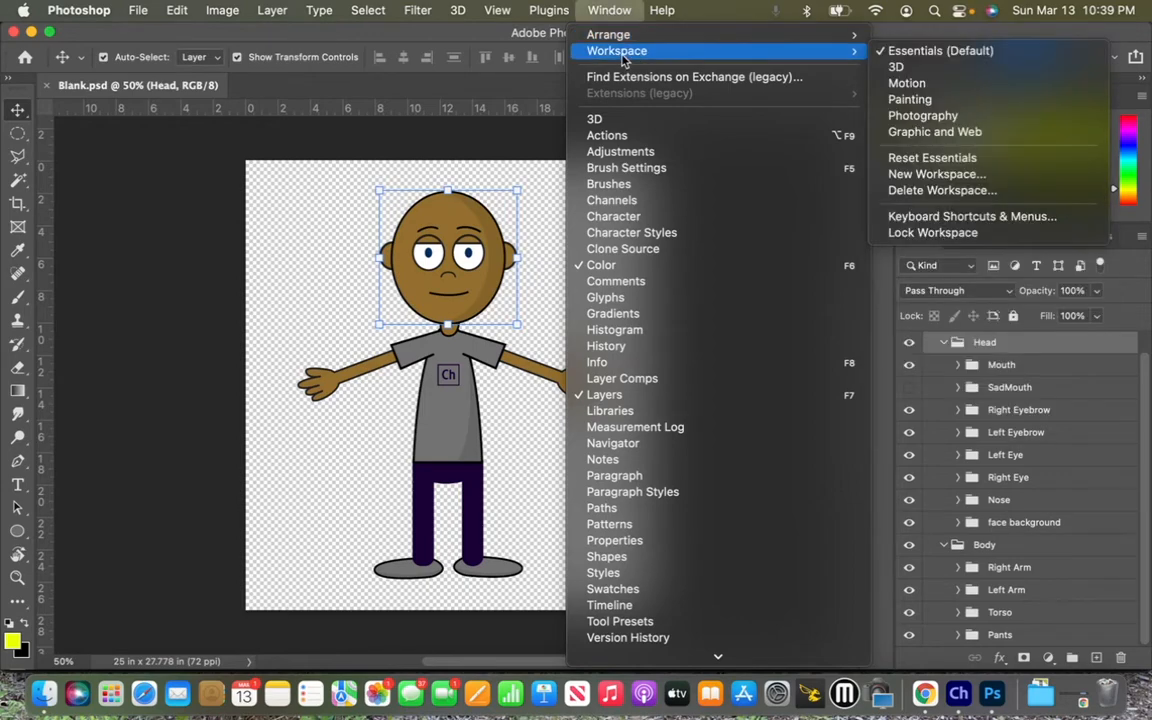
mouse_move(940, 50)
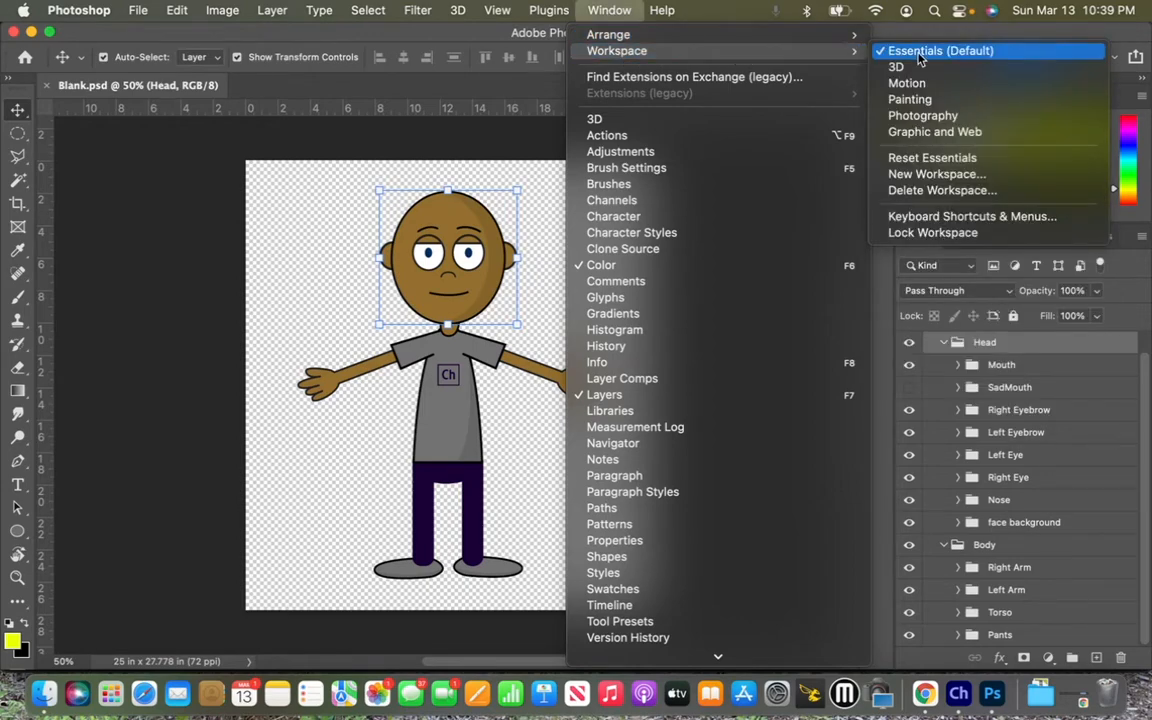
click(940, 50)
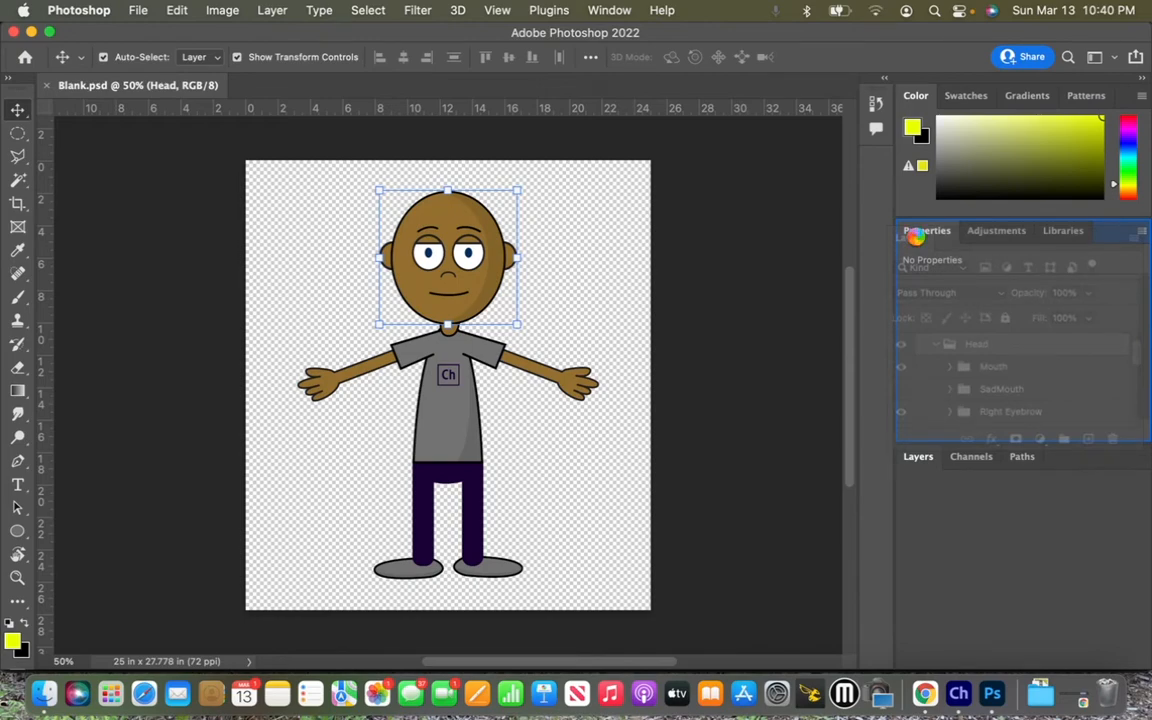
Step: Dock the Properties panel group into the Layers group and show the Layers tab
click(1091, 230)
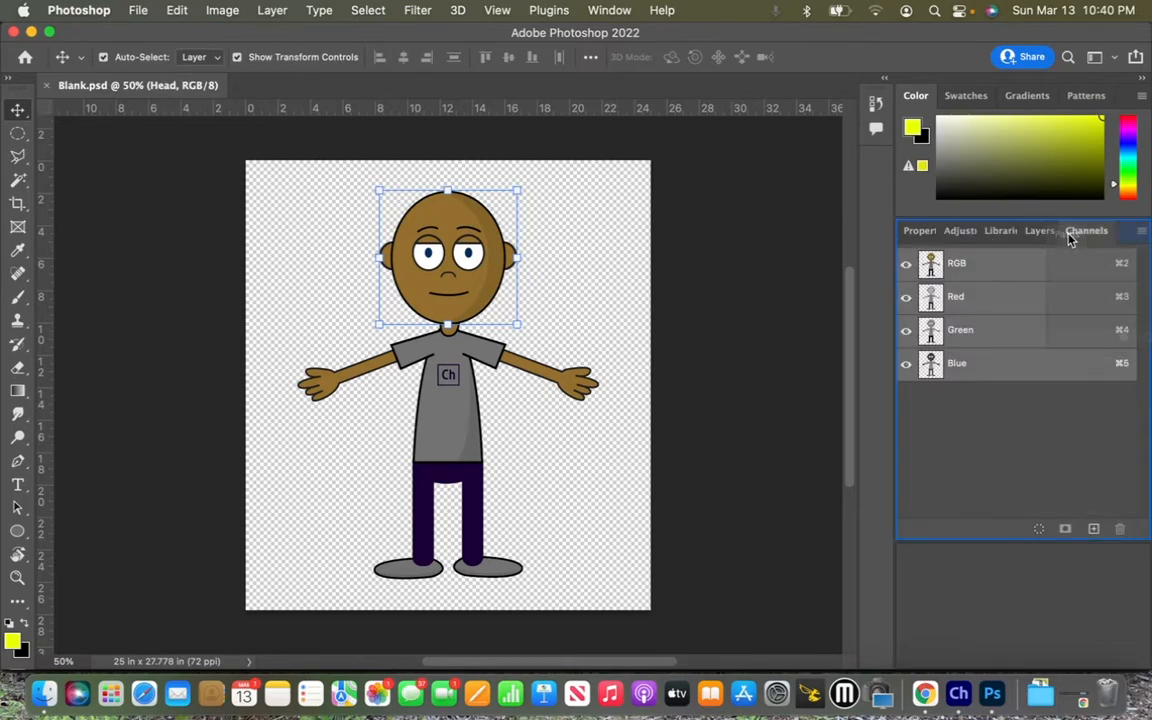
click(1095, 359)
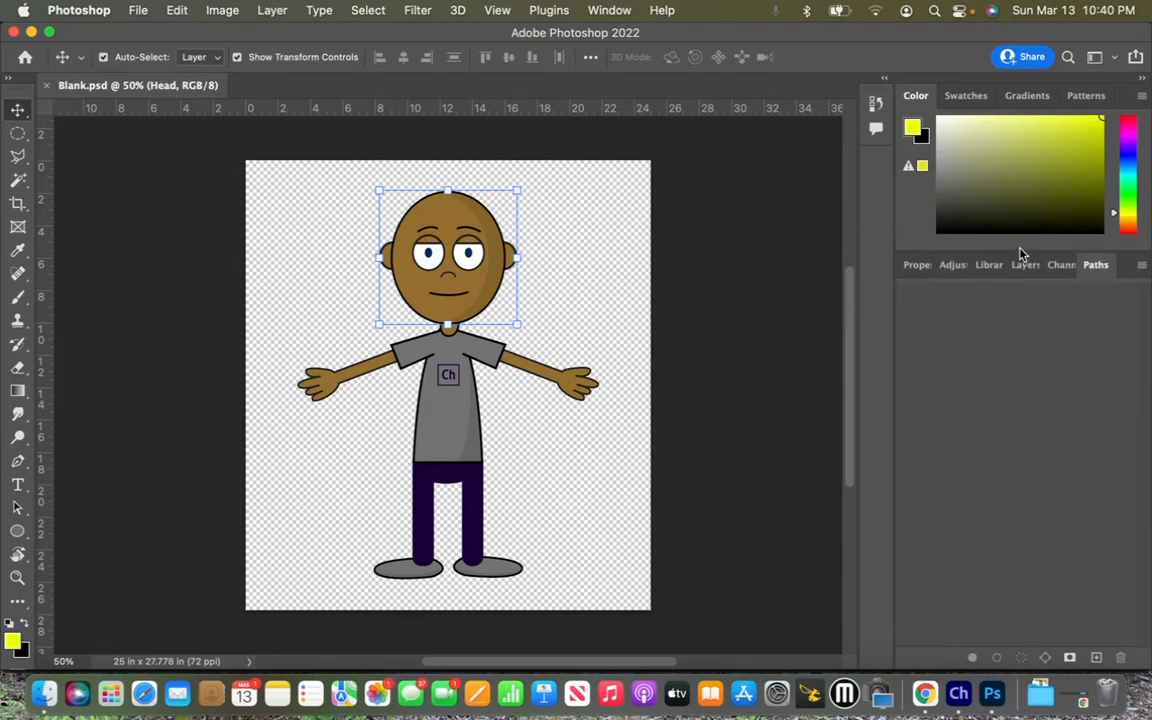
click(1022, 225)
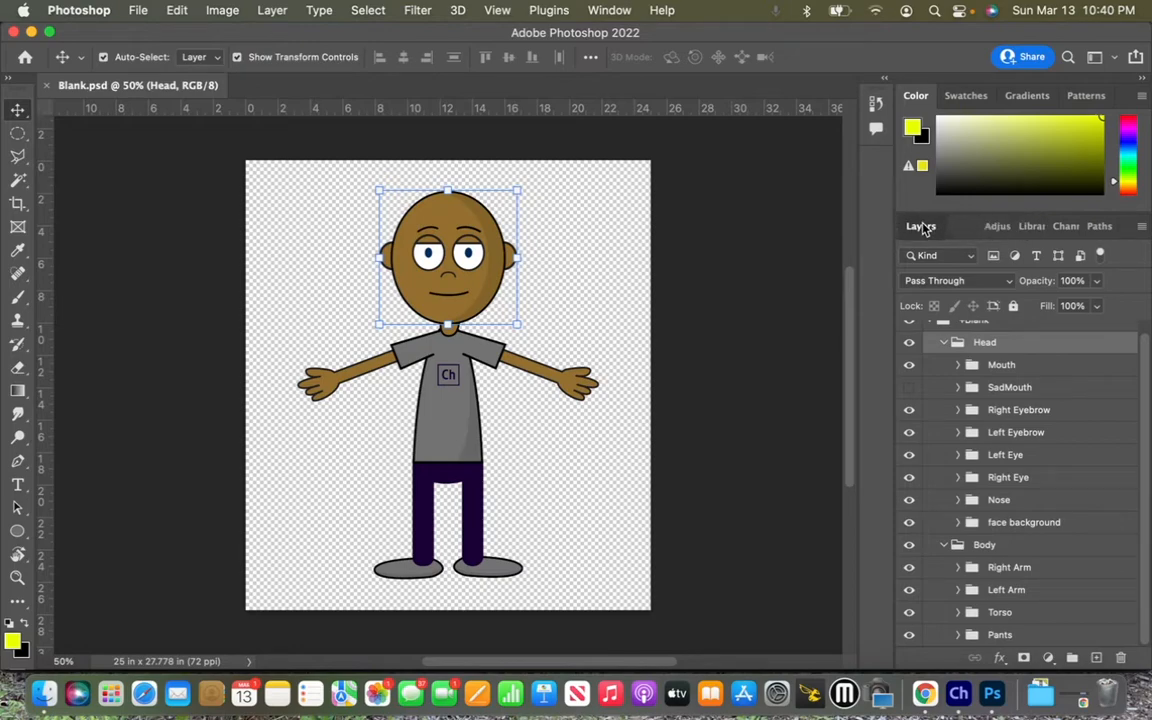
click(918, 225)
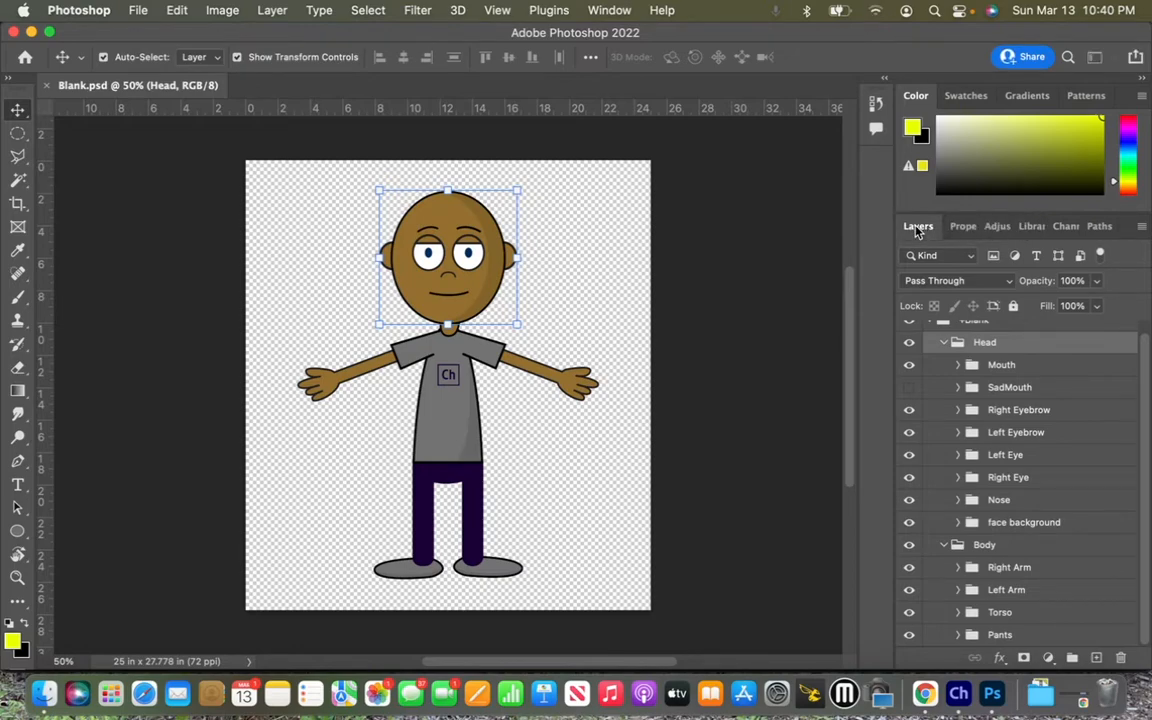
mouse_move(1077, 600)
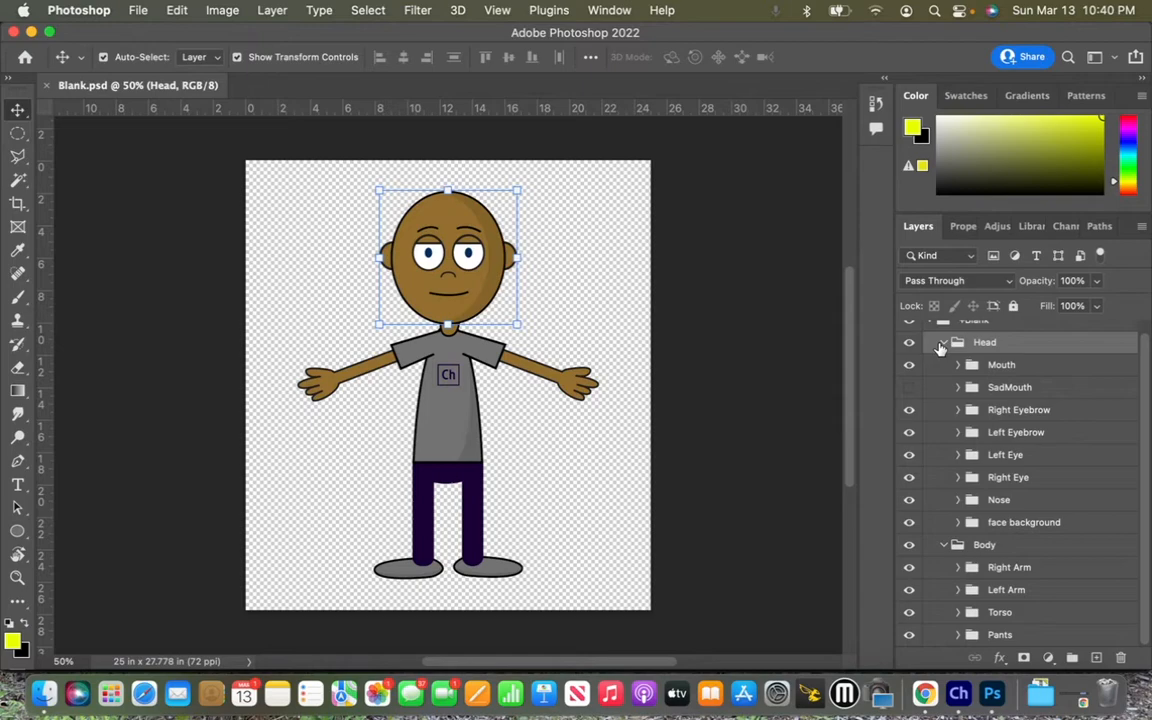
Step: Collapse Head and Body groups, hide Body, and expand Head to list facial sub-groups
click(943, 342)
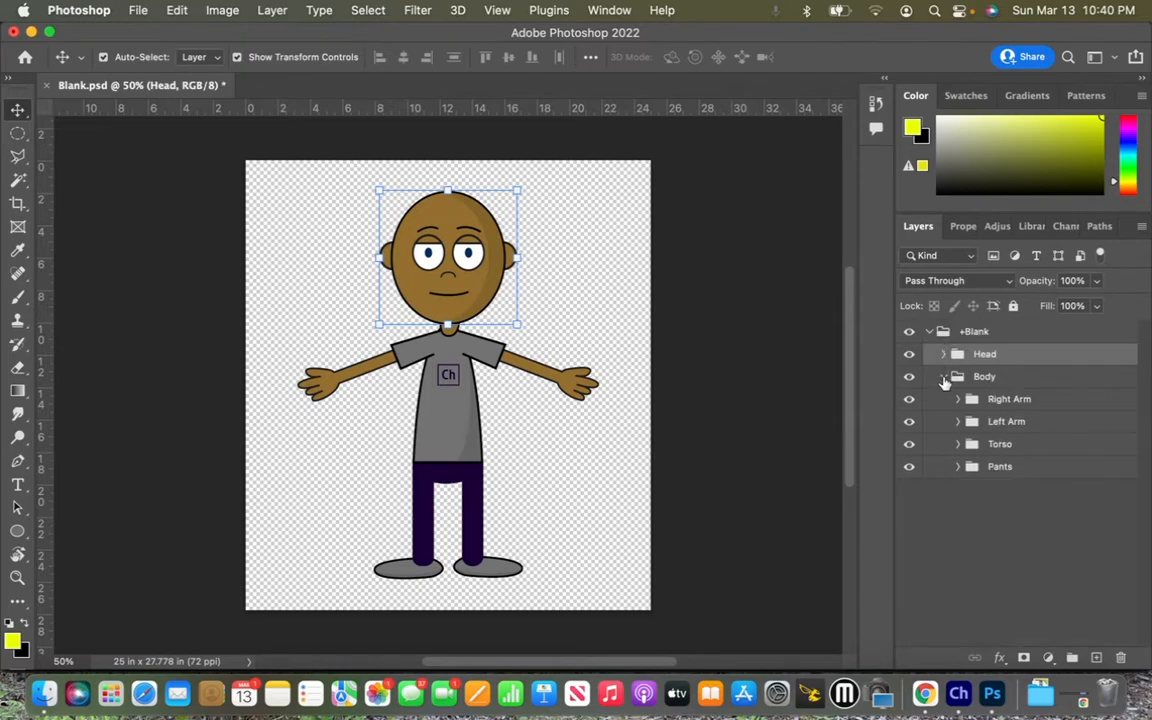
click(943, 376)
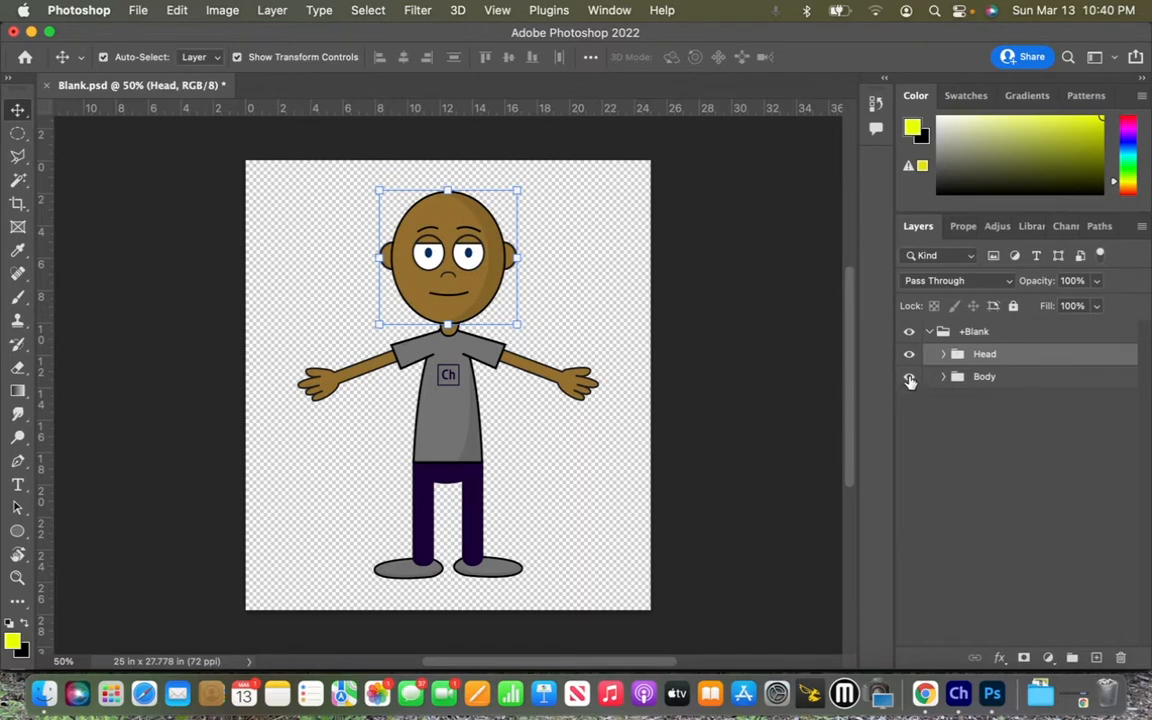
click(908, 376)
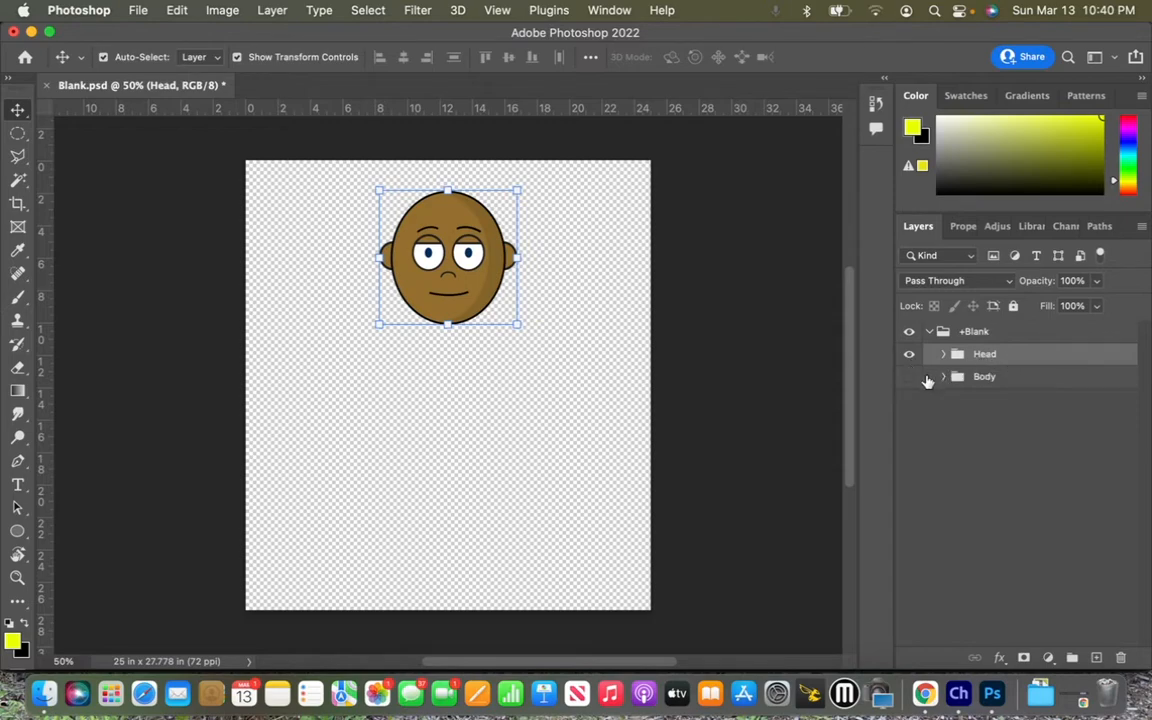
click(908, 376)
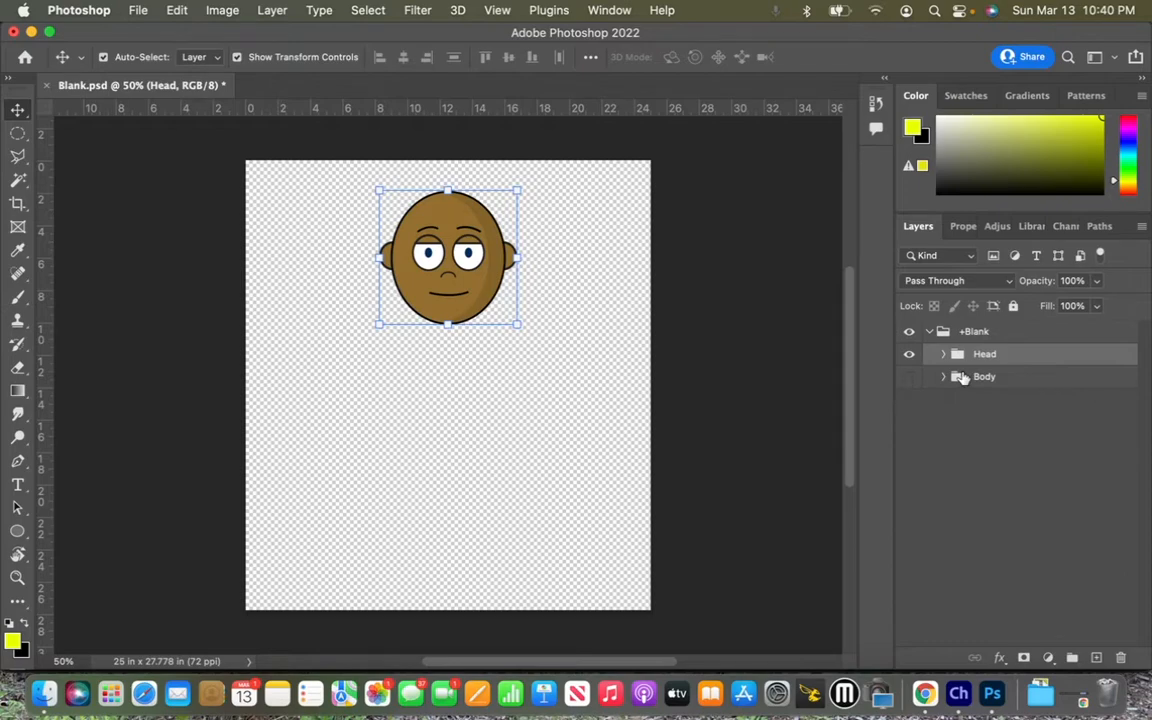
mouse_move(965, 380)
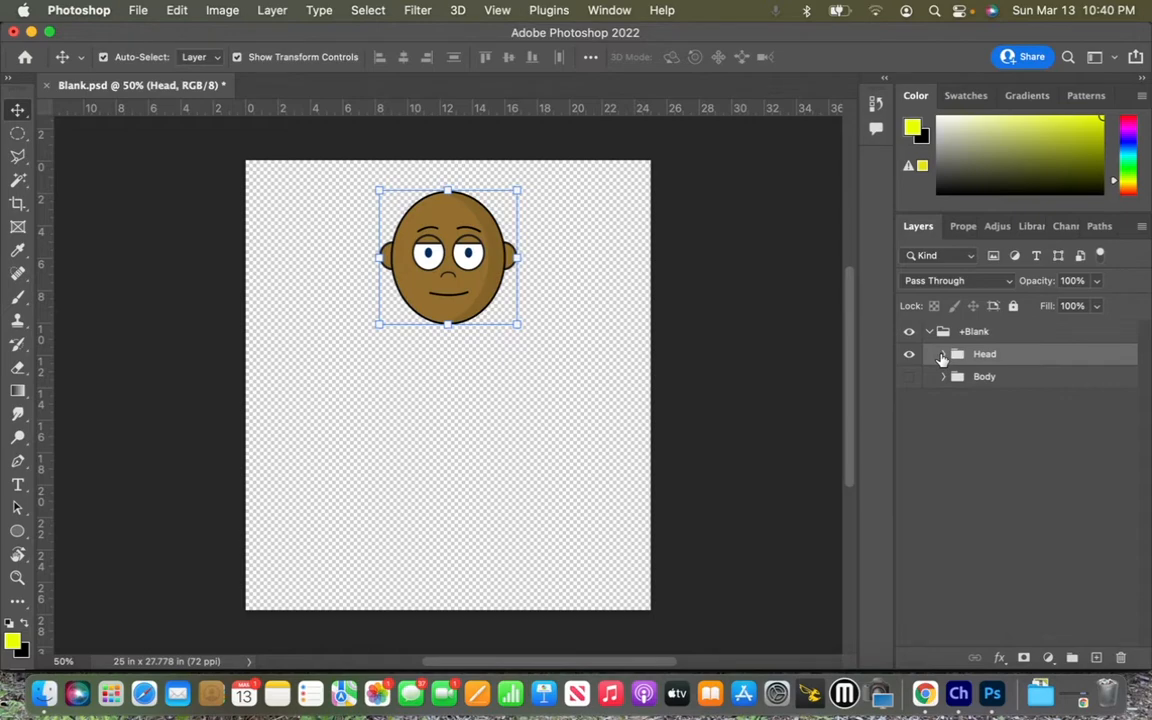
click(942, 353)
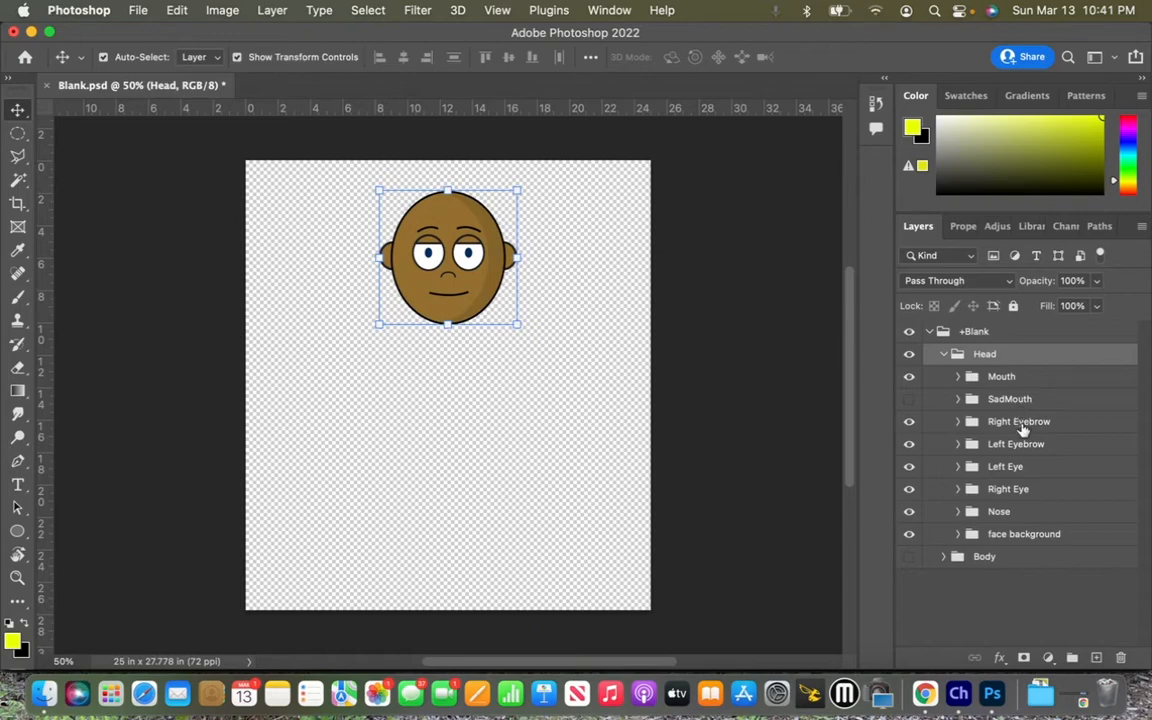
mouse_move(1015, 485)
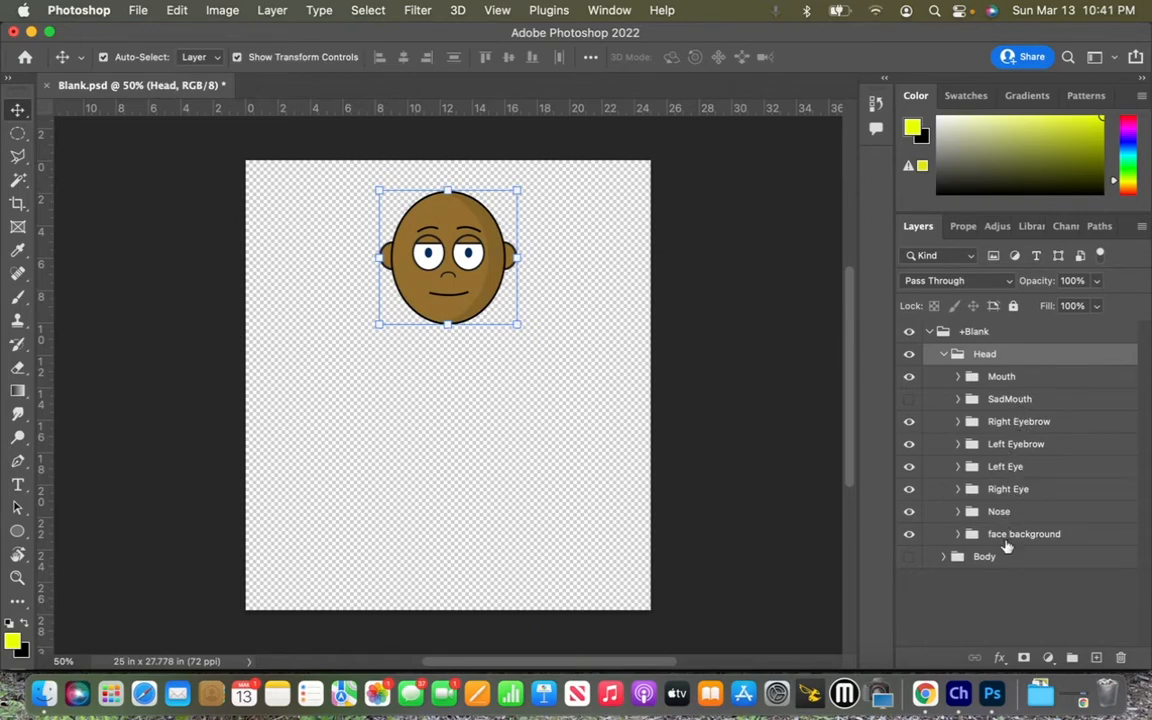
mouse_move(1024, 533)
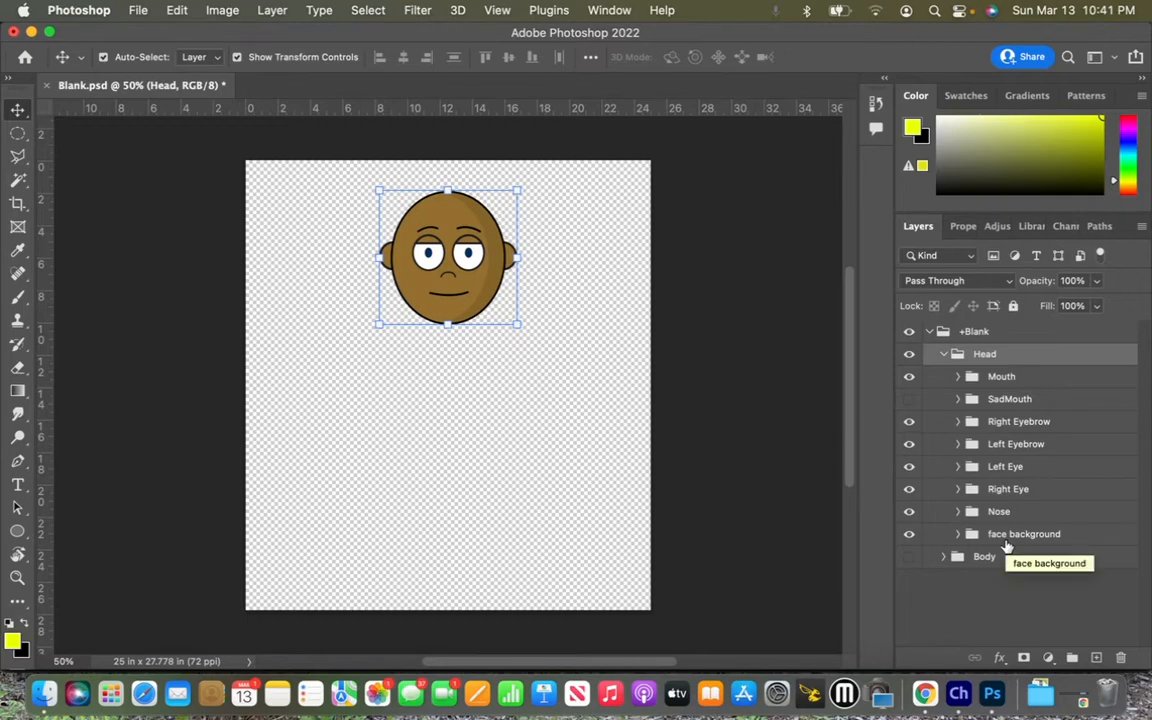
mouse_move(447, 283)
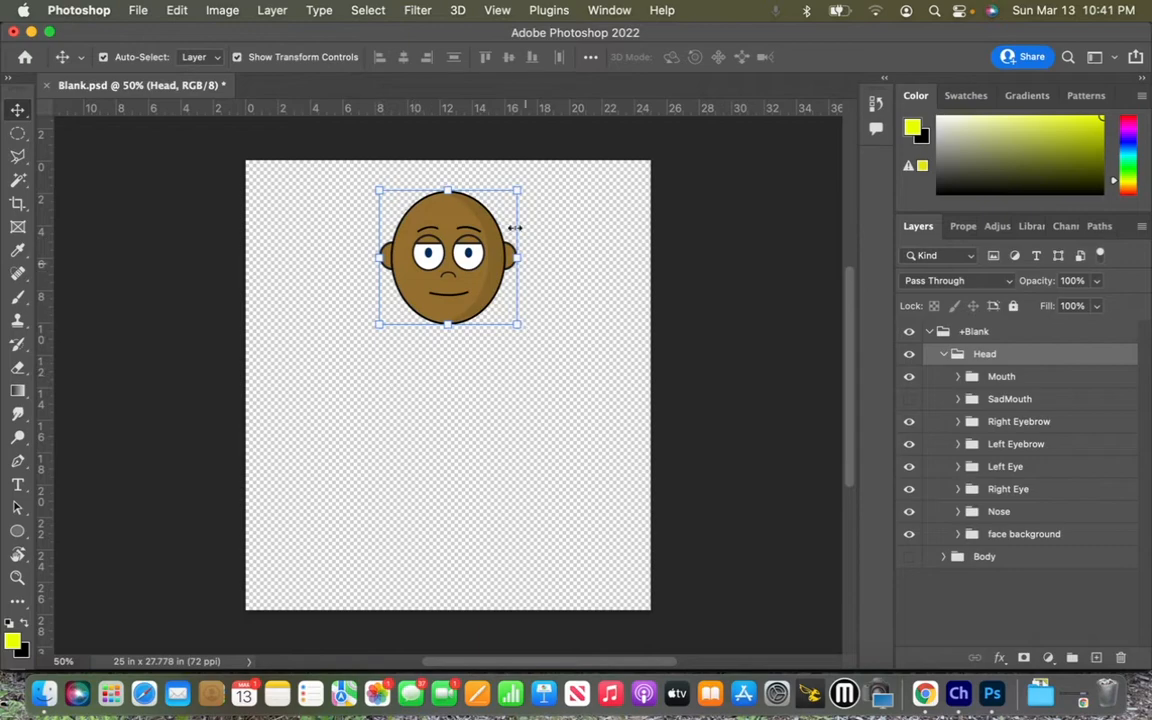
mouse_move(510, 316)
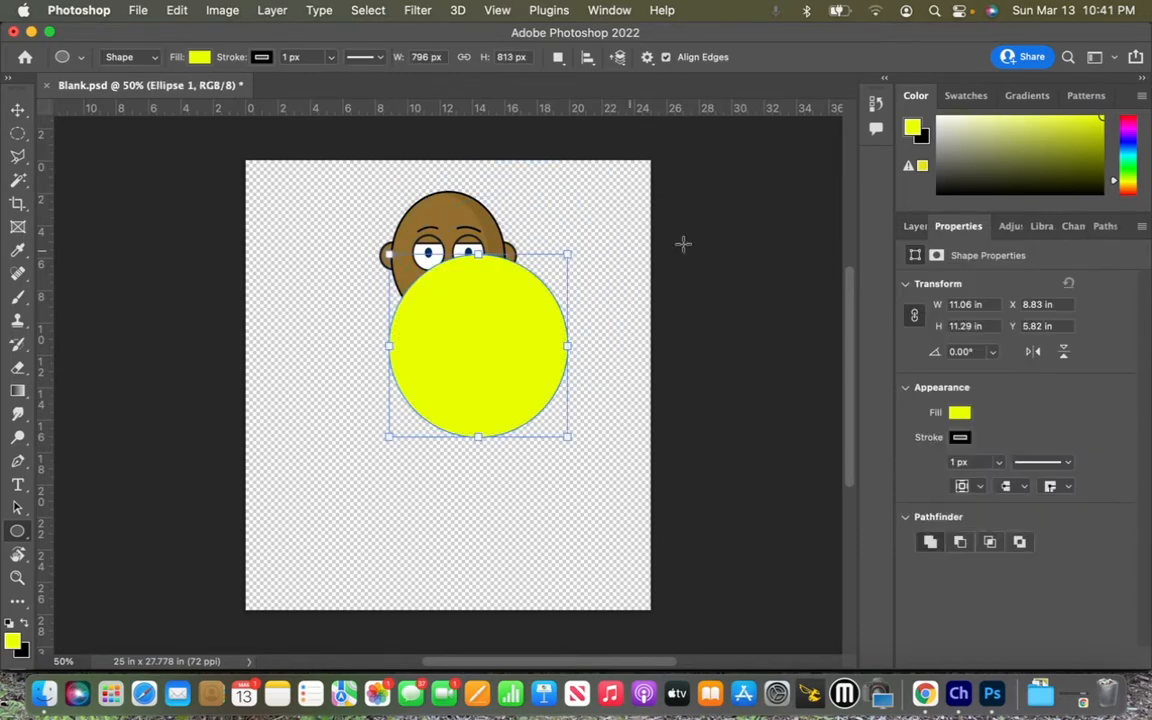
click(918, 225)
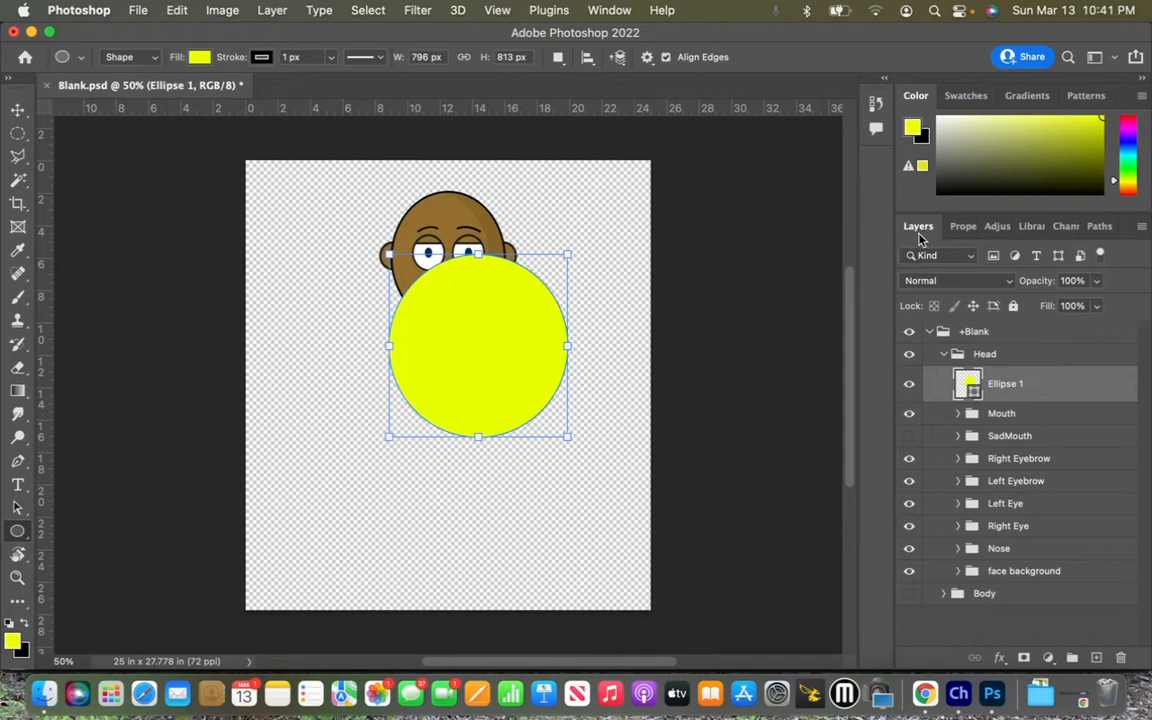
mouse_move(972, 350)
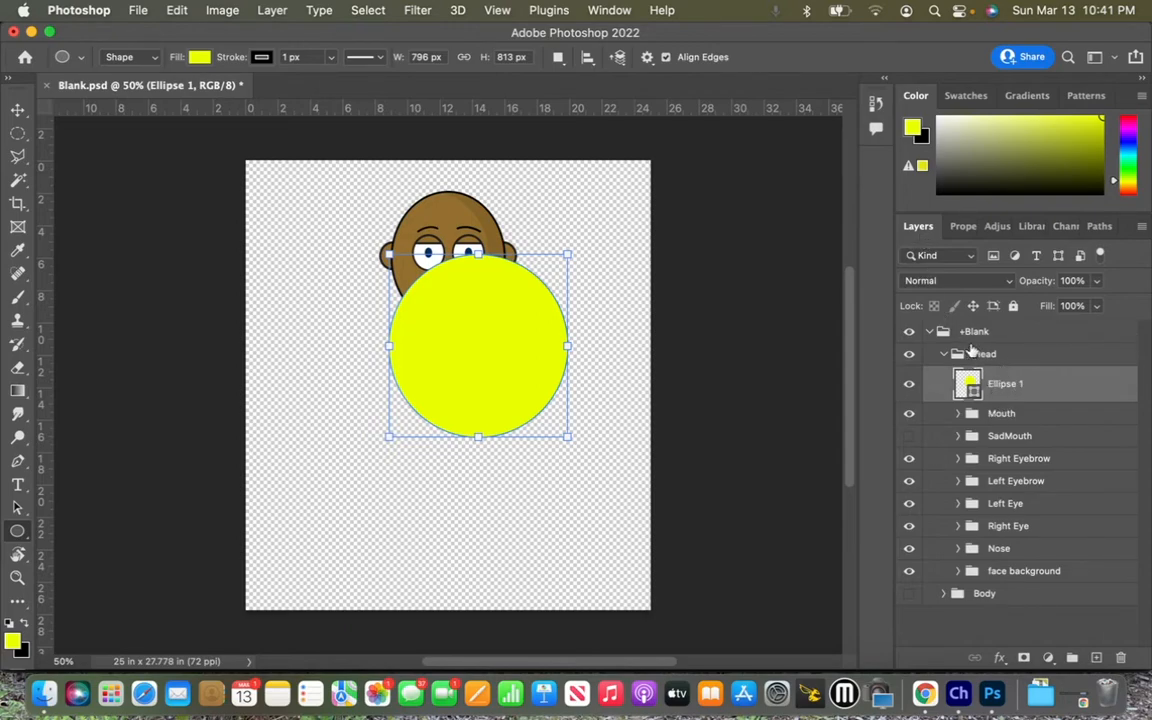
click(17, 110)
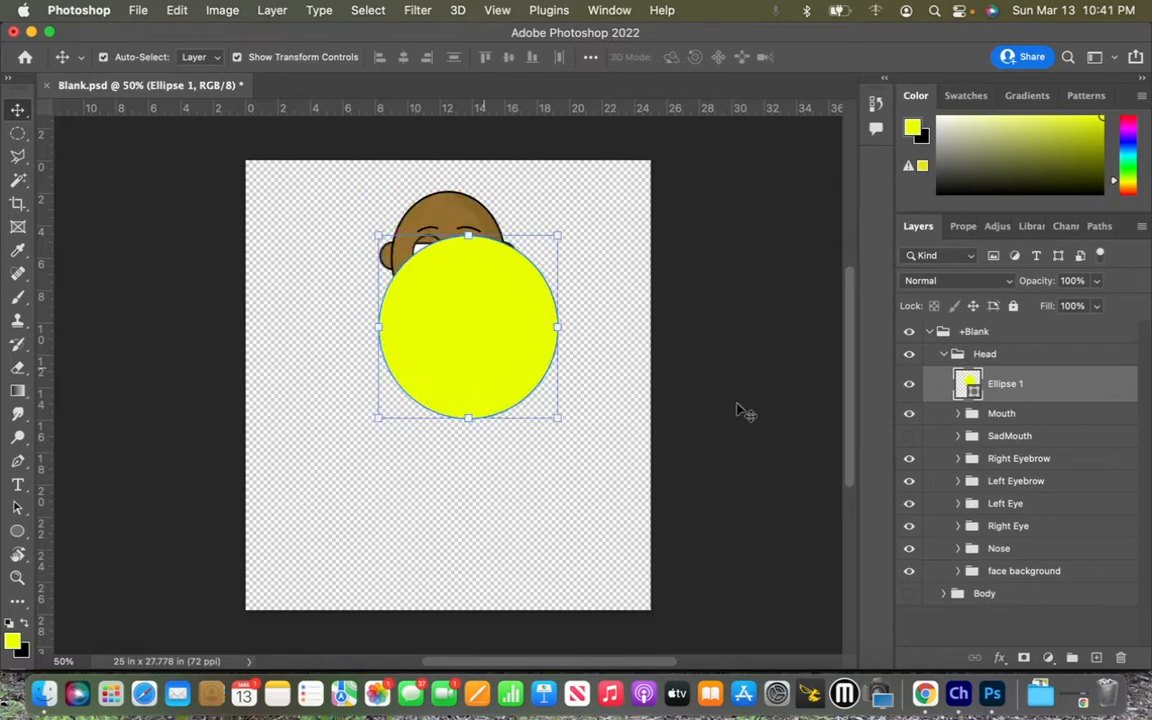
mouse_move(1043, 410)
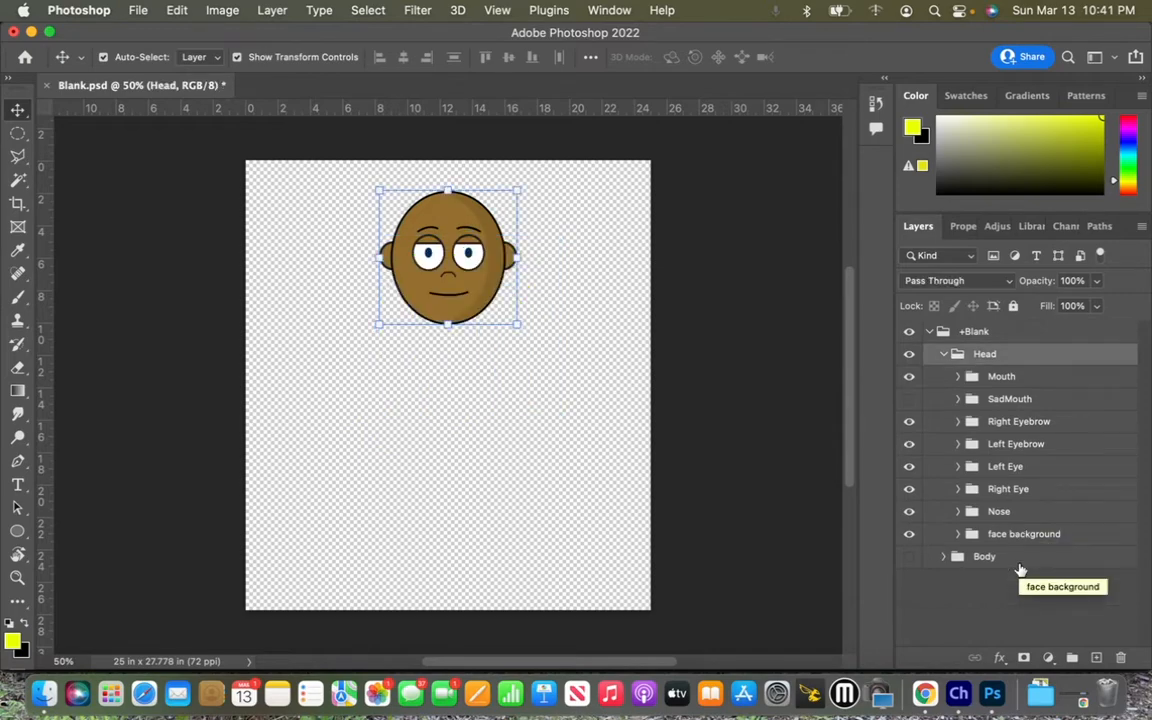
mouse_move(1020, 570)
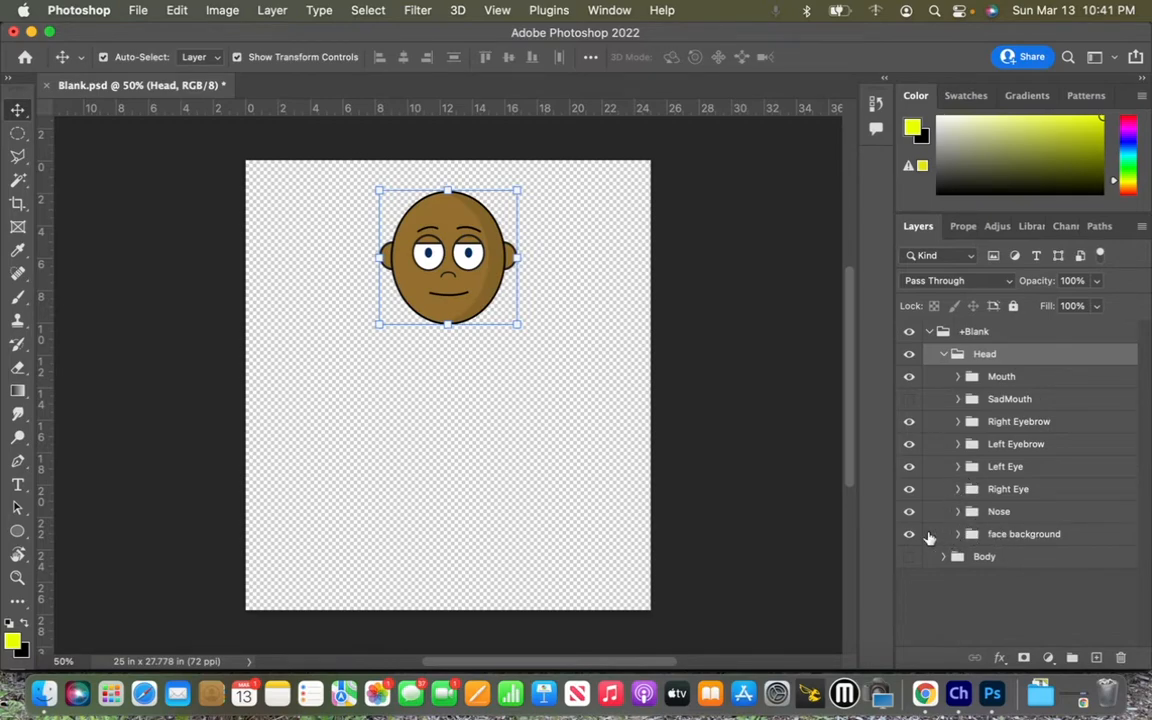
Step: Expand the face background folder and scroll to its four Replace layers
click(957, 533)
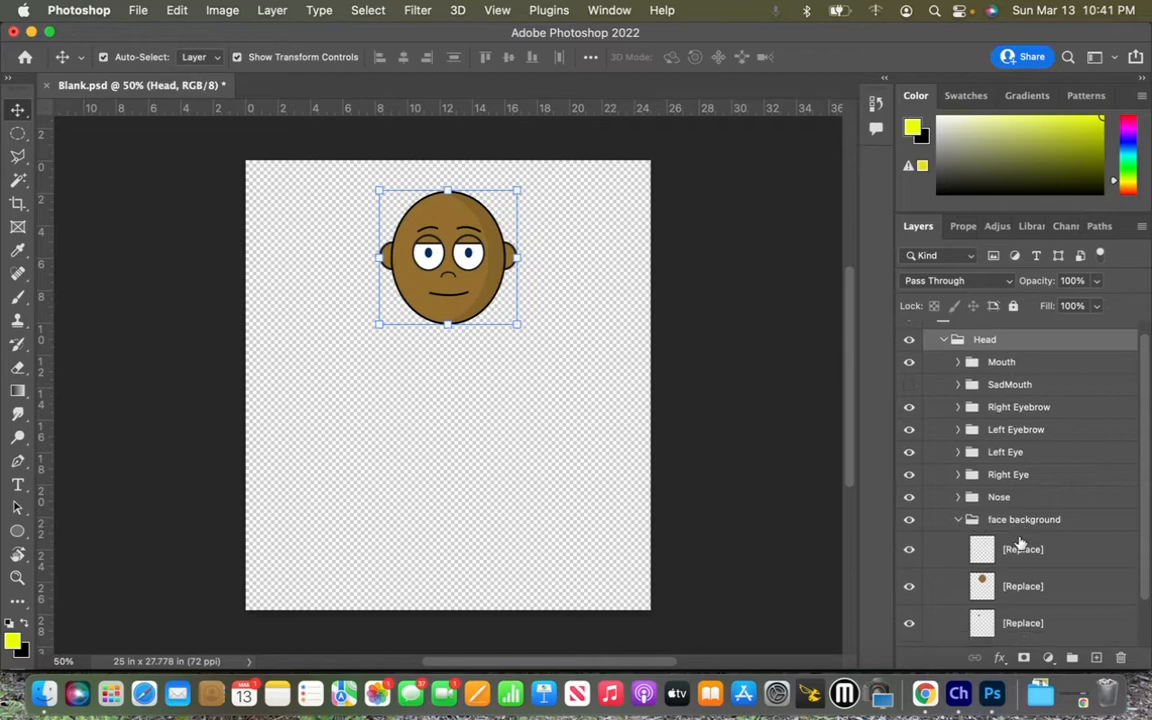
scroll(down, 3)
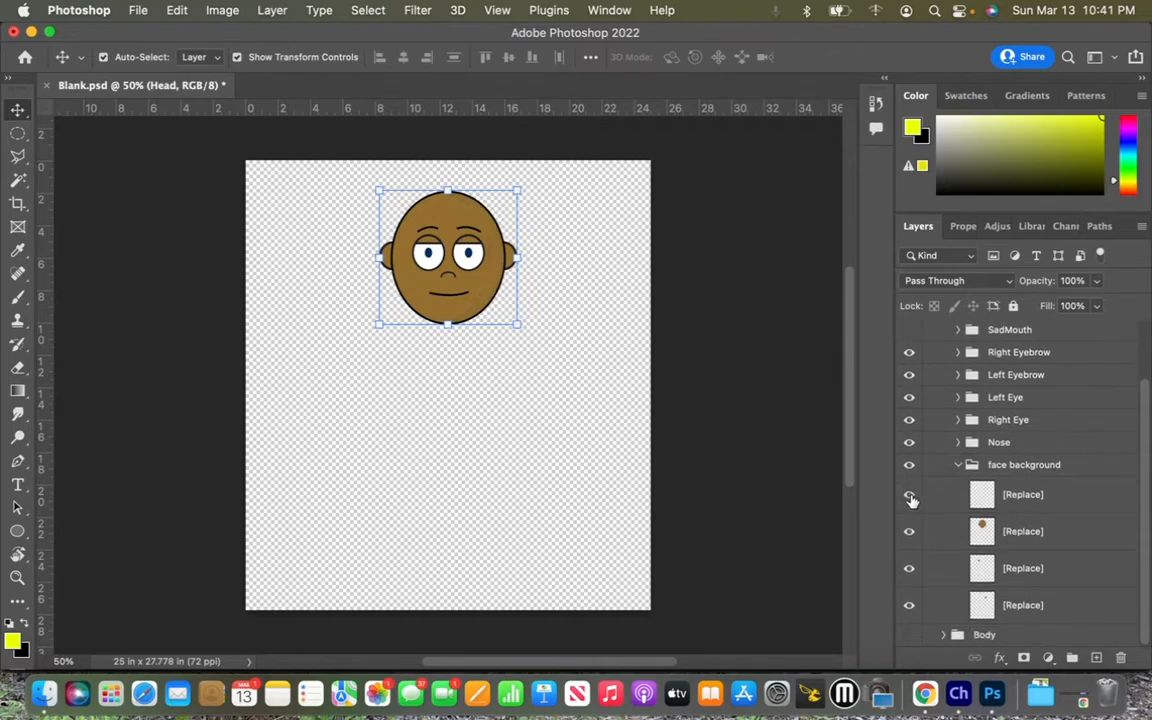
click(908, 494)
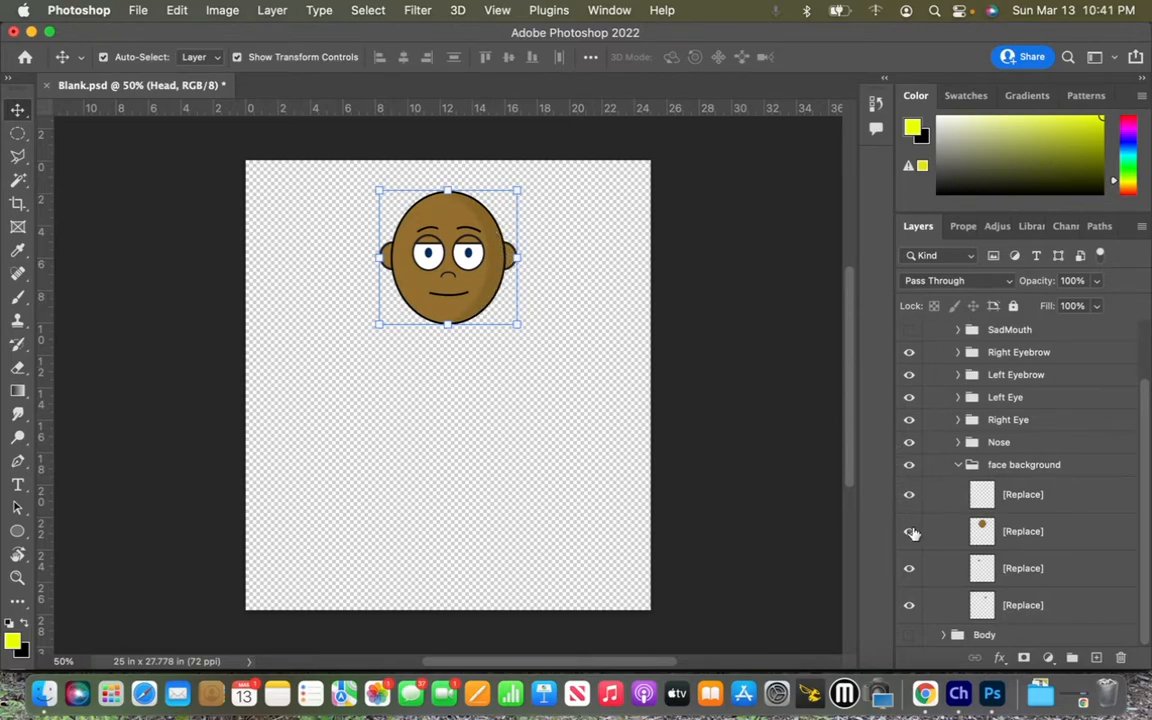
click(909, 531)
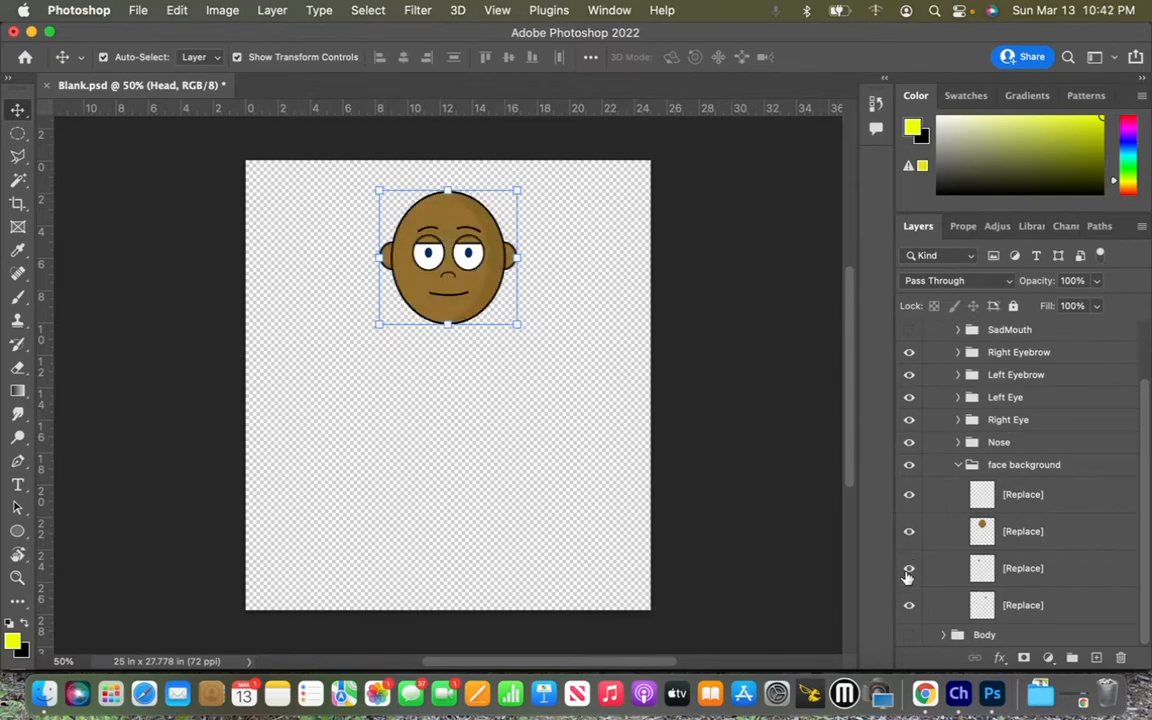
mouse_move(908, 568)
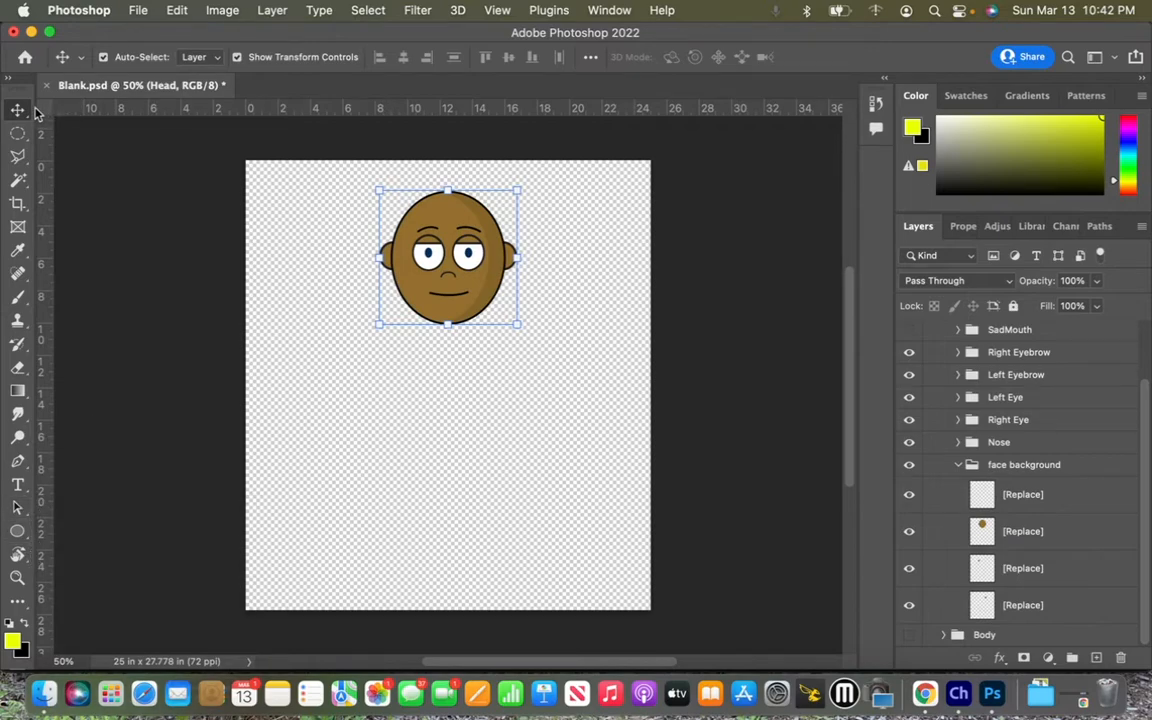
mouse_move(18, 110)
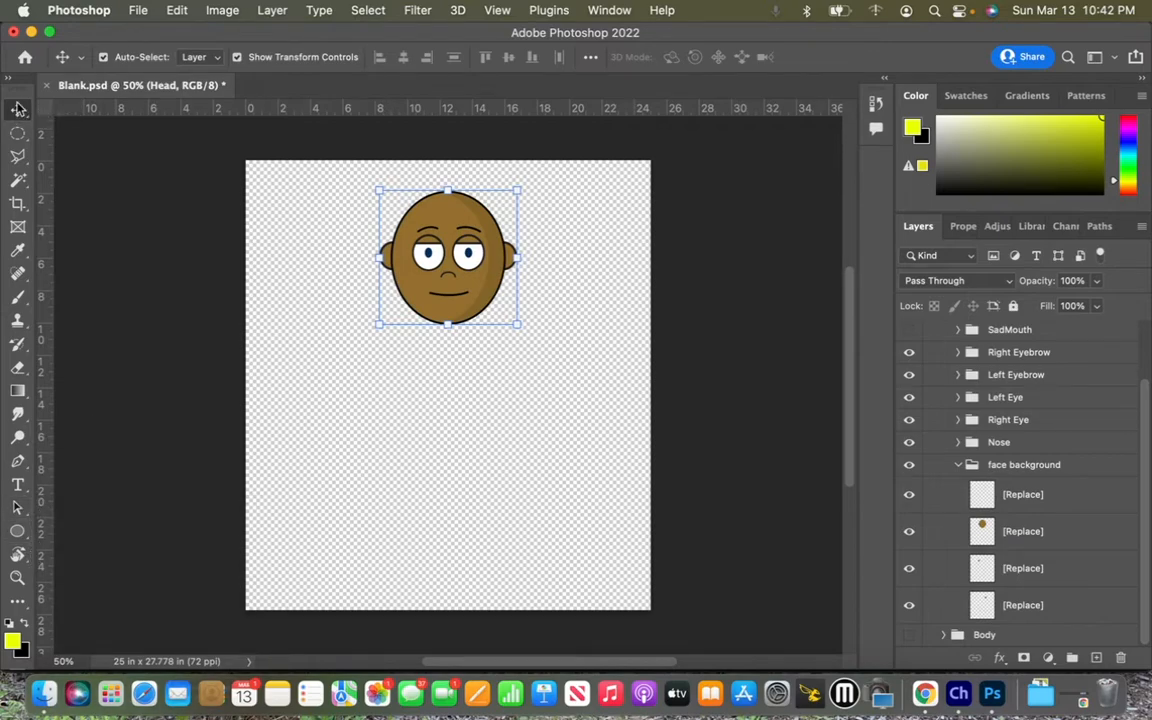
mouse_move(17, 110)
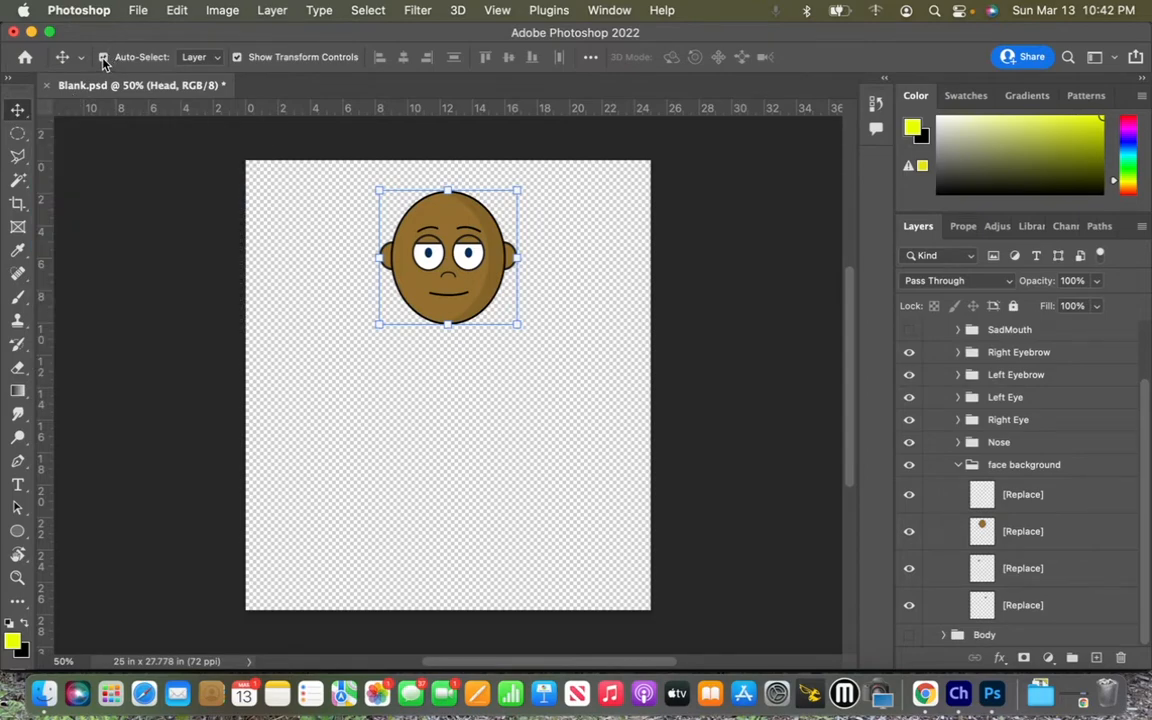
mouse_move(238, 63)
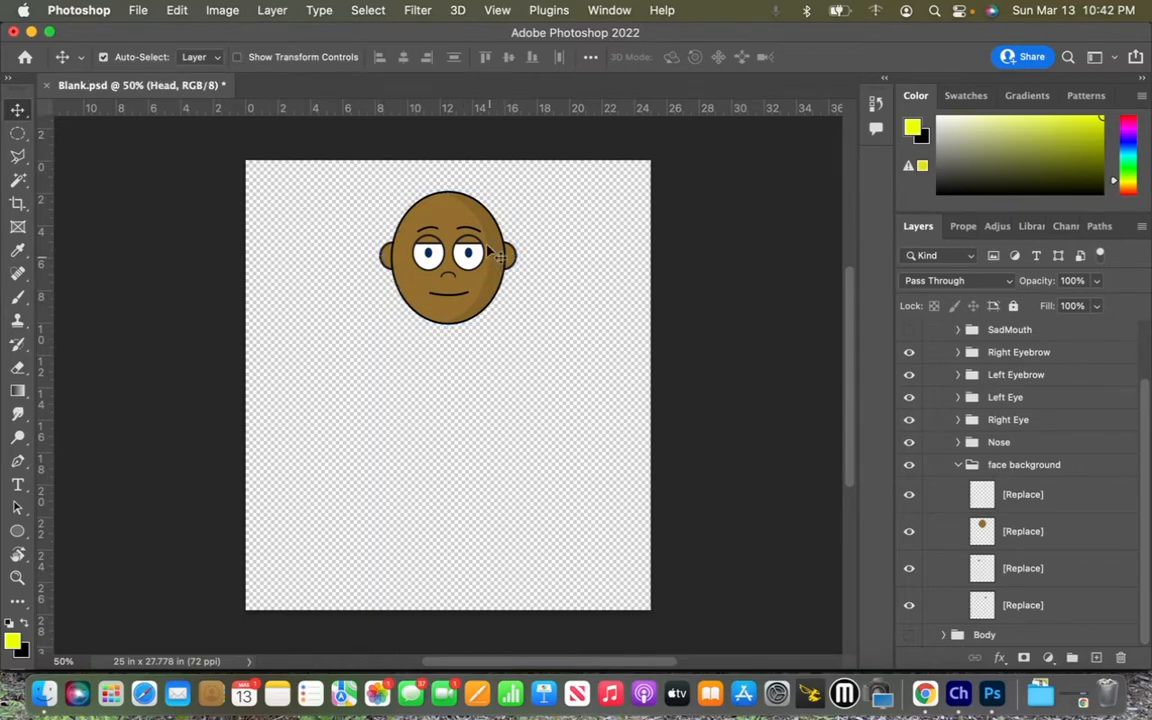
click(237, 56)
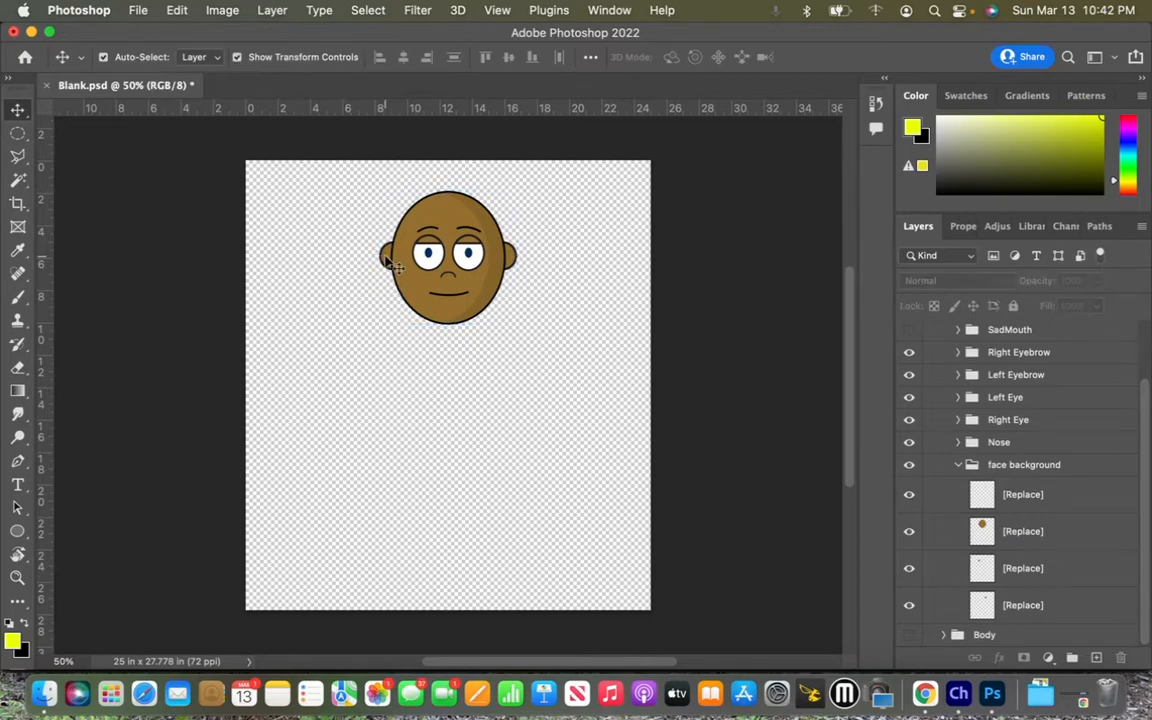
click(1023, 568)
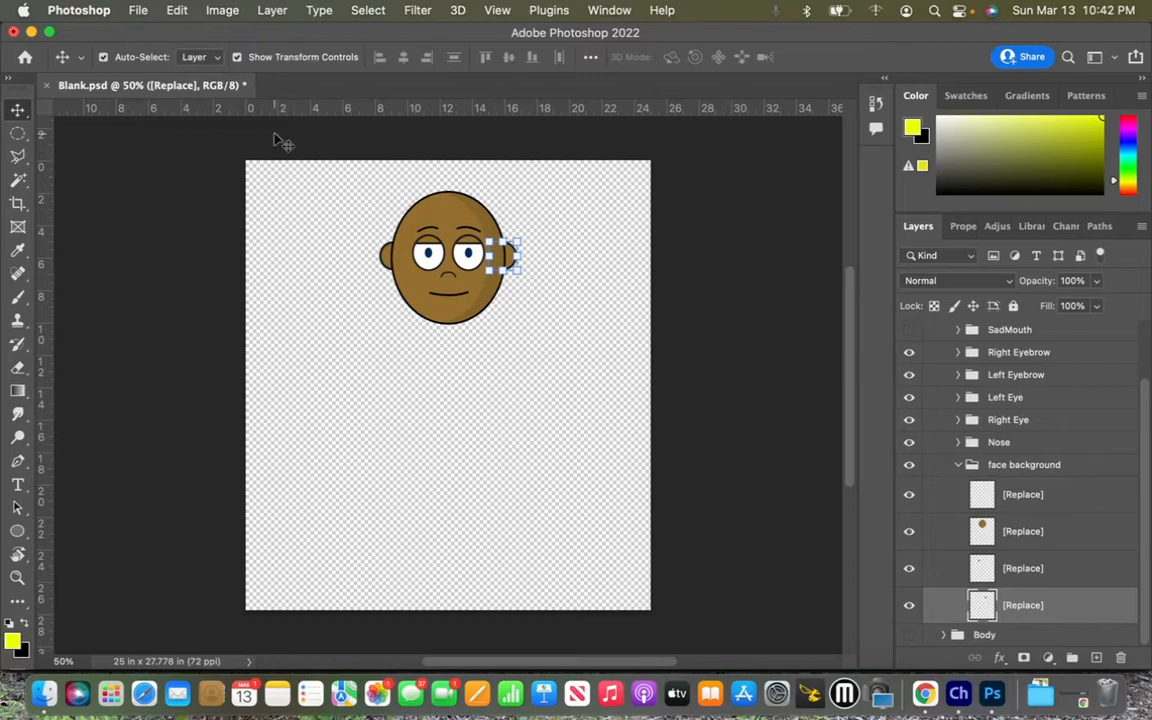
mouse_move(103, 62)
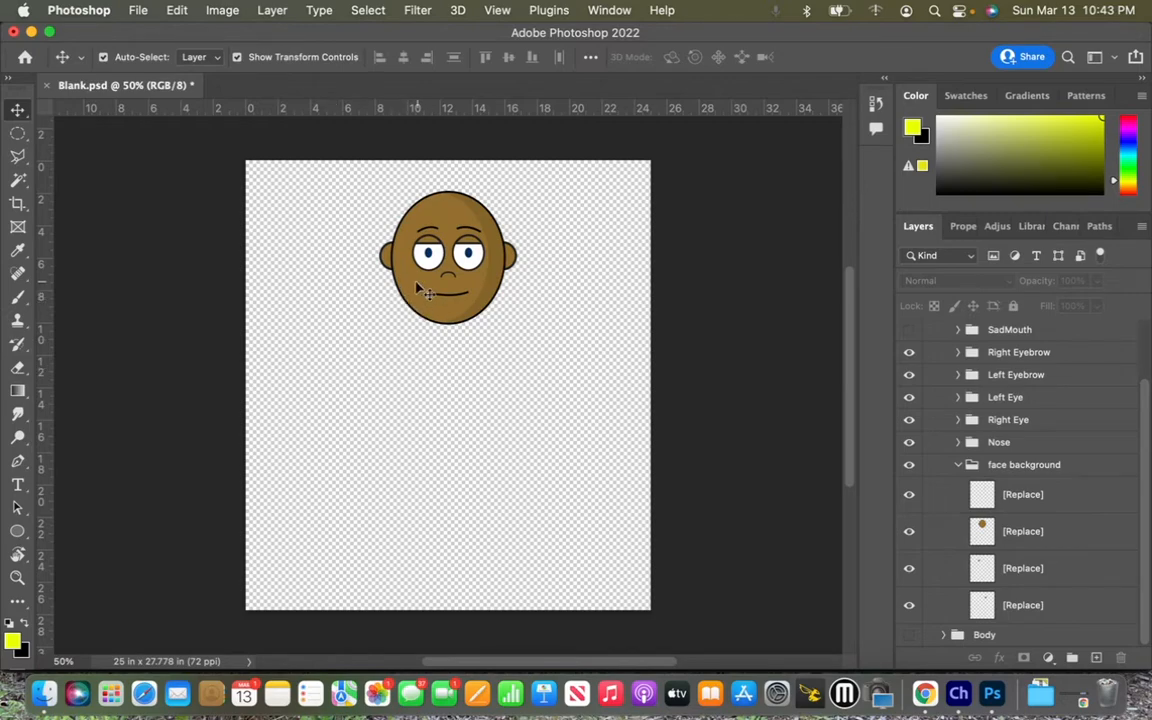
Step: Select the face background's main head-shape Replace layer
click(1023, 494)
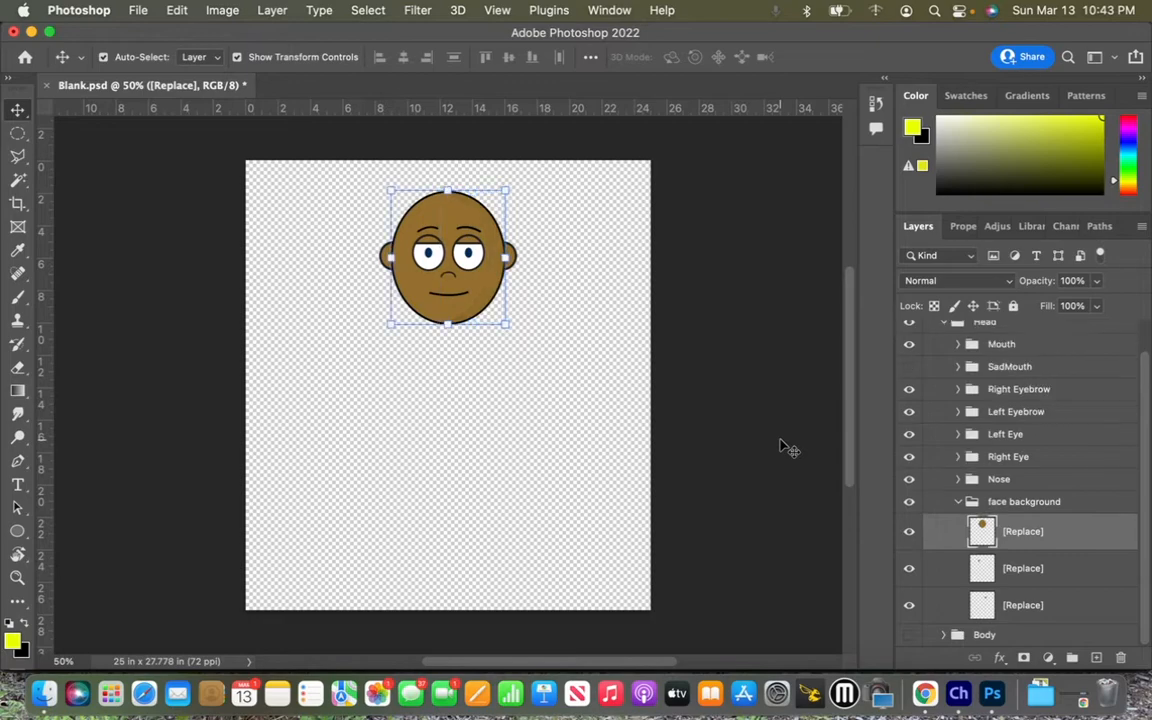
mouse_move(670, 388)
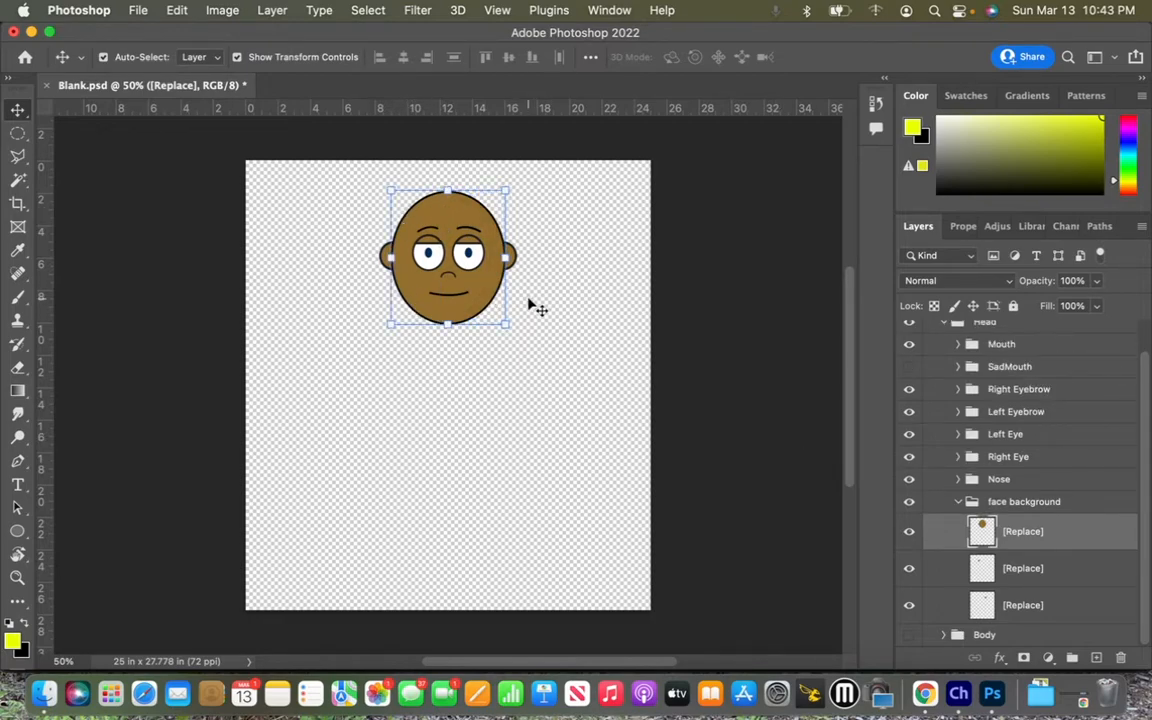
mouse_move(18, 413)
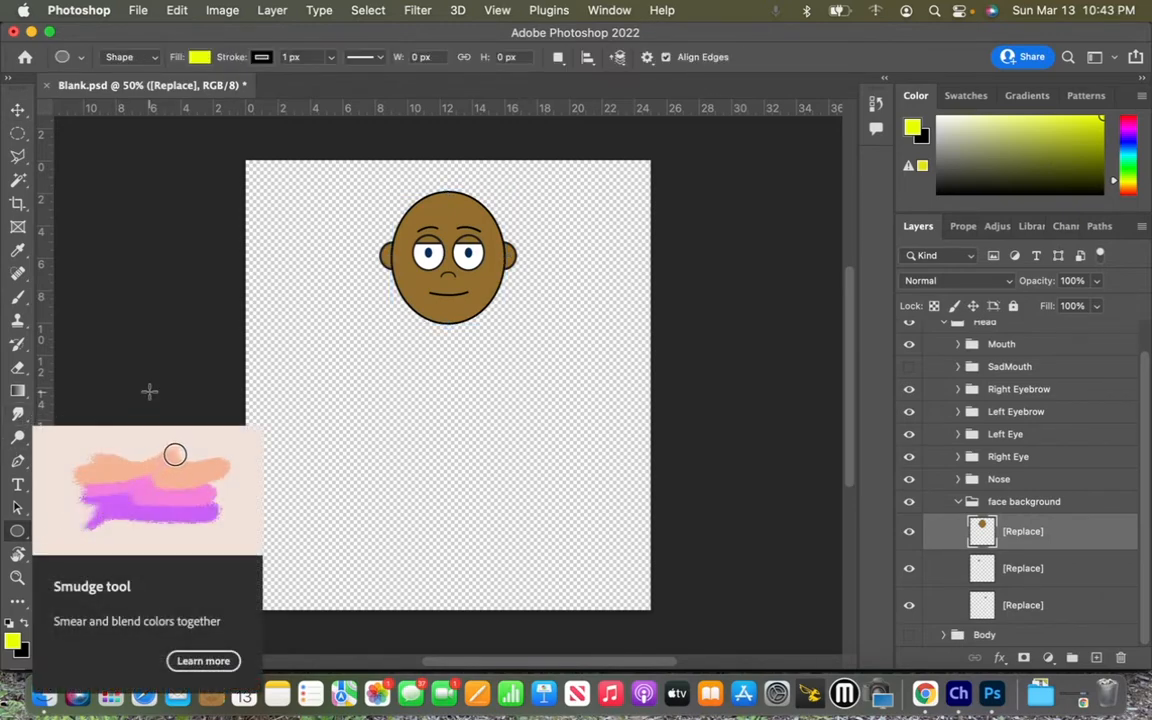
mouse_move(178, 388)
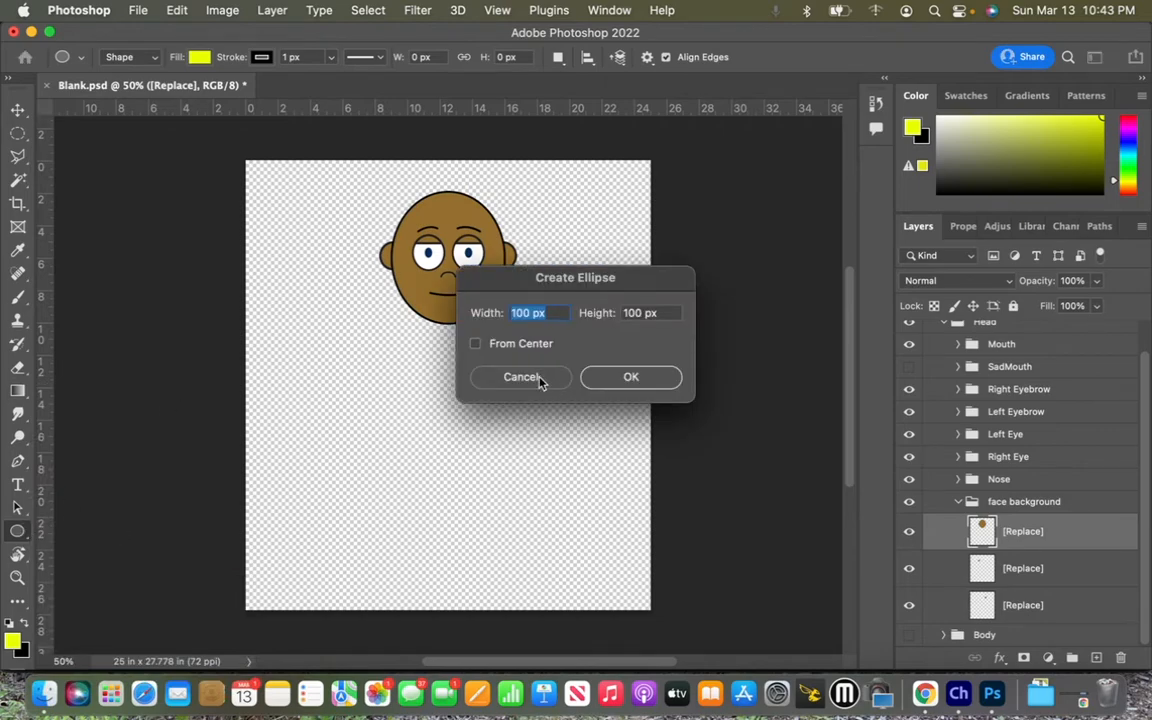
Step: Choose the Rectangle tool from the Ellipse tool's flyout in the toolbar
click(520, 376)
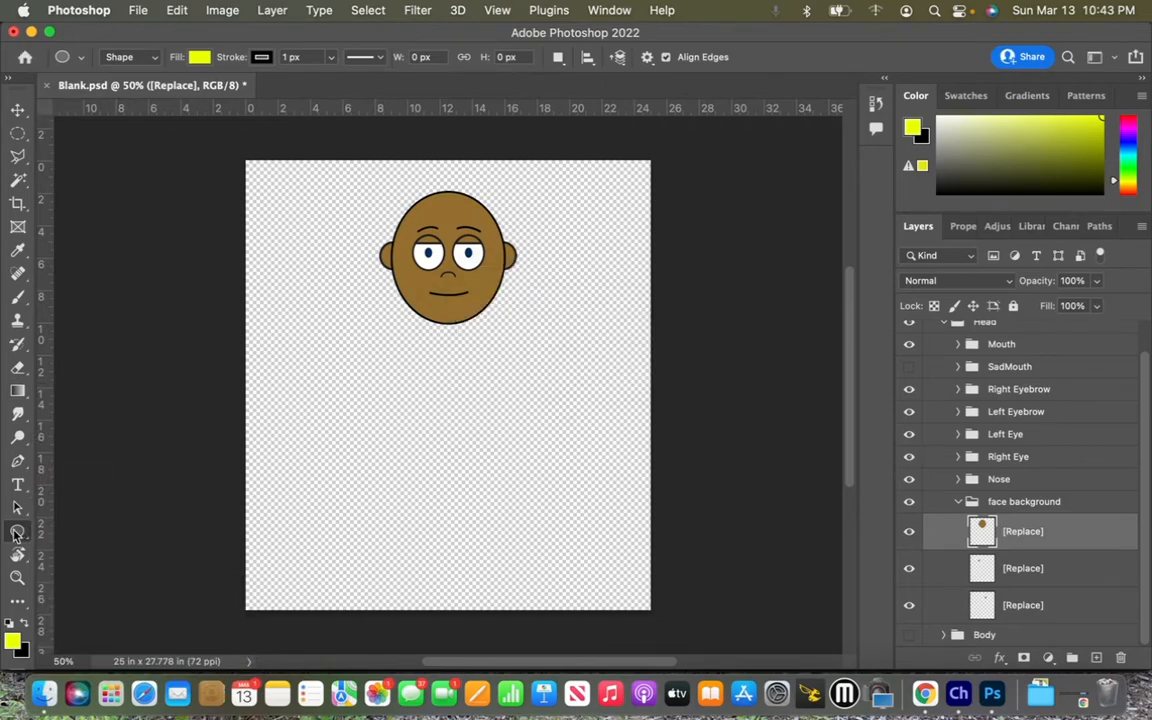
mouse_move(17, 533)
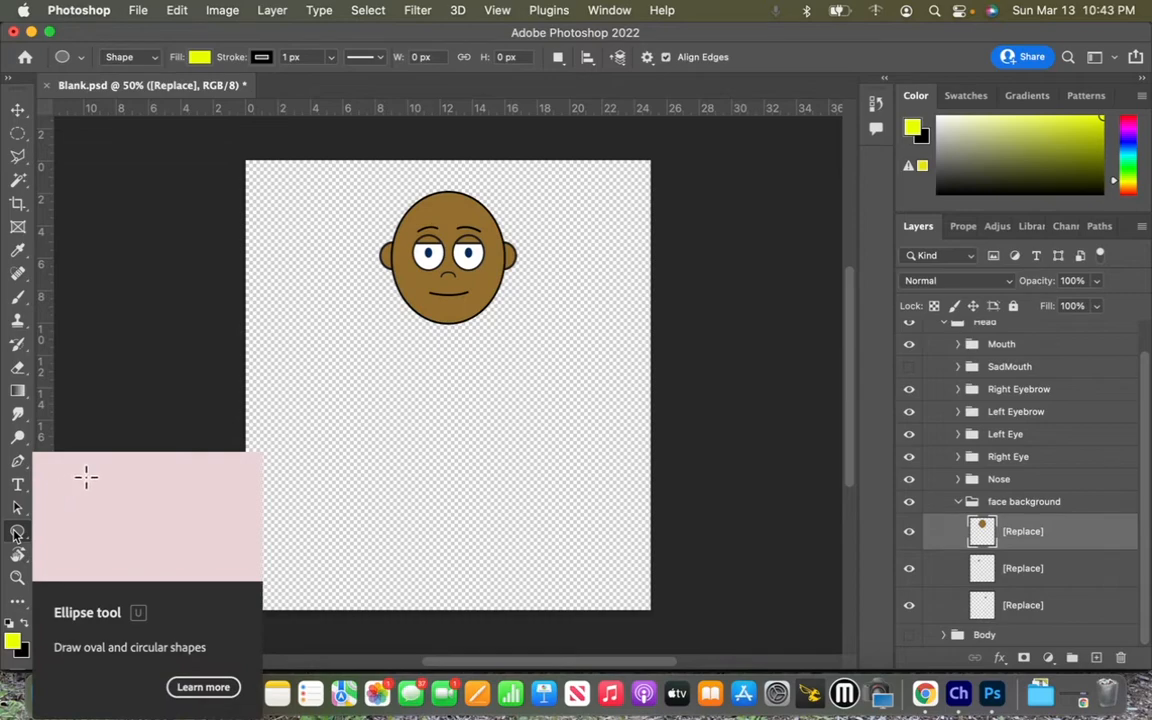
drag(87, 477, 207, 555)
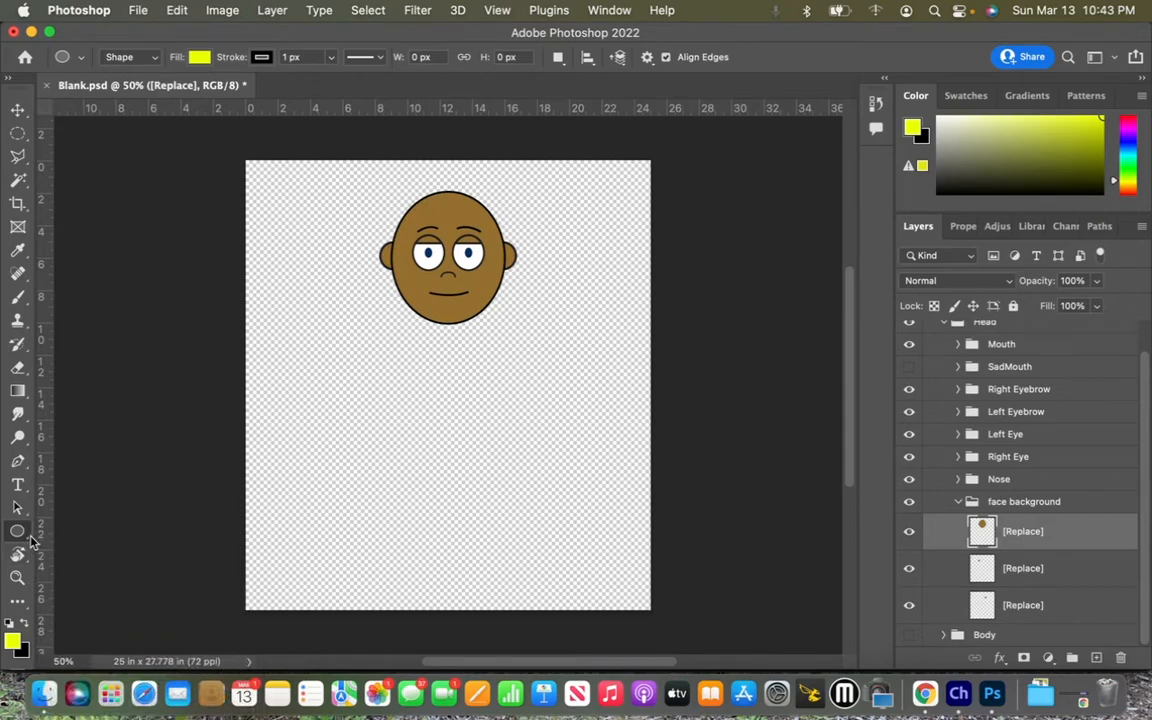
click(18, 530)
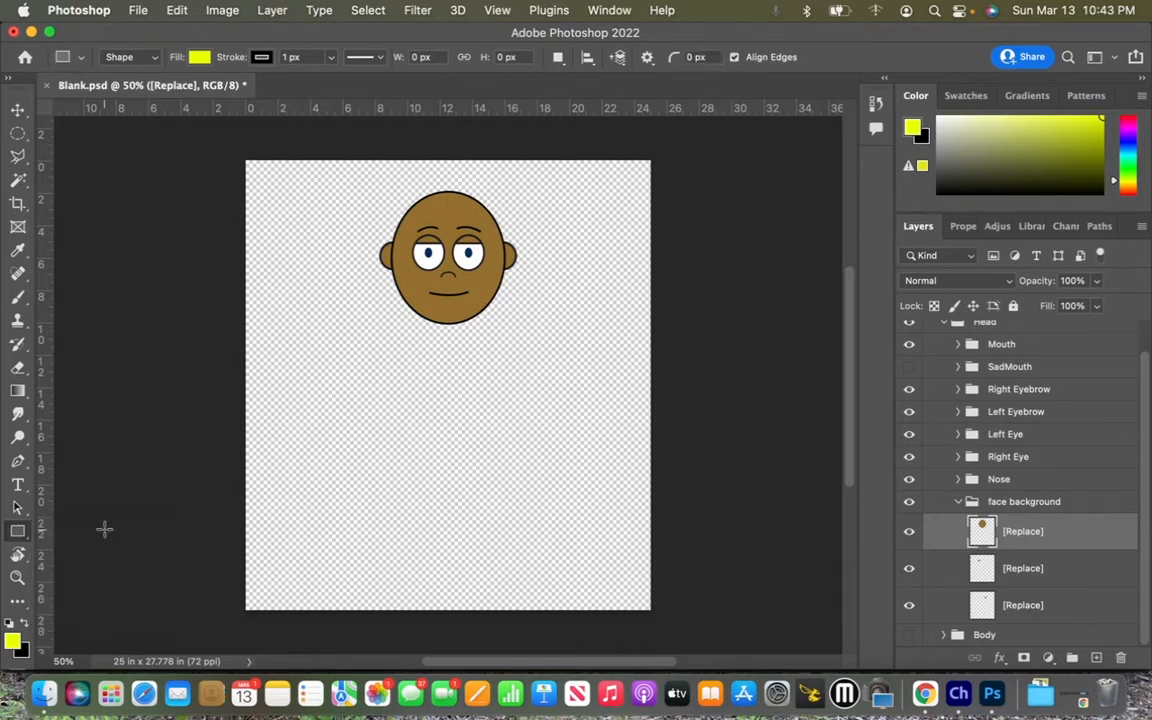
mouse_move(398, 380)
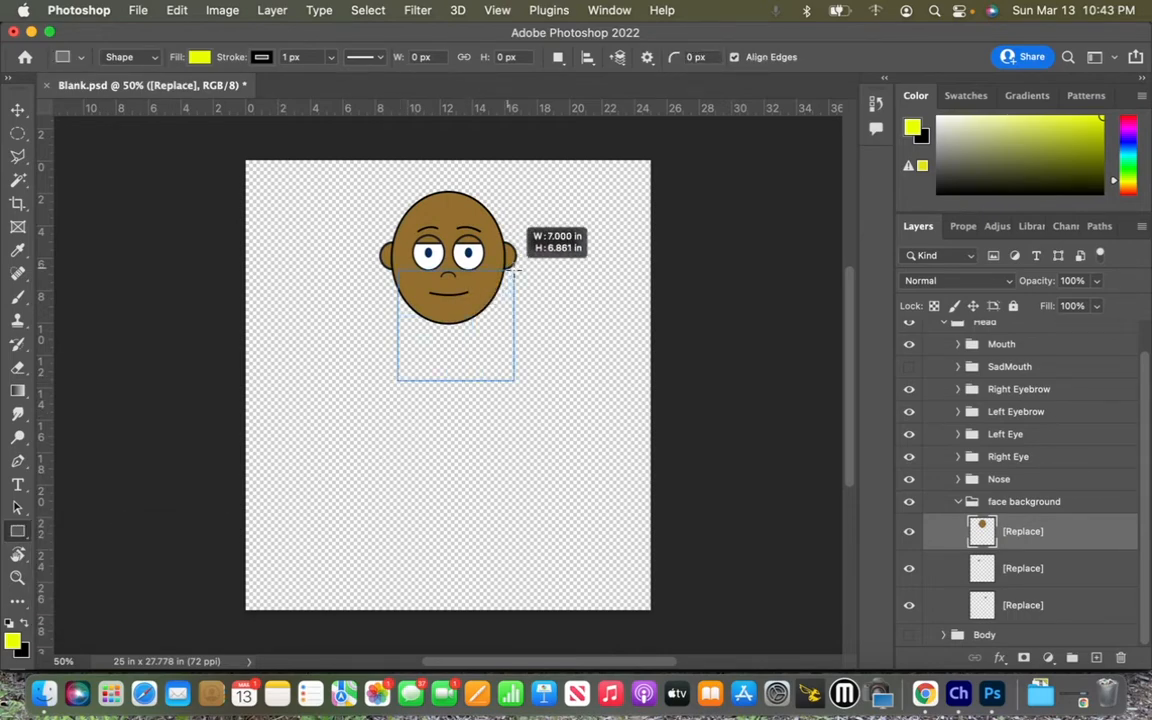
Step: Draw yellow Rectangle 1 below the head as a square about 6.76 in wide
drag(514, 273, 590, 330)
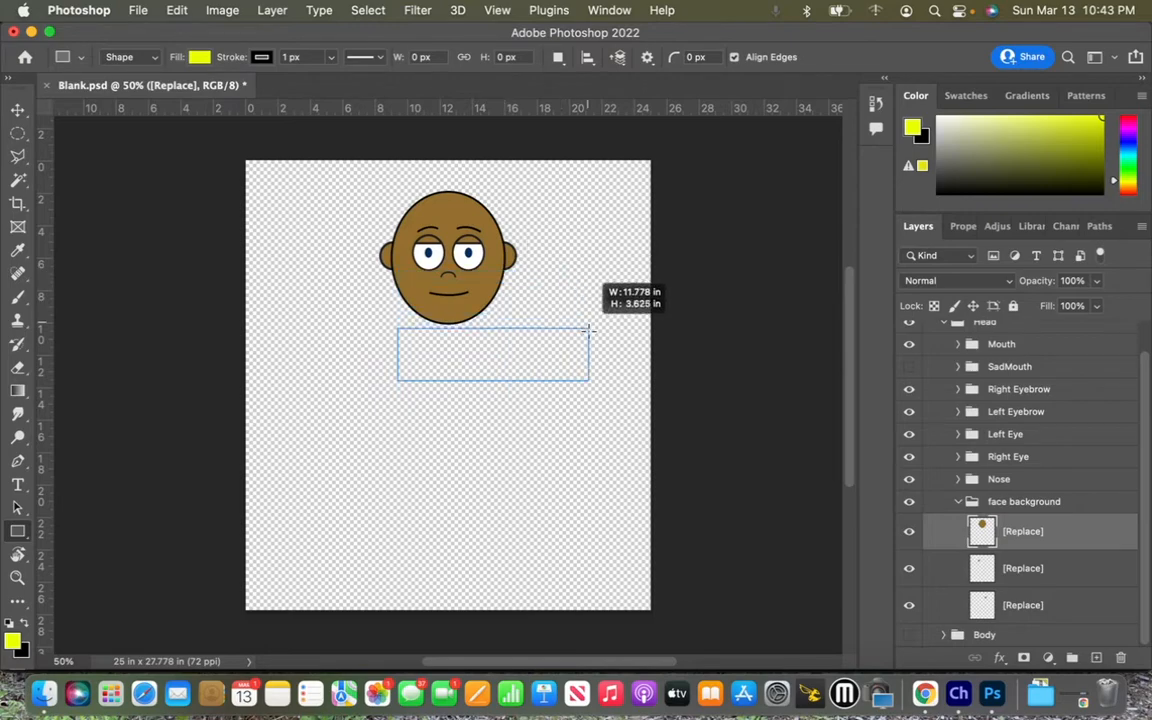
drag(588, 330, 510, 302)
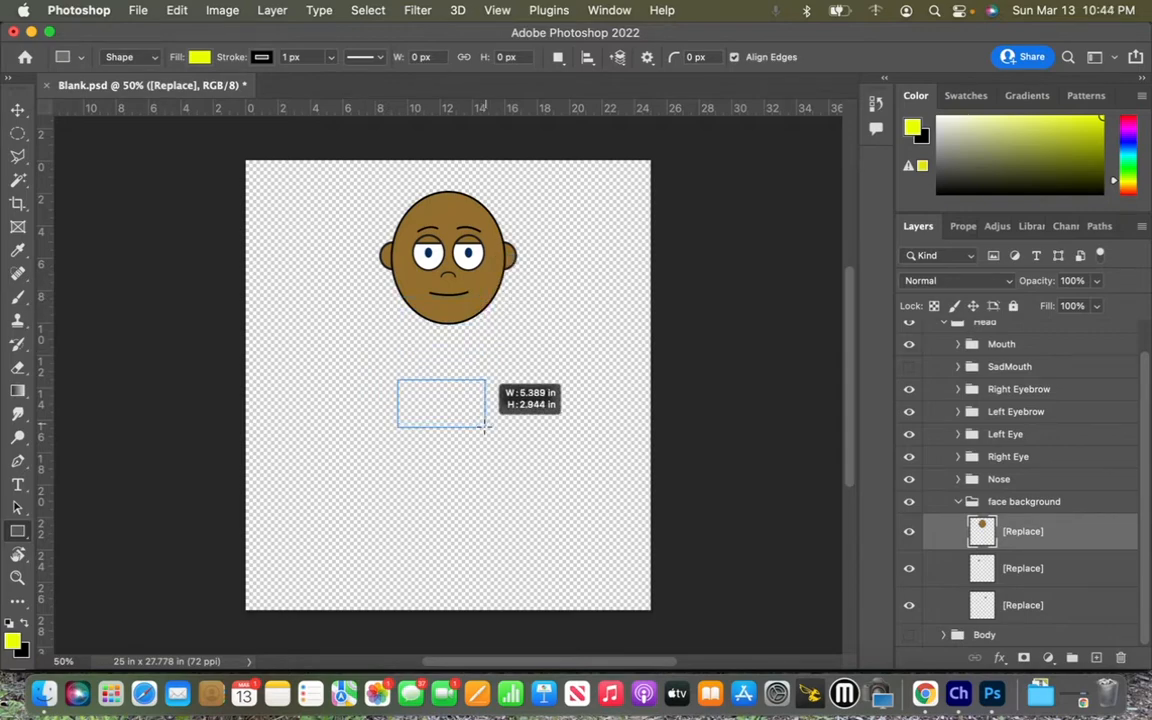
drag(485, 430, 520, 448)
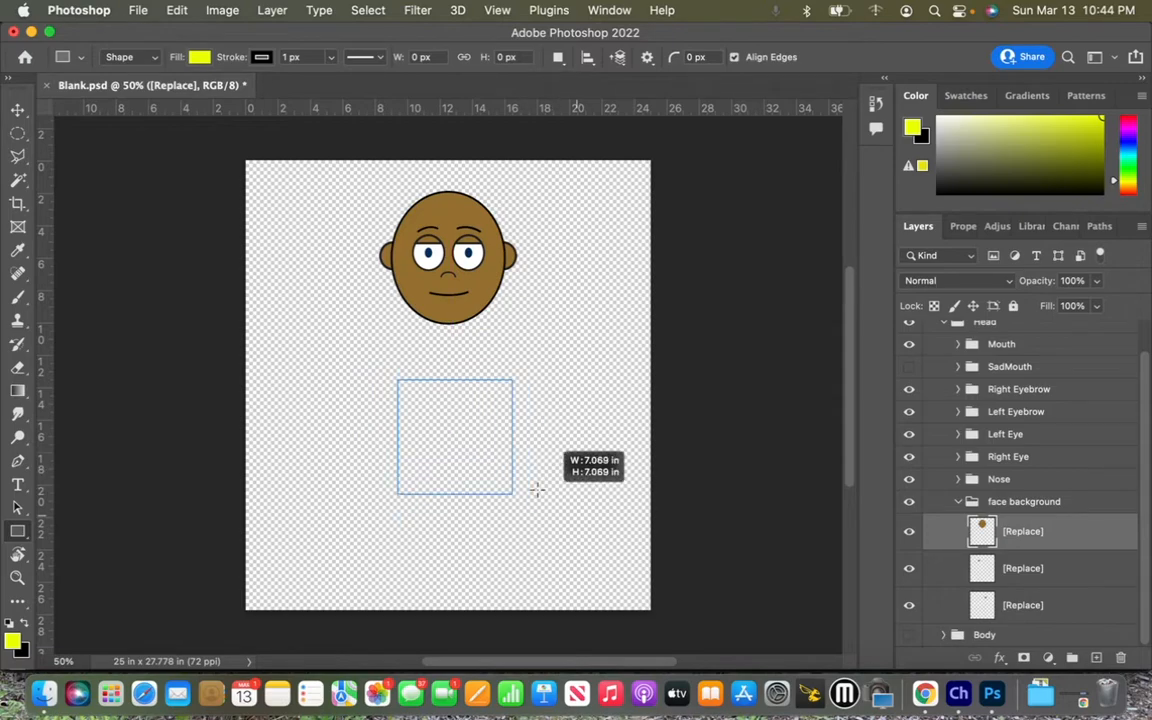
drag(538, 490, 532, 490)
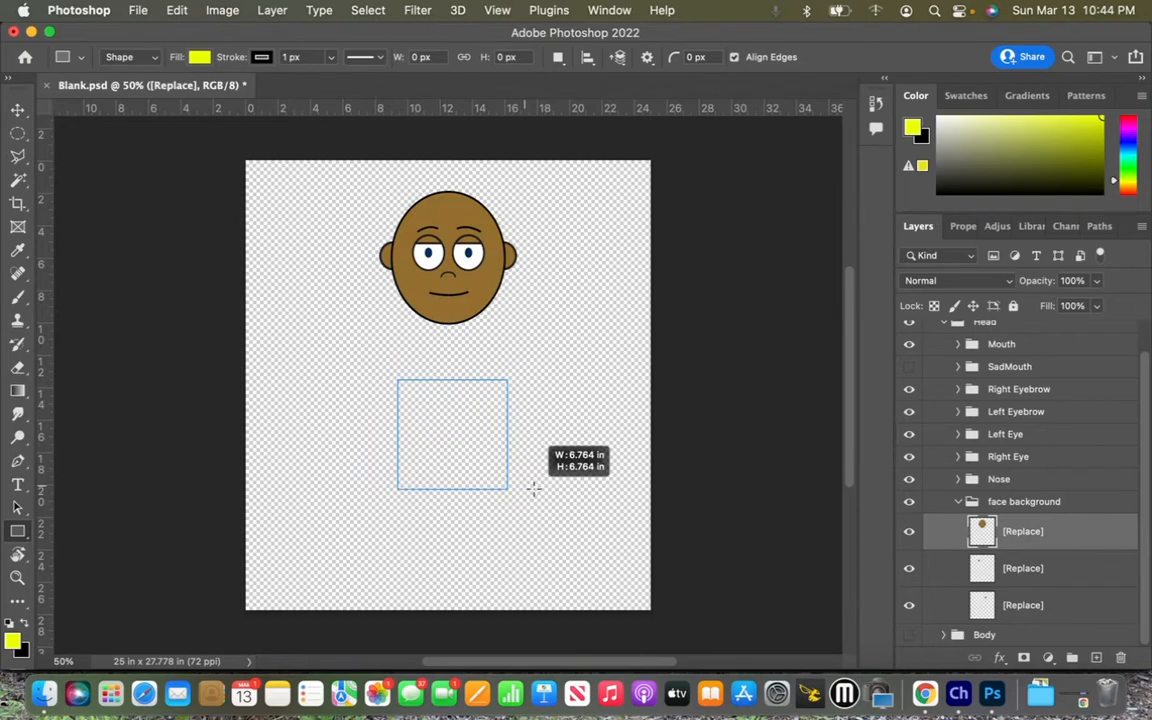
drag(398, 382, 508, 485)
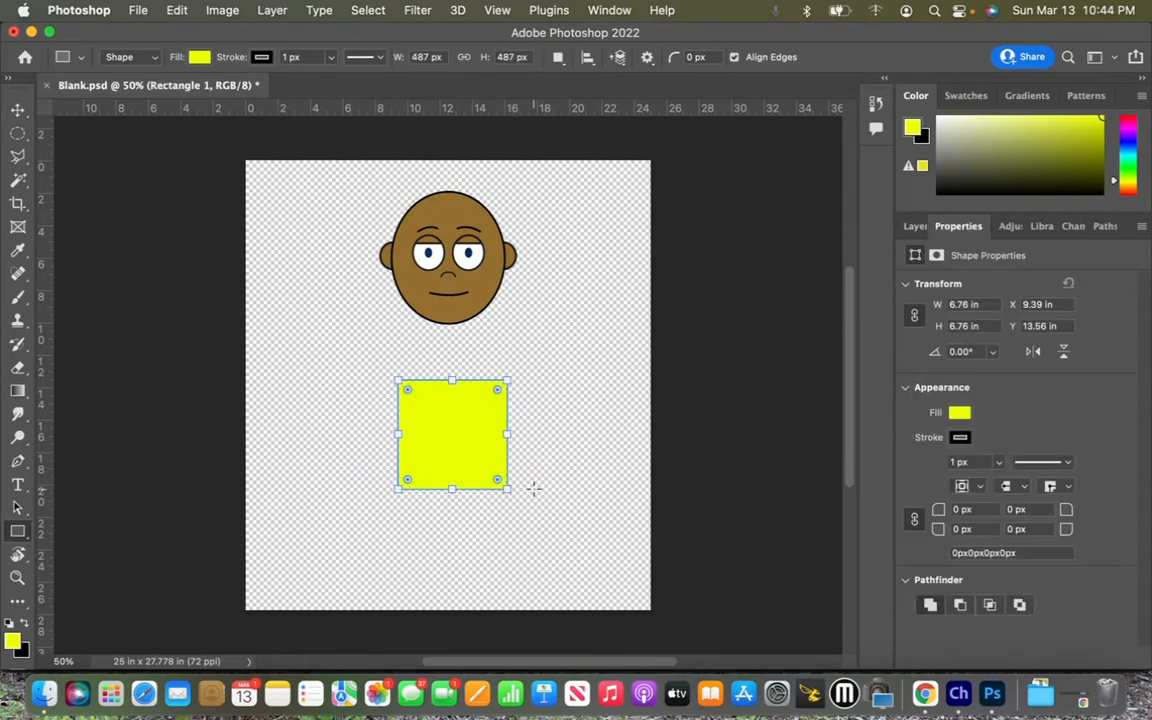
mouse_move(453, 458)
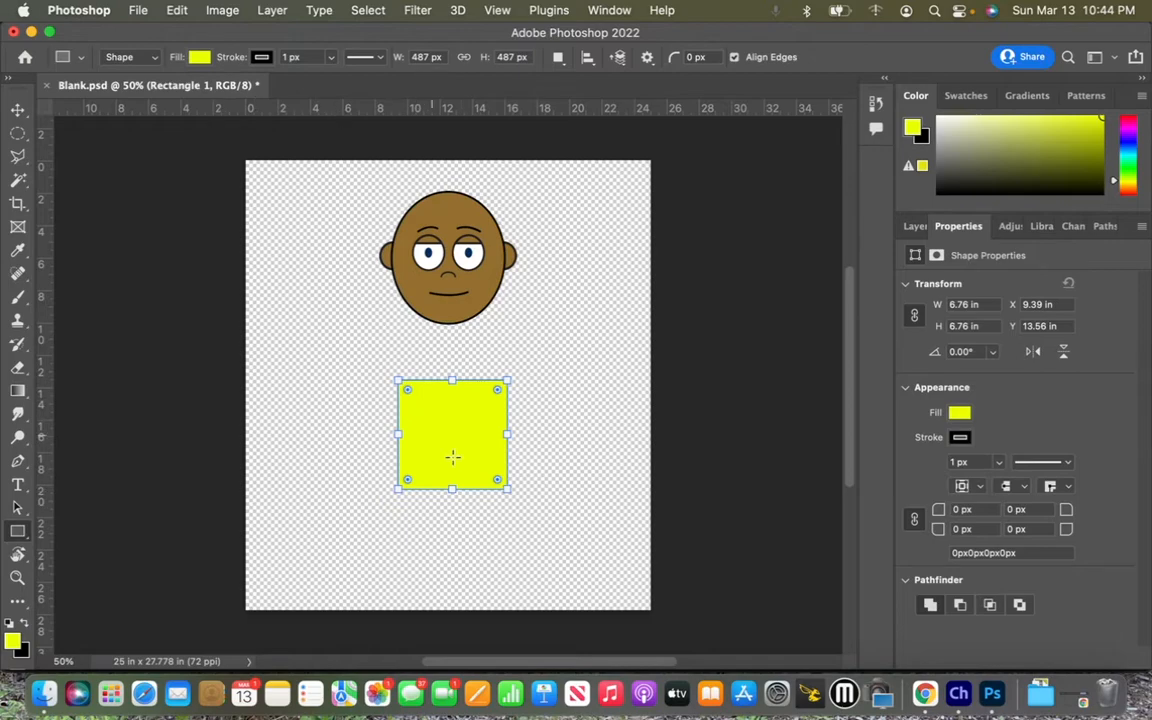
mouse_move(962, 413)
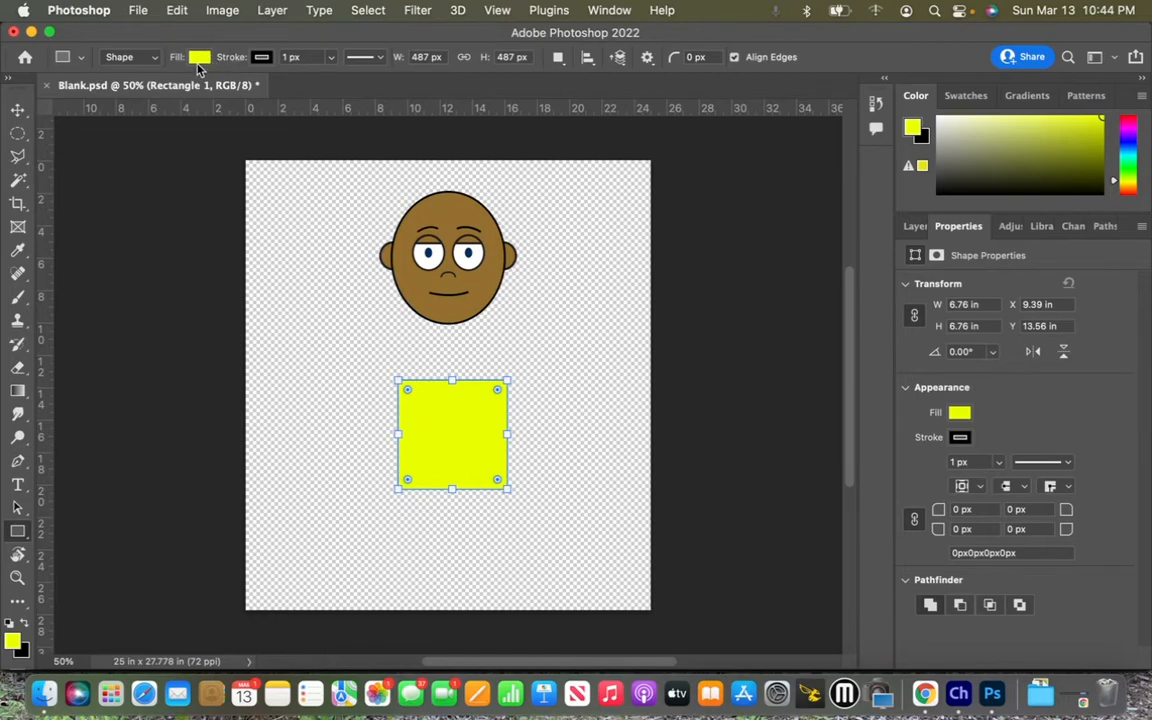
Step: Try a pink fill on Rectangle 1, revert it to yellow, and return to Layers
click(199, 56)
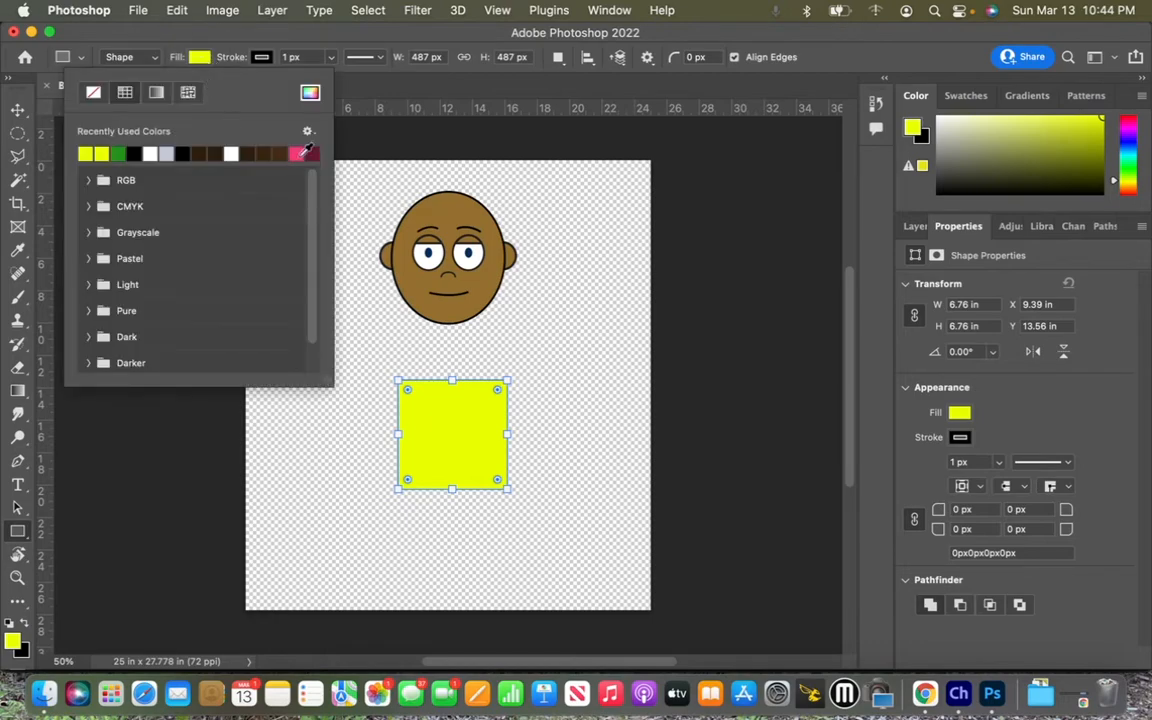
click(303, 153)
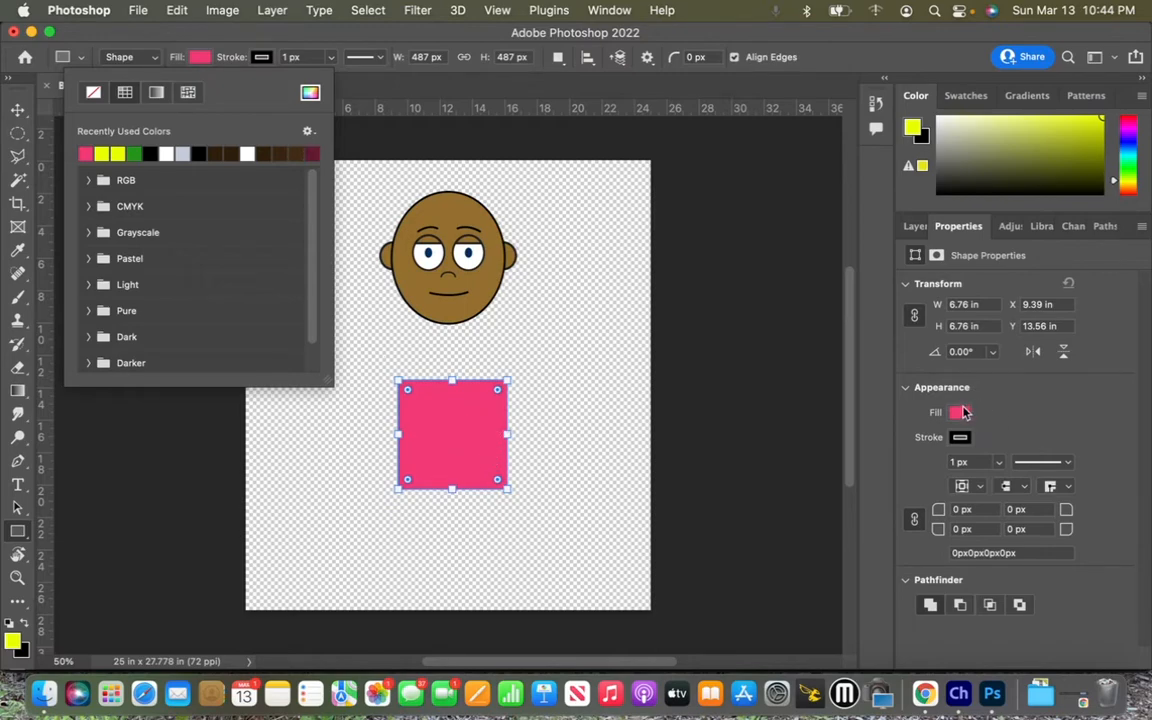
click(960, 412)
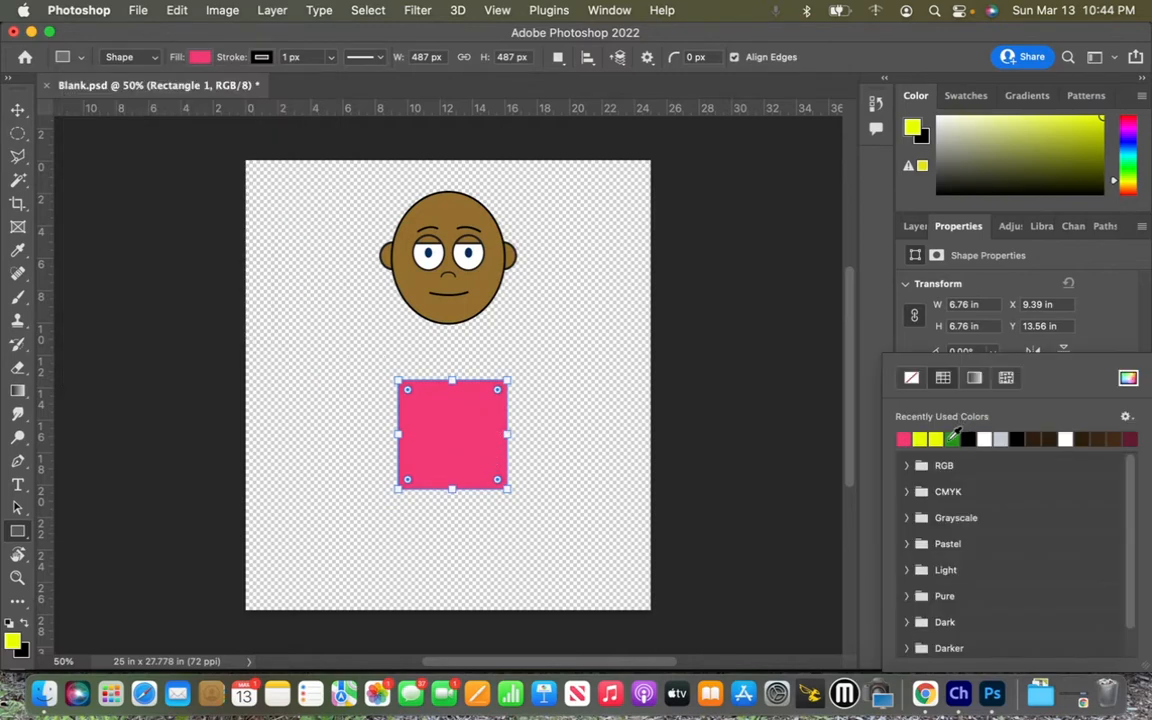
click(902, 439)
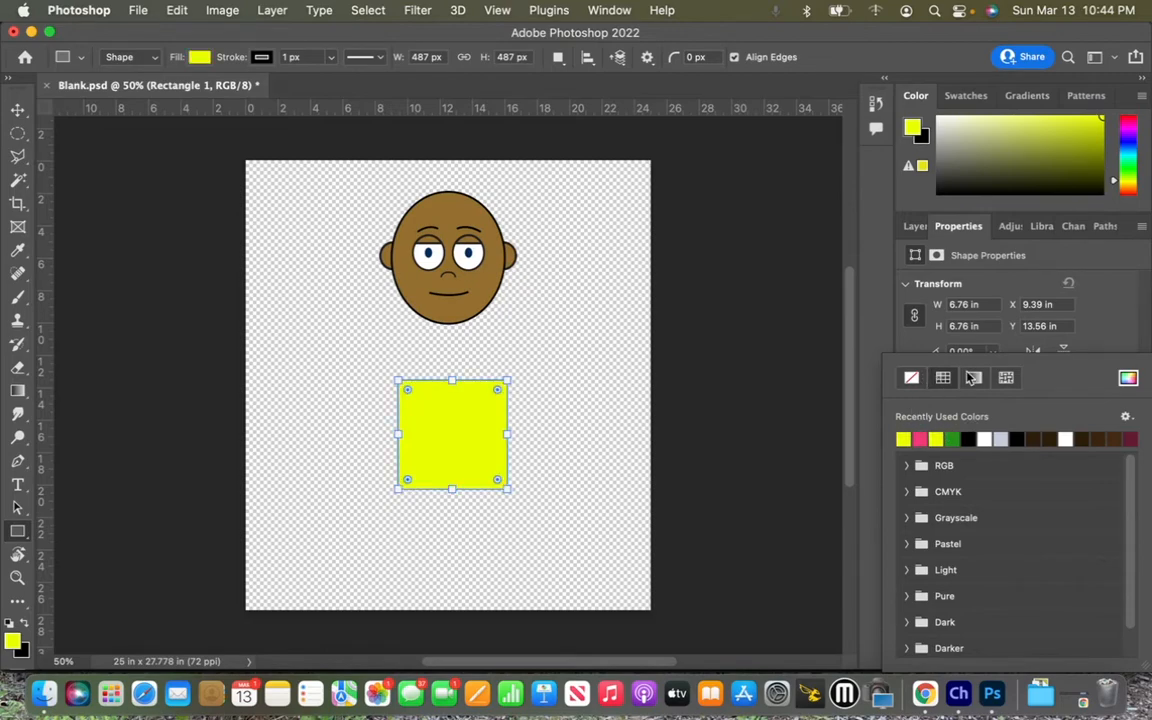
click(917, 226)
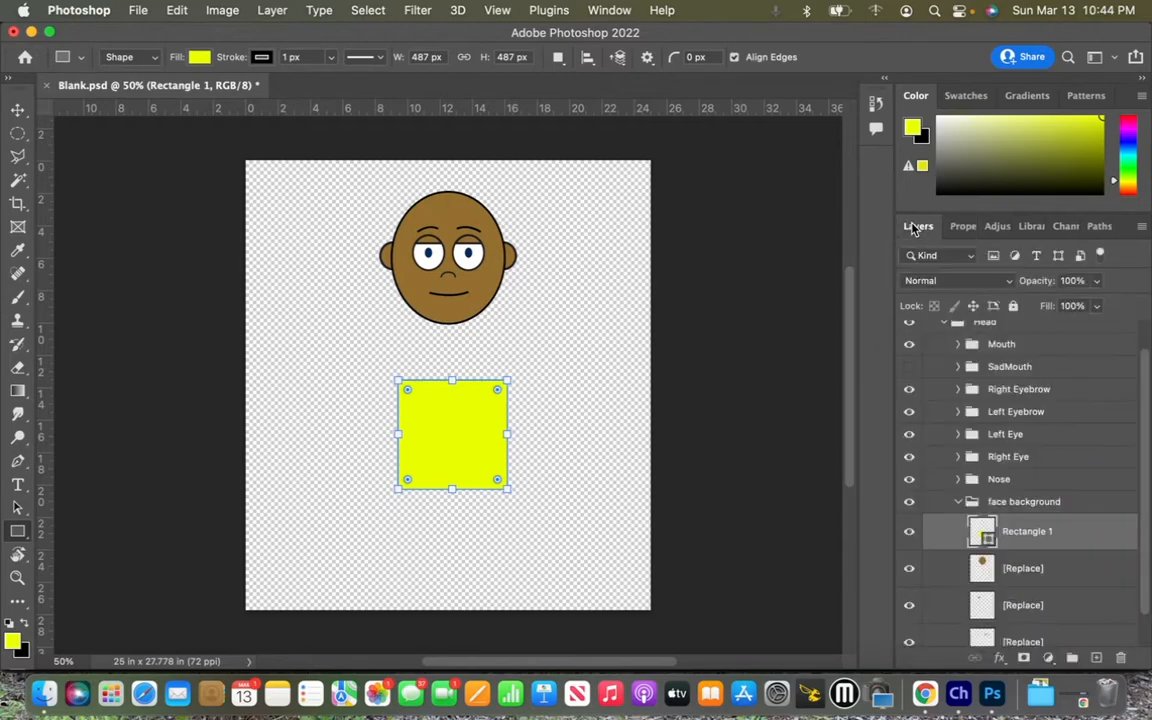
Step: Move the yellow square over the round head, enlarge it, and center it on the face
click(17, 110)
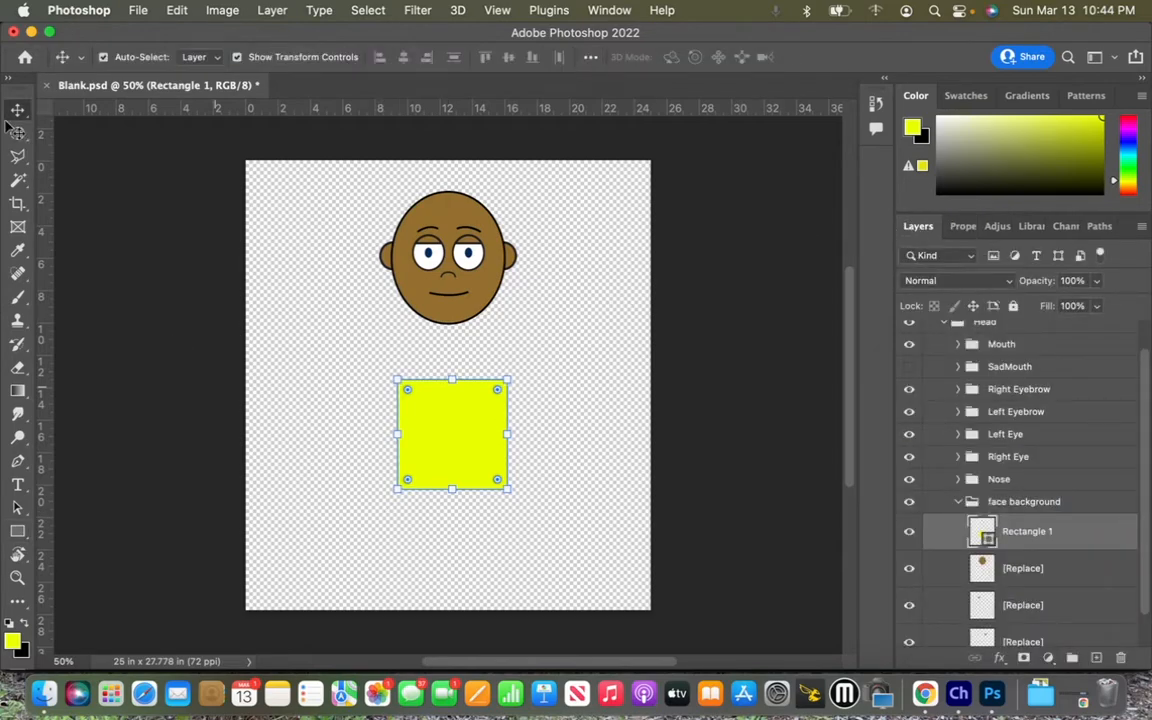
mouse_move(465, 453)
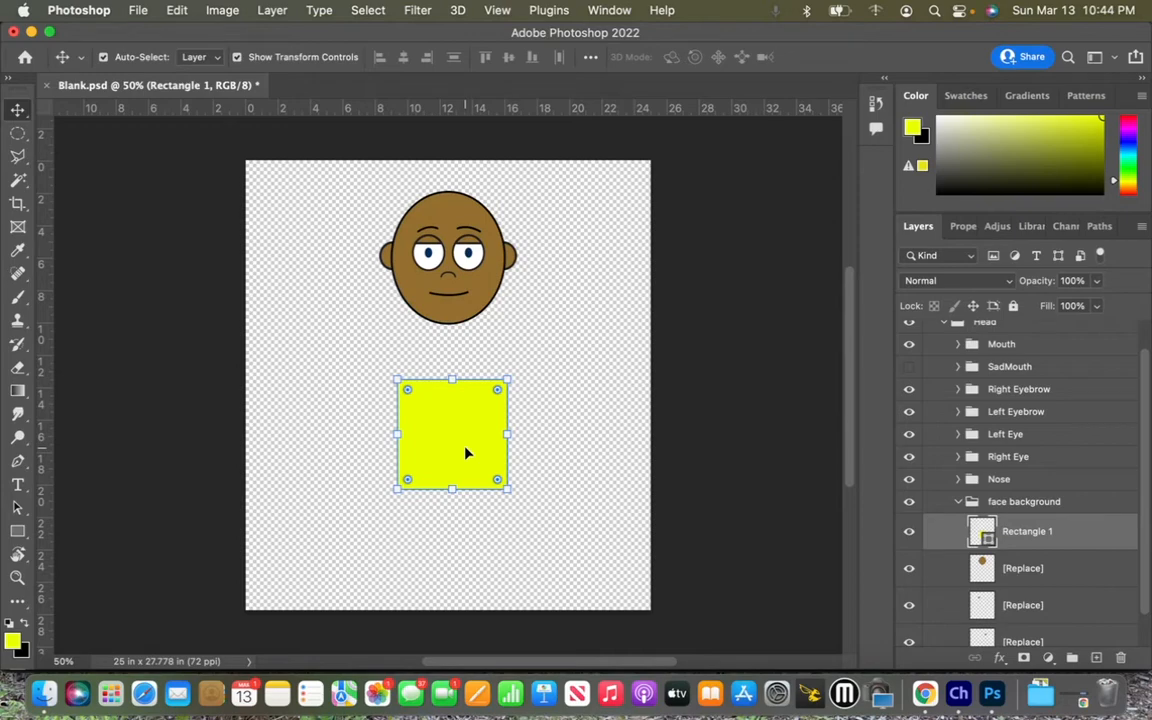
drag(452, 435, 447, 250)
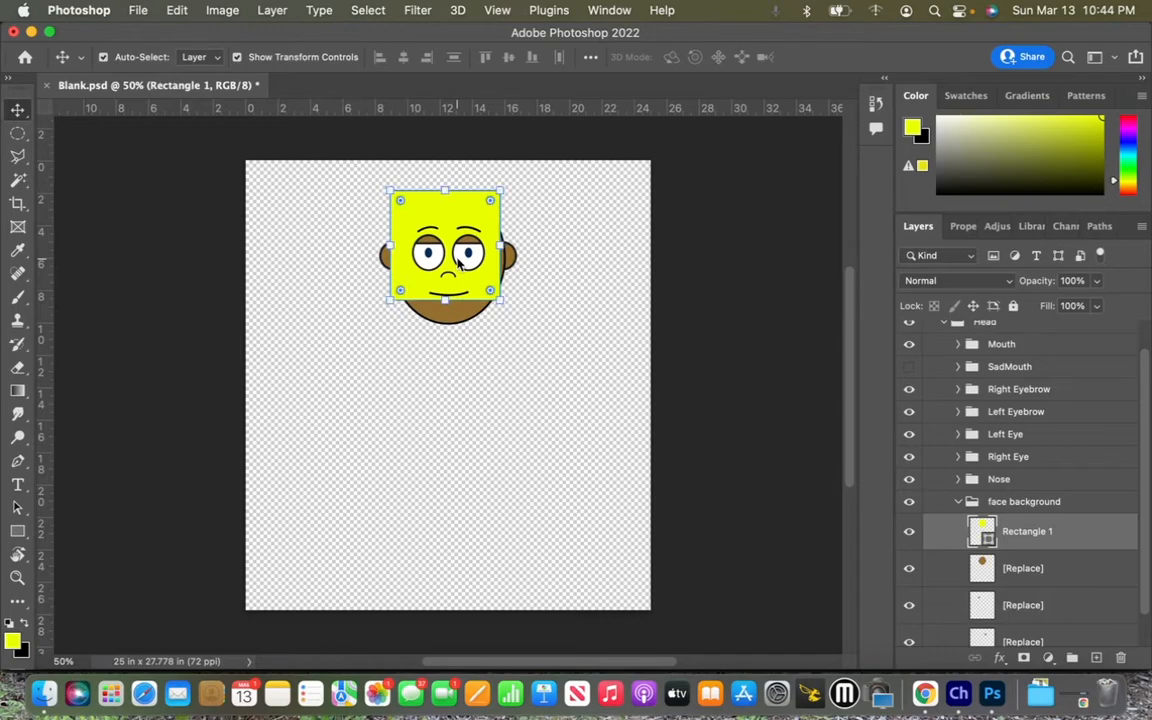
mouse_move(483, 280)
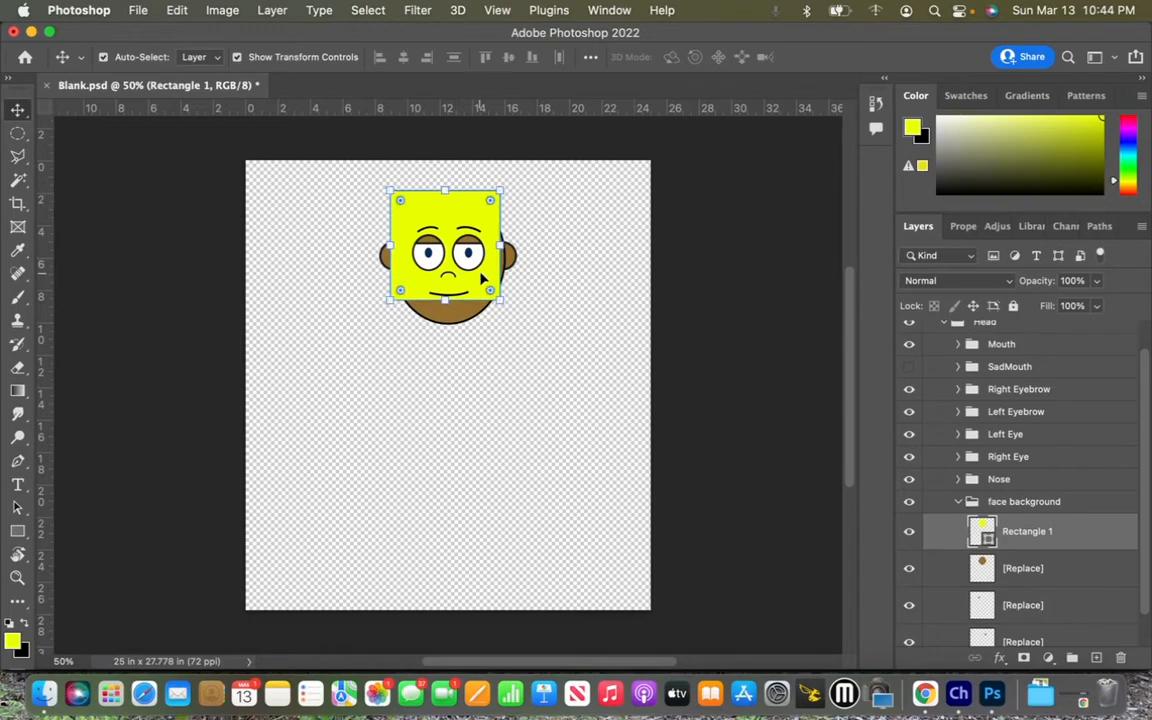
drag(503, 290, 513, 318)
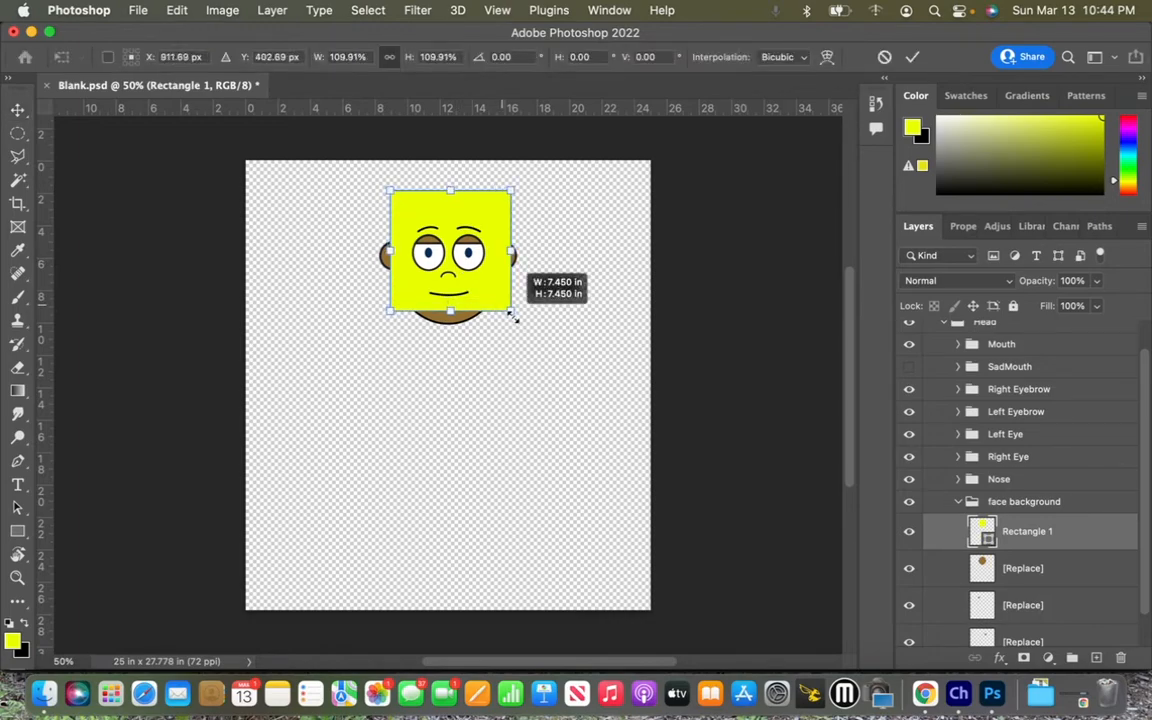
drag(513, 310, 523, 325)
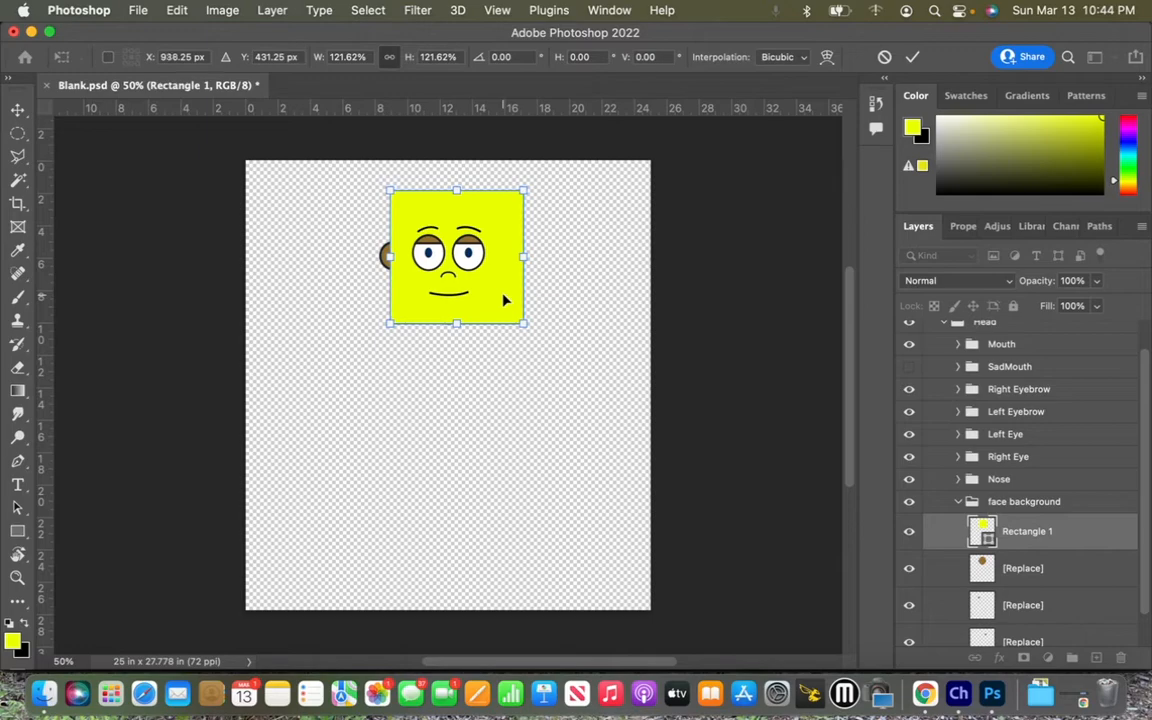
drag(457, 255, 437, 255)
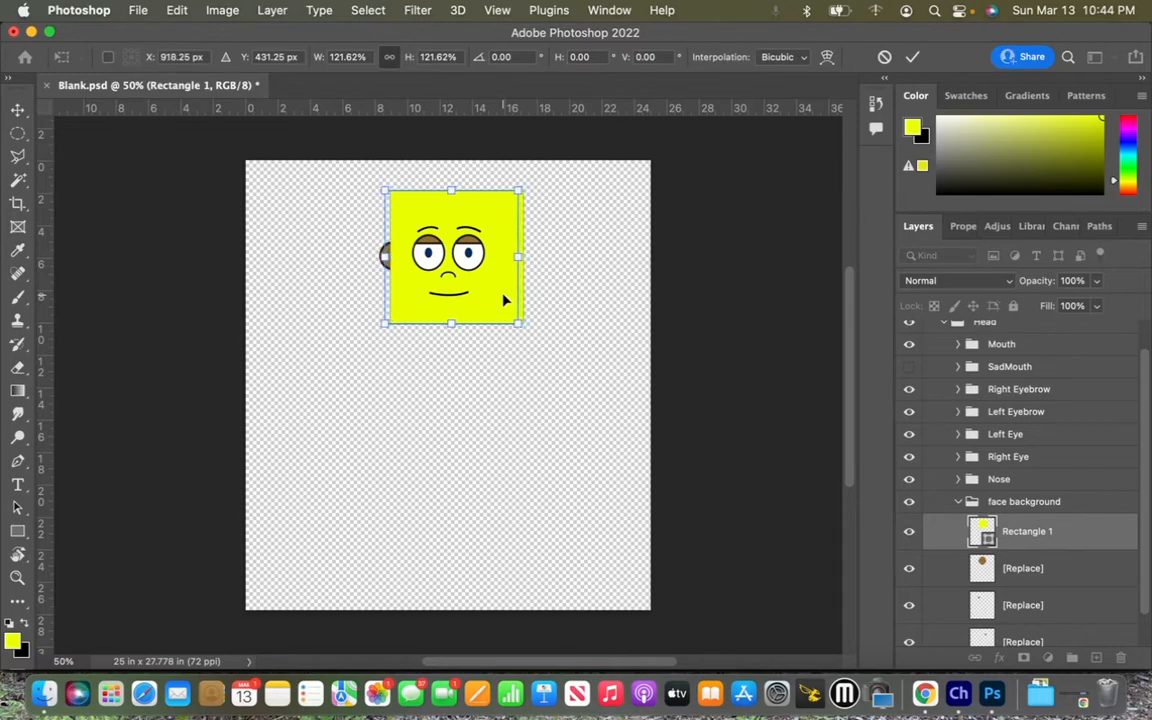
drag(452, 255, 448, 262)
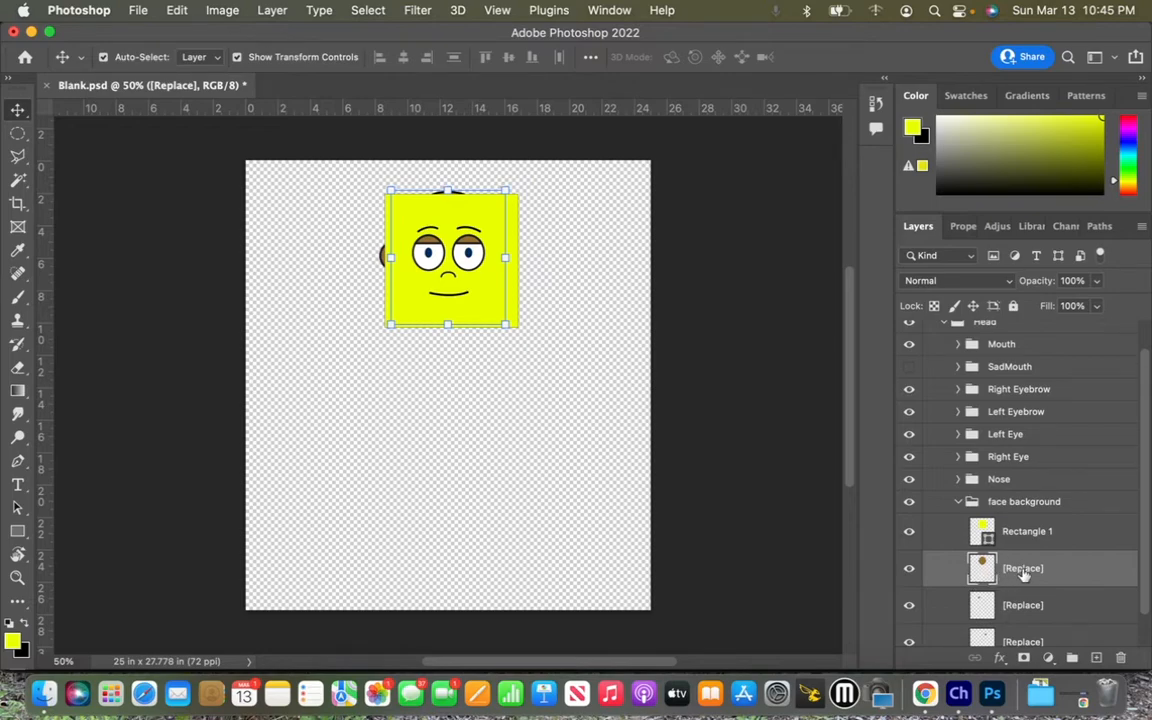
Step: Delete the brown head [Replace] layer and toggle Rectangle 1's visibility to confirm
click(1023, 568)
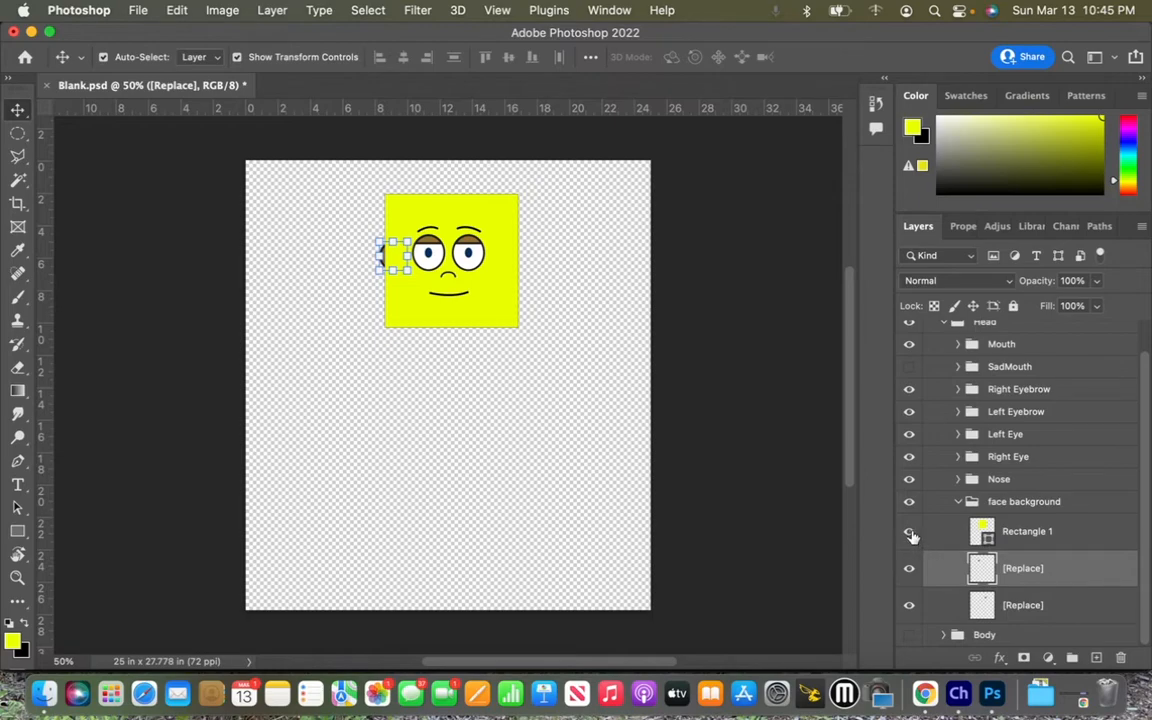
click(909, 531)
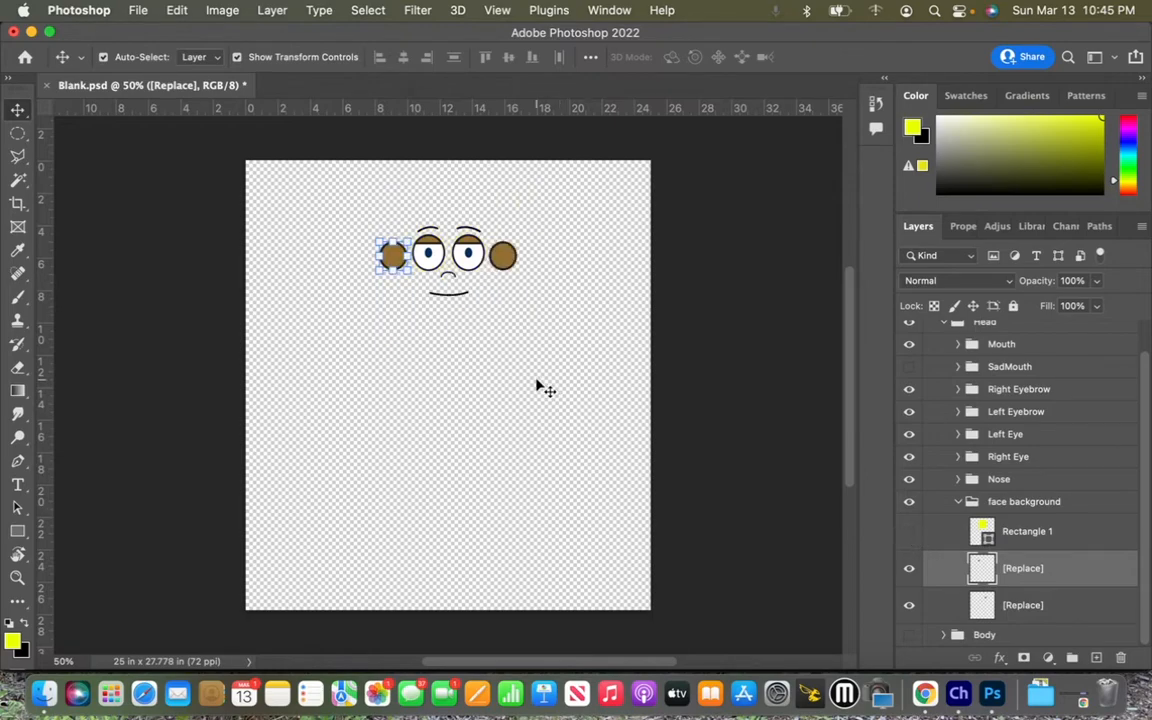
mouse_move(723, 527)
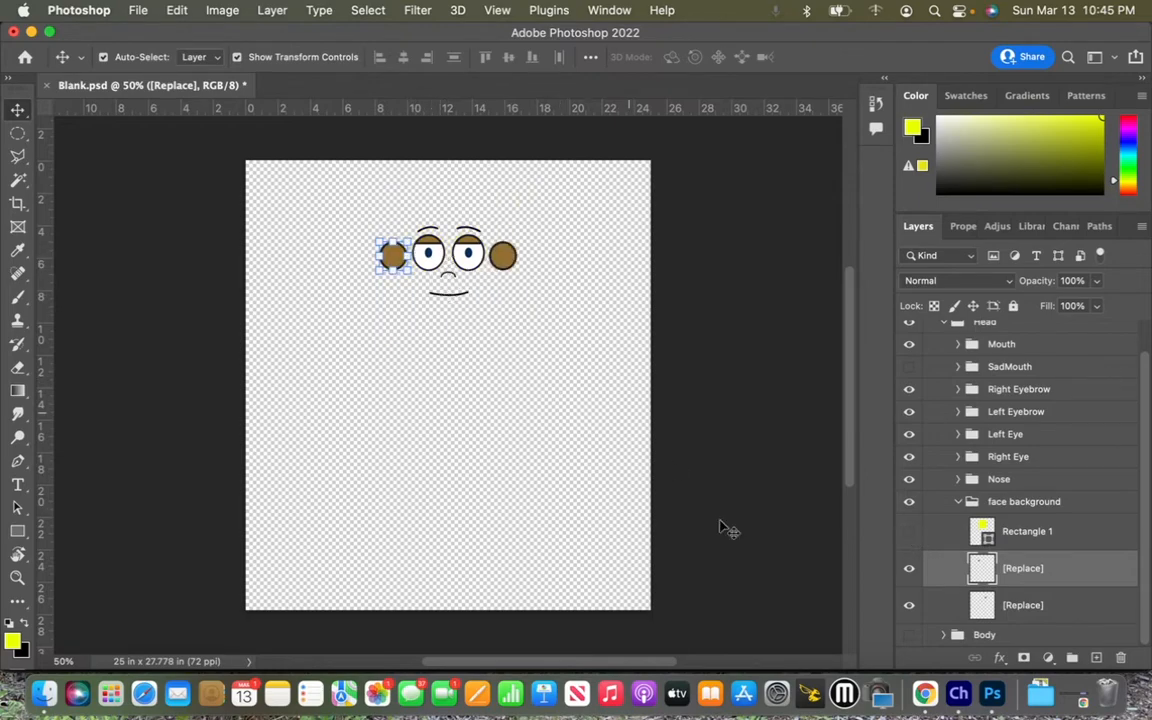
click(909, 531)
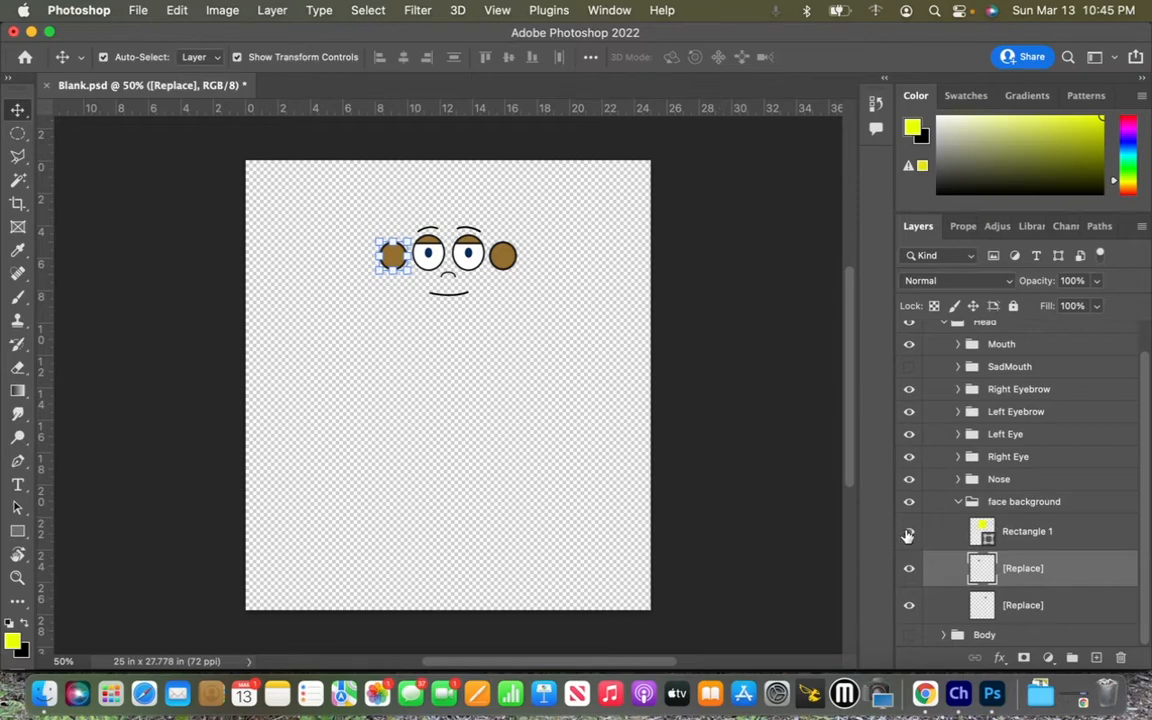
click(908, 531)
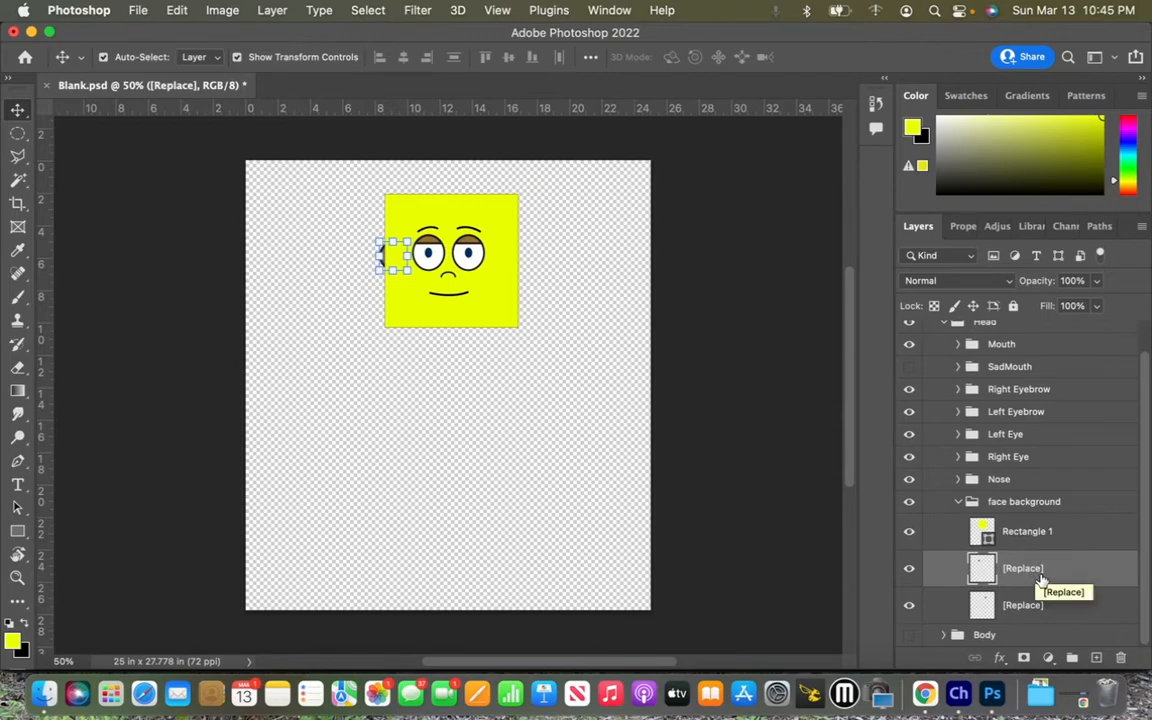
mouse_move(1018, 497)
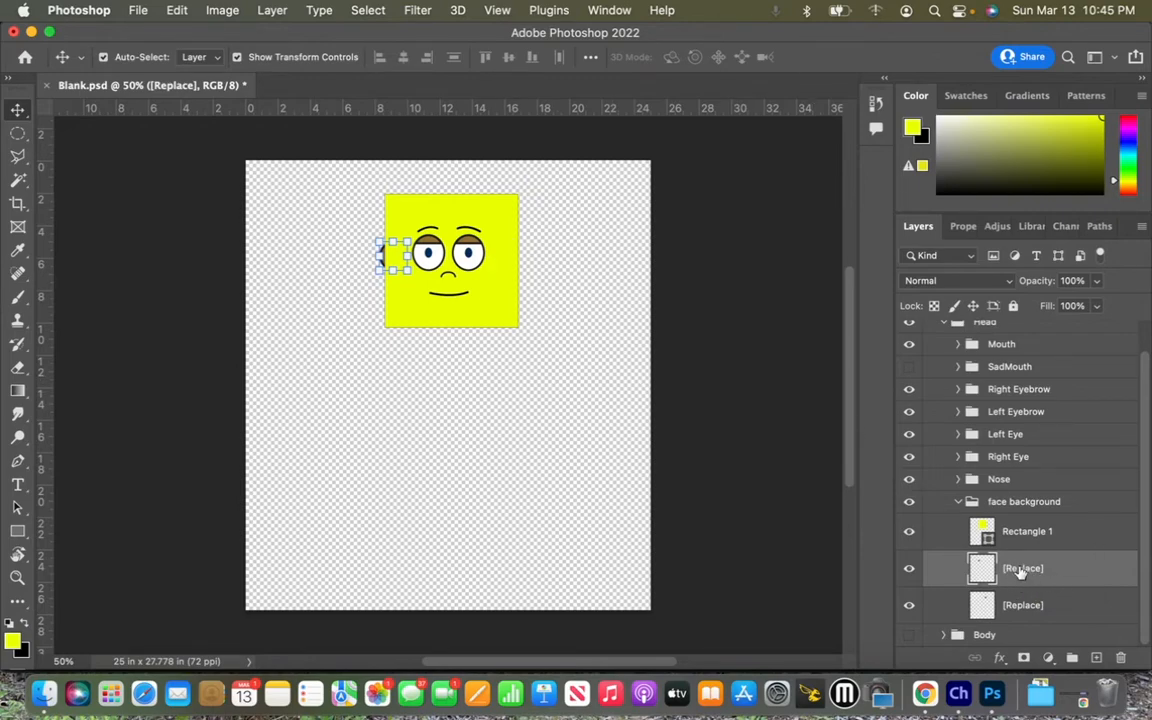
mouse_move(618, 350)
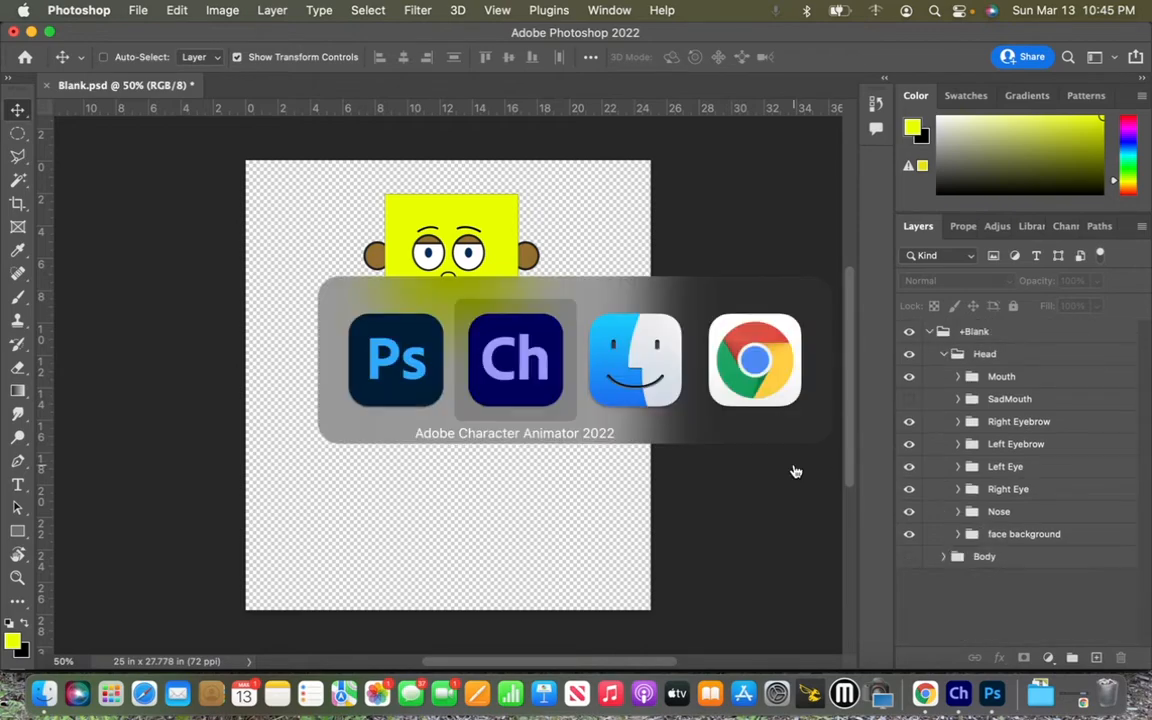
Step: Return to Photoshop and save Blank.psd with Cmd+S
click(514, 358)
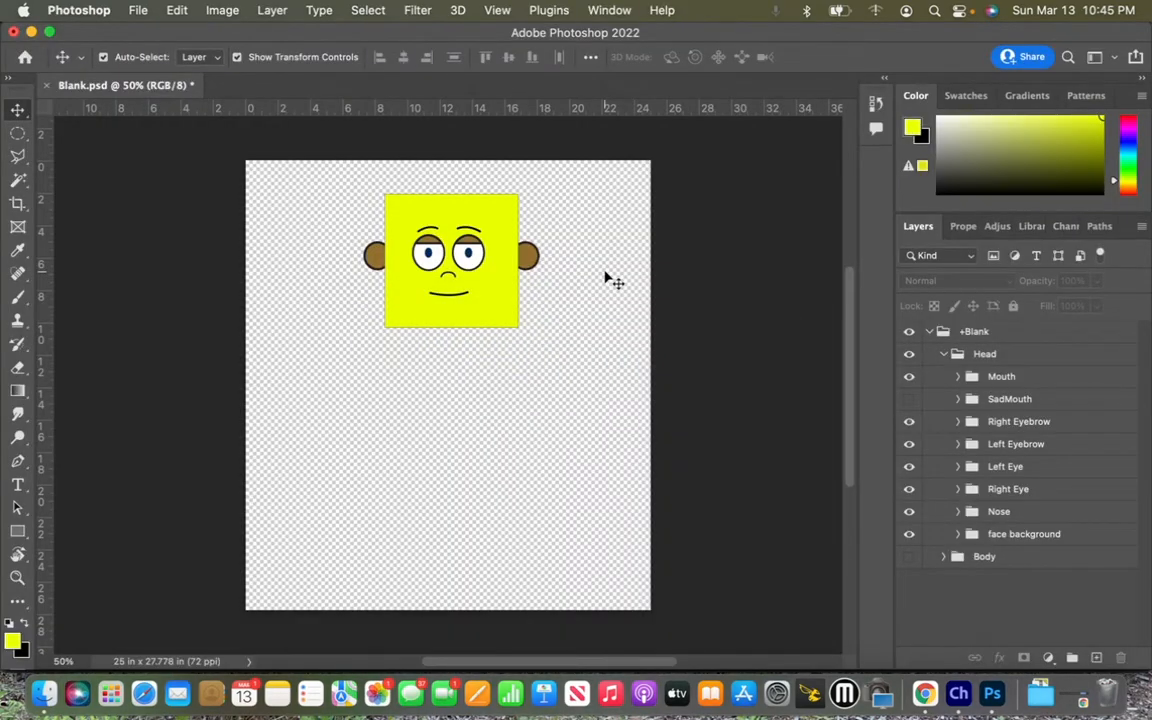
key(cmd+s)
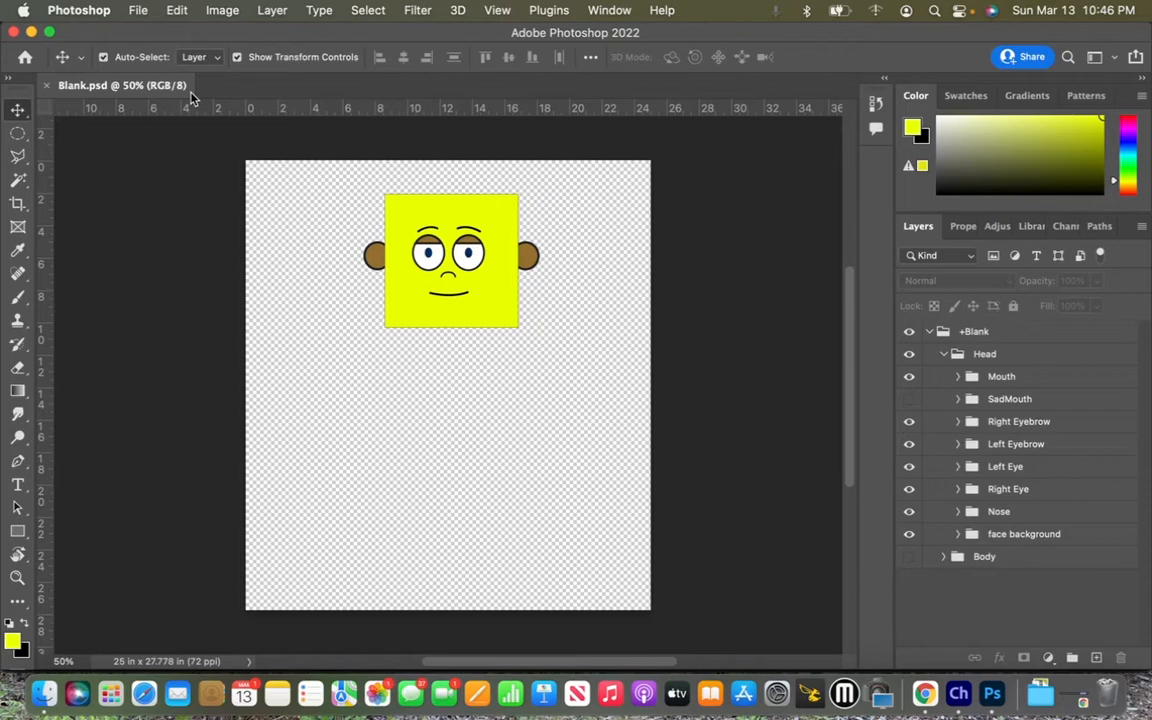
mouse_move(493, 270)
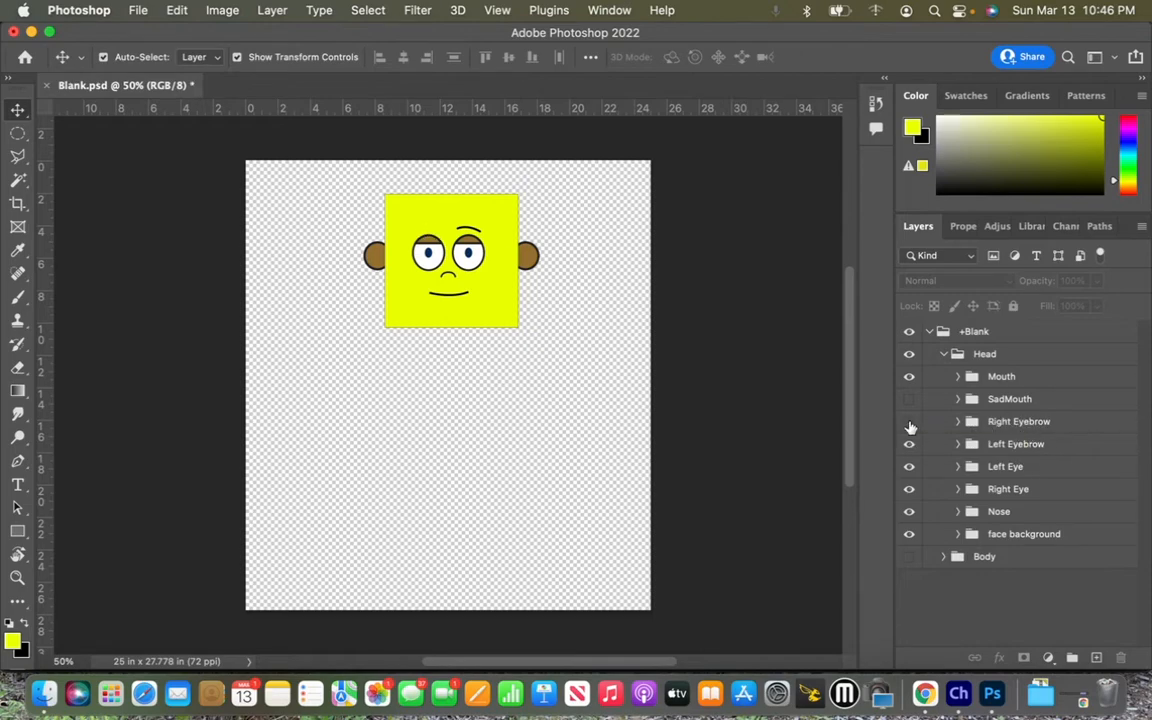
Step: Hide and reshow the Right Eyebrow folder, then select its [Replace] placeholder layer
click(908, 421)
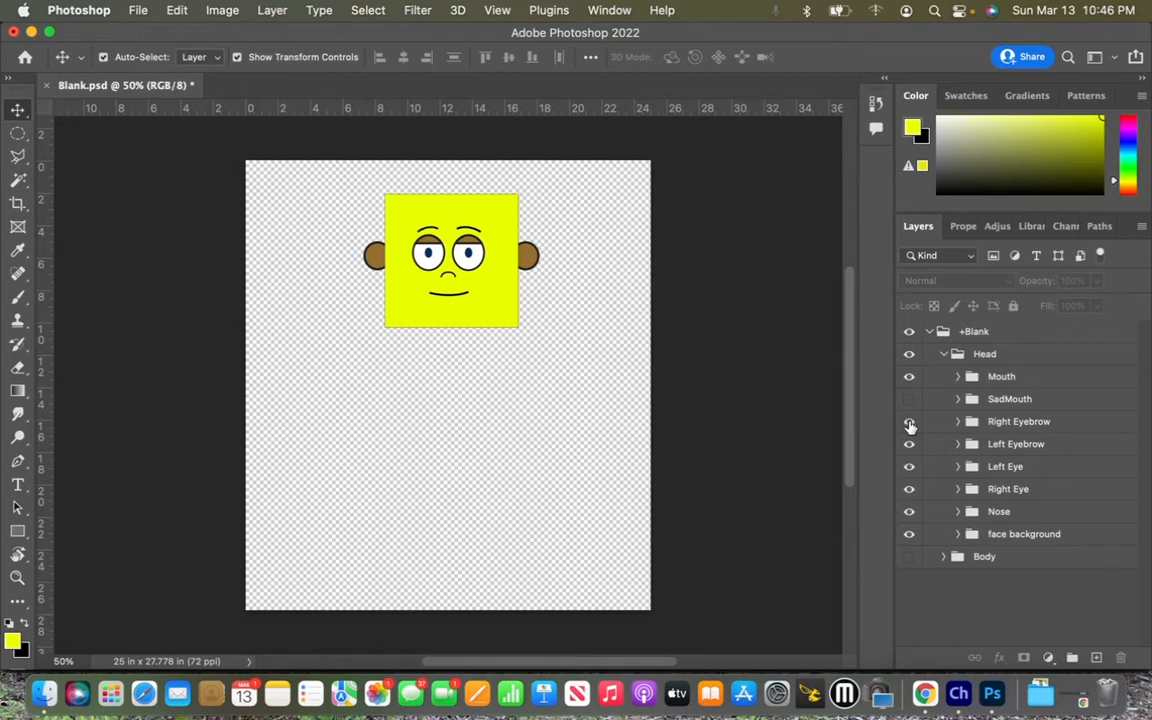
click(957, 421)
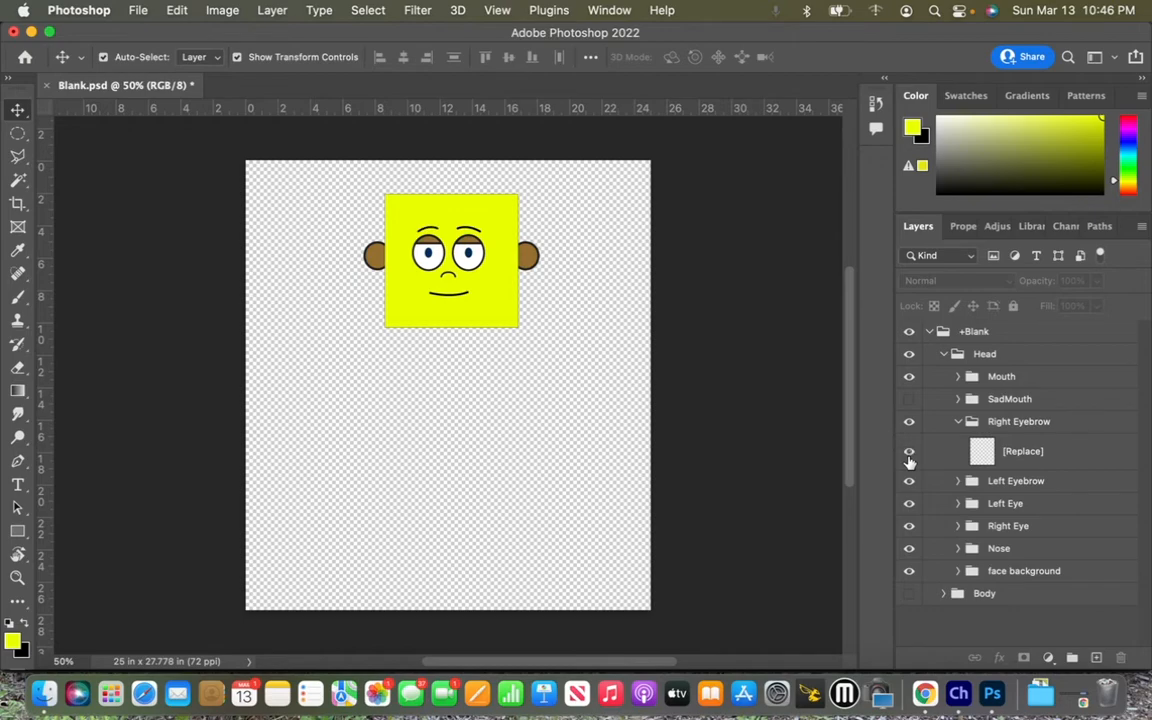
click(1023, 451)
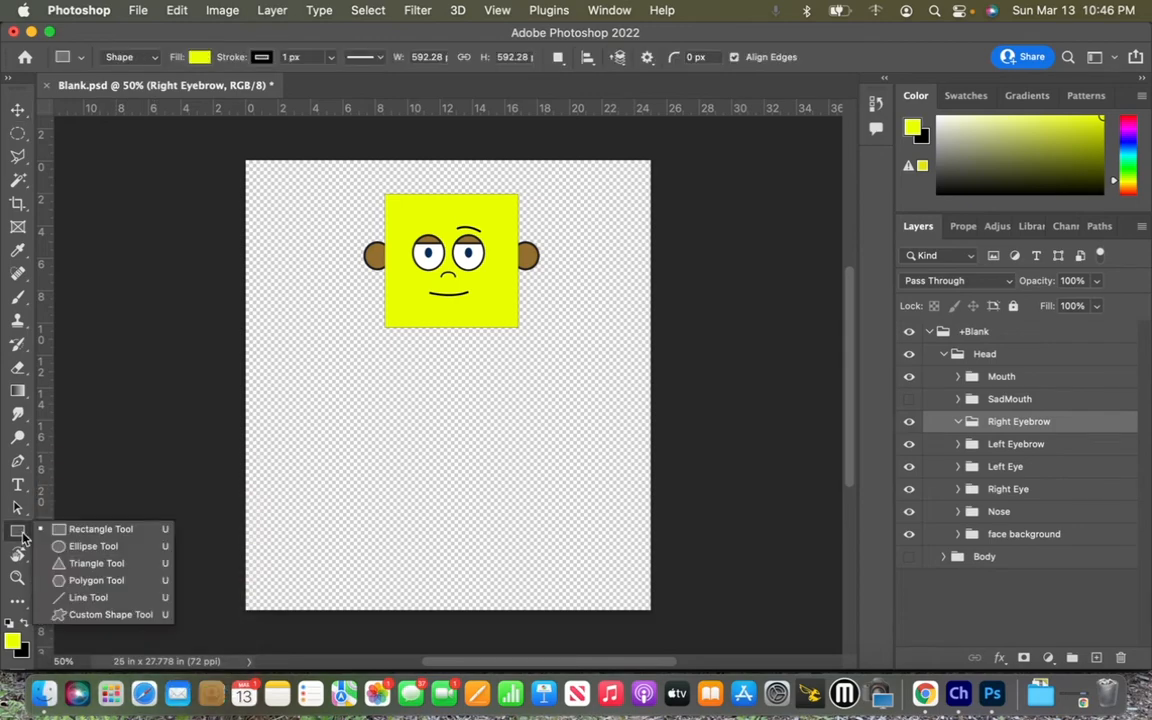
Step: Draw a thin yellow Triangle 1 below the head with the Triangle Tool
click(96, 562)
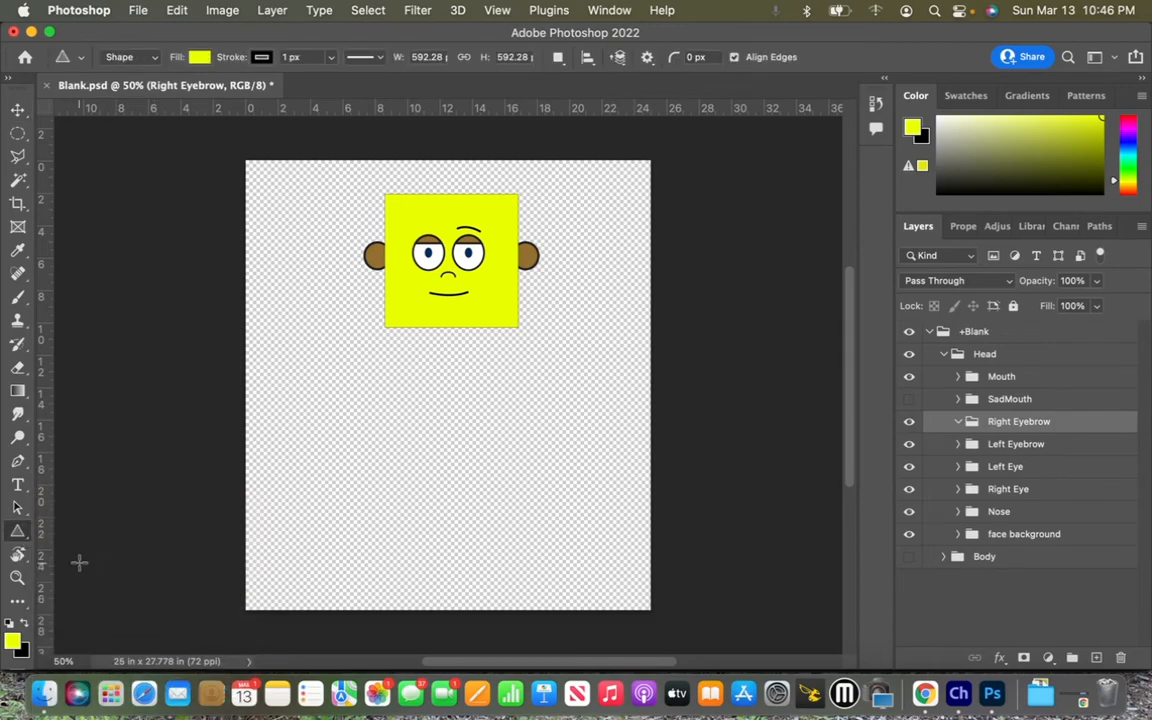
mouse_move(404, 380)
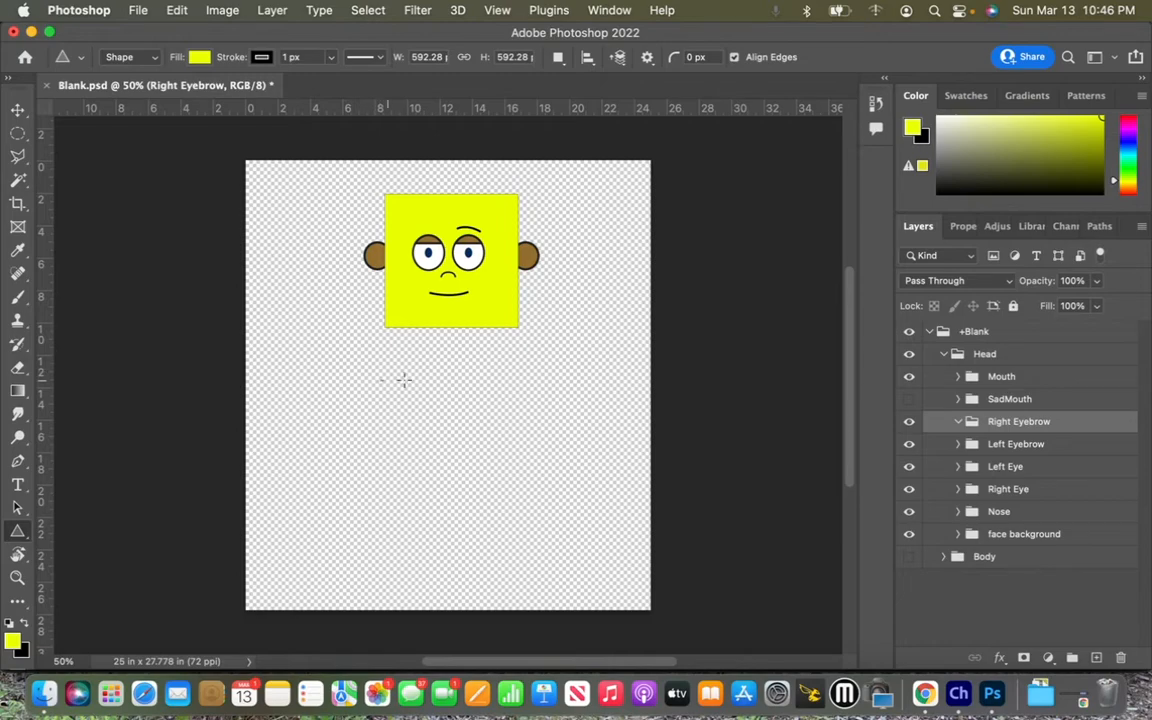
drag(383, 385, 443, 367)
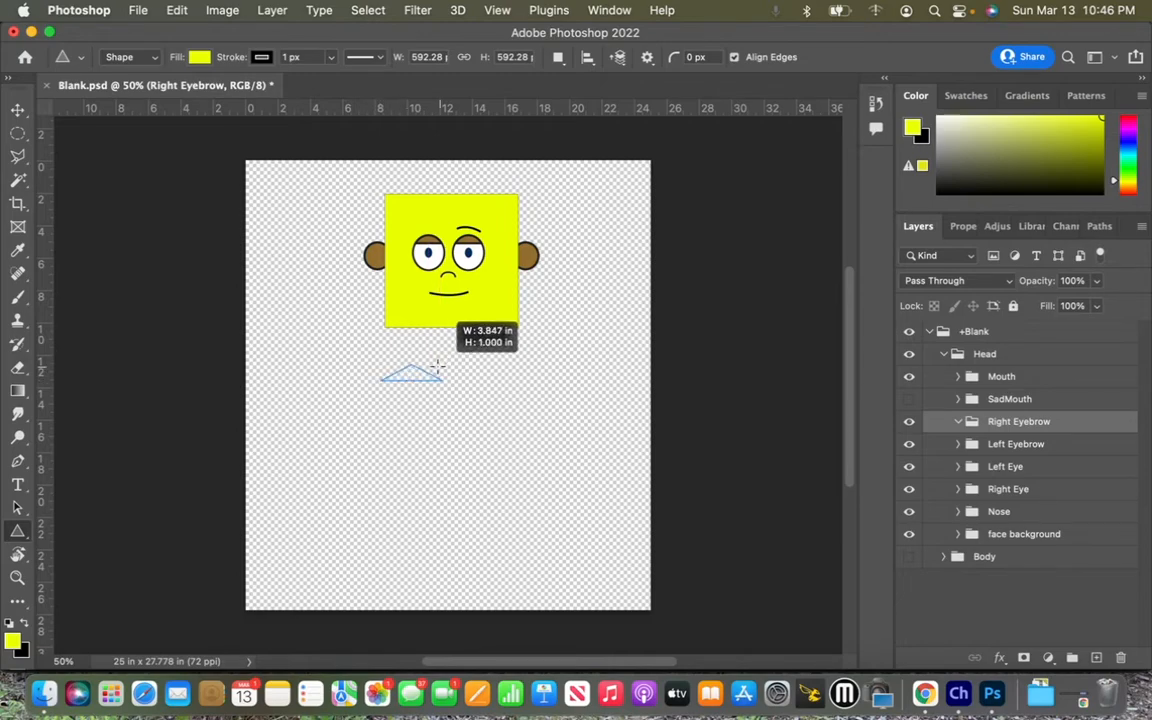
drag(437, 372, 387, 345)
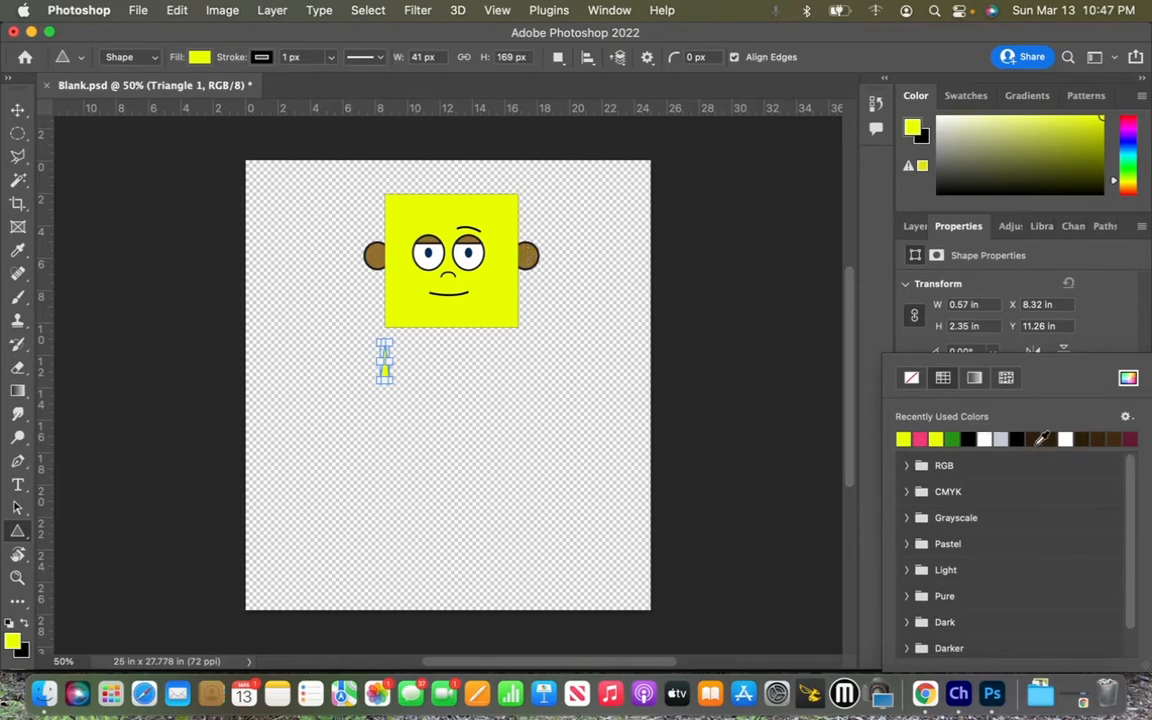
mouse_move(394, 300)
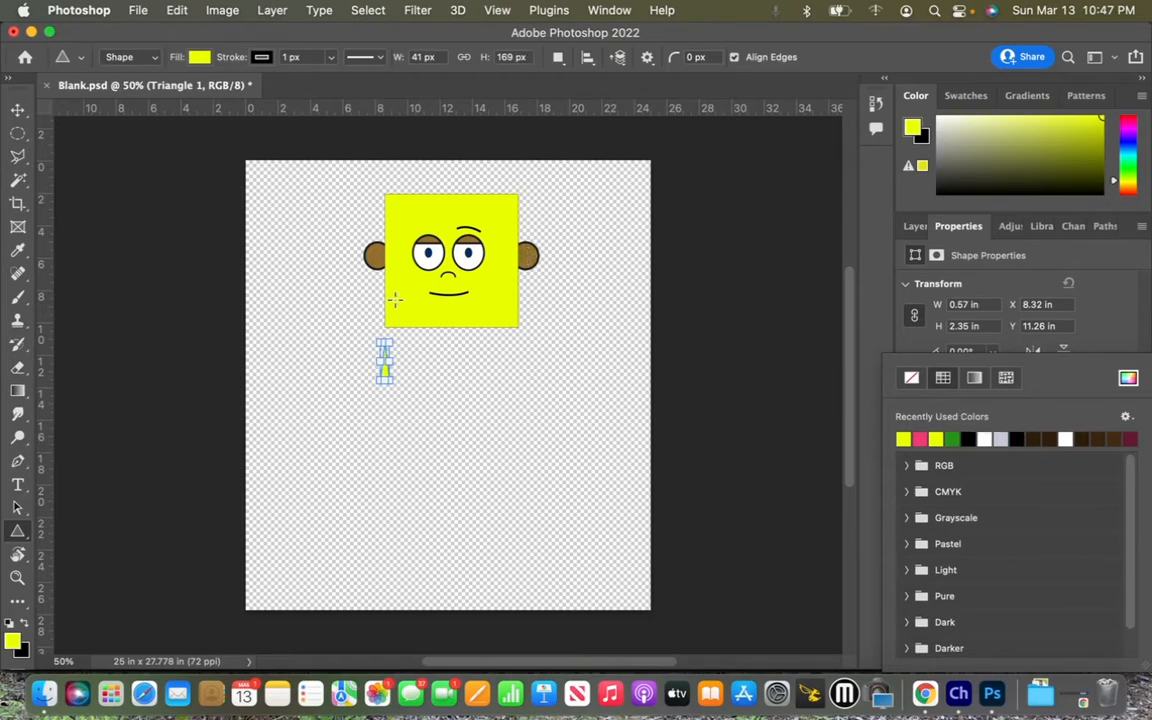
mouse_move(405, 387)
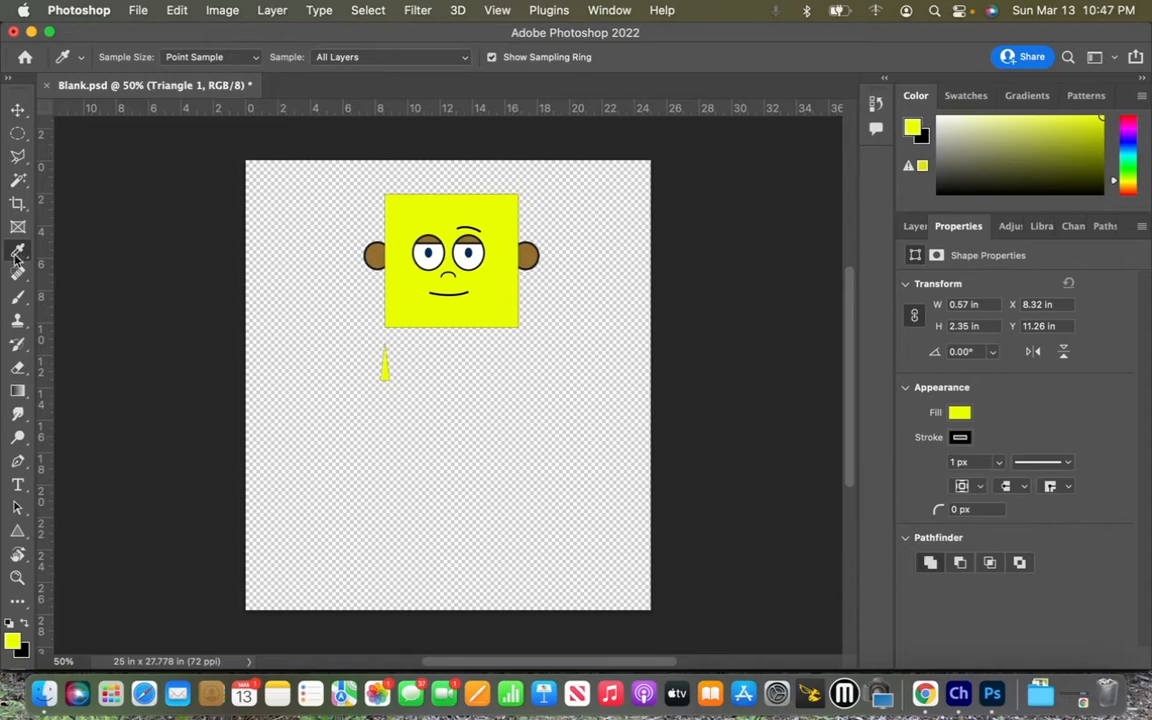
mouse_move(17, 250)
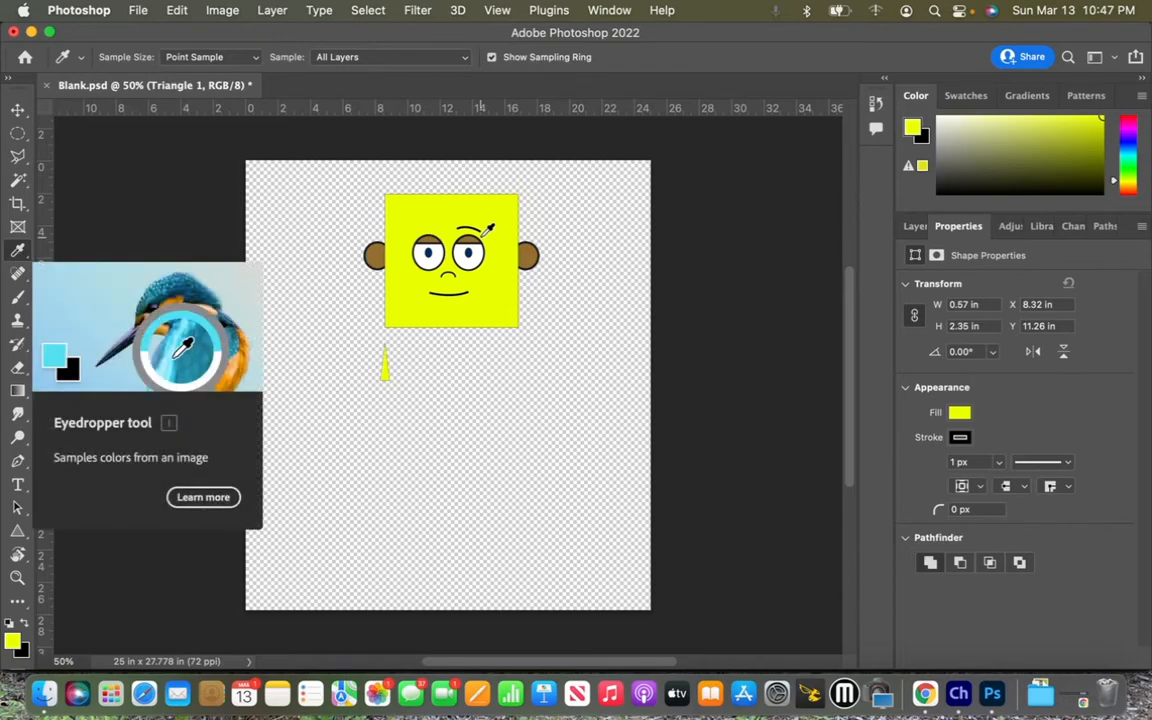
Step: Sample the eyelid brown and apply it as Triangle 1's fill
click(378, 253)
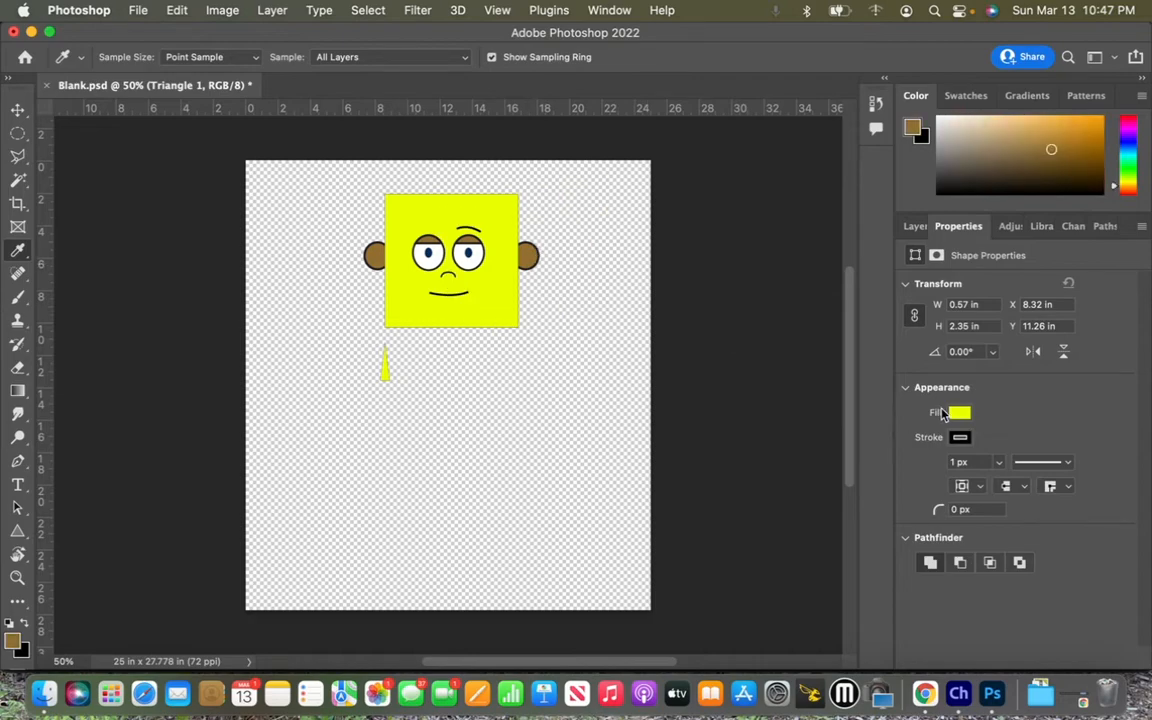
click(959, 412)
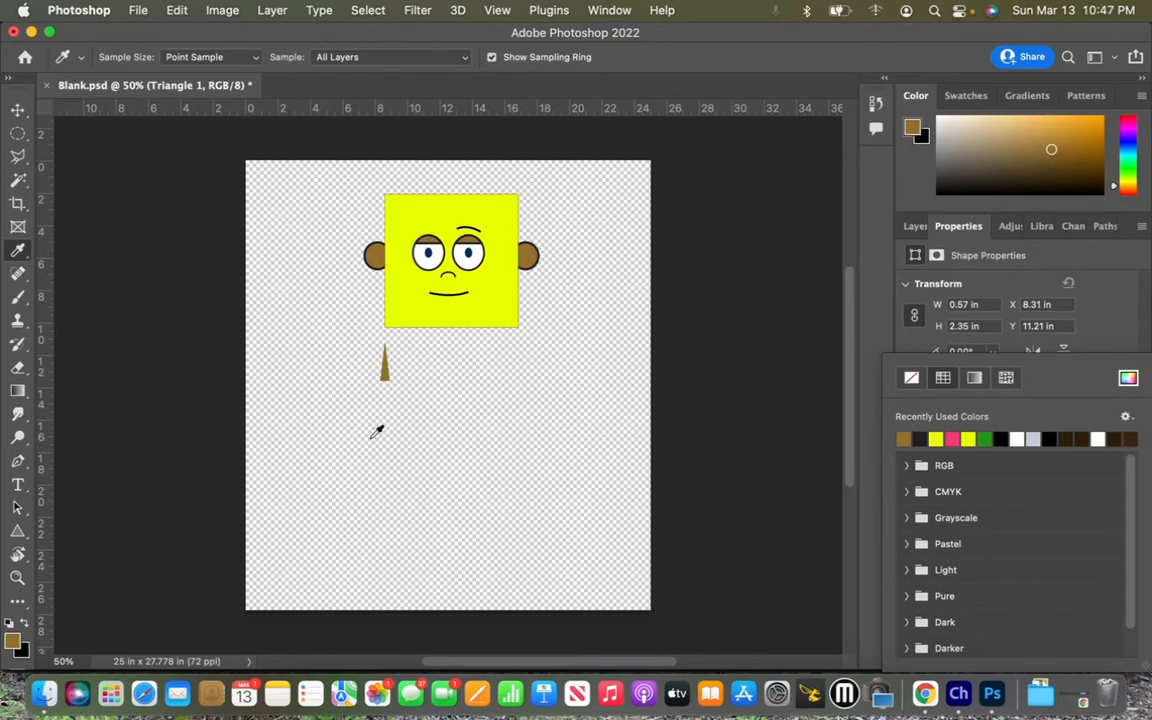
click(18, 110)
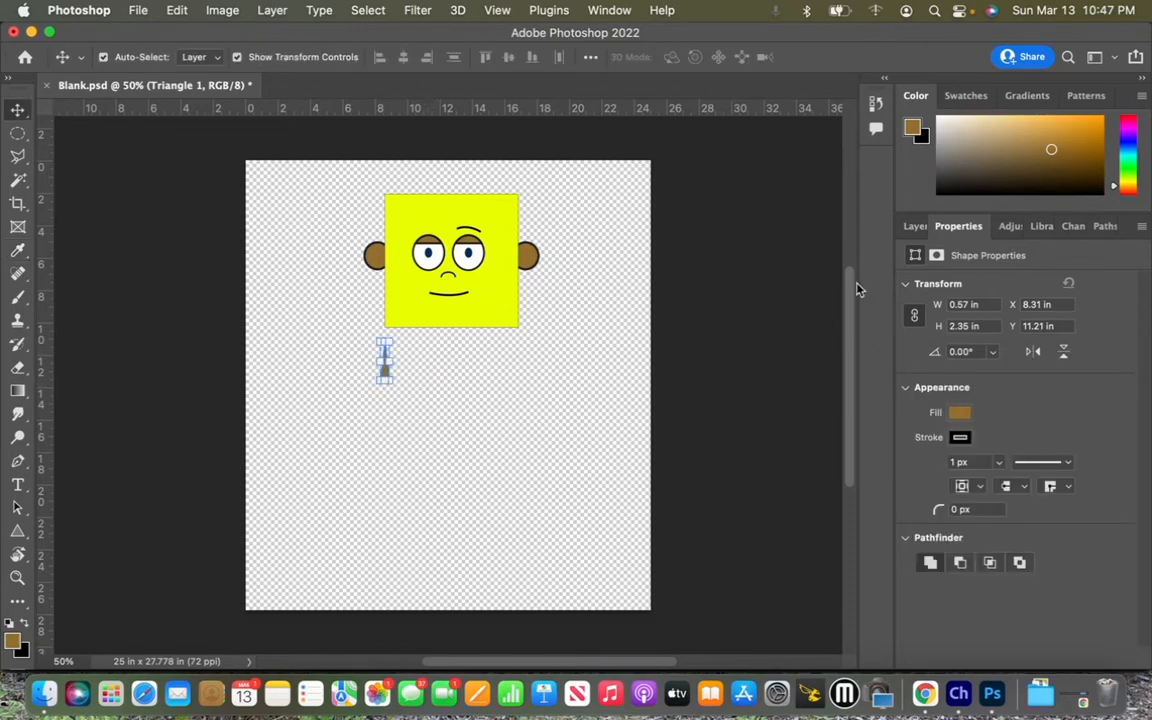
Step: Drag the brown triangle up onto the yellow face beside the left eye
click(918, 225)
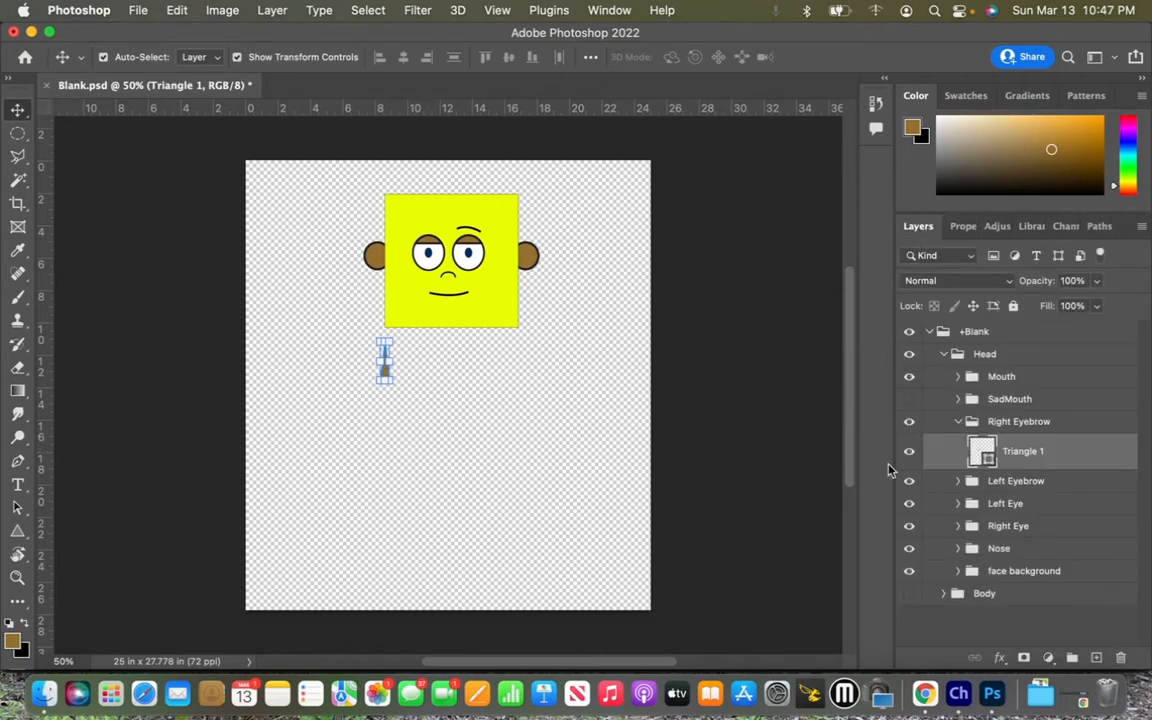
mouse_move(553, 390)
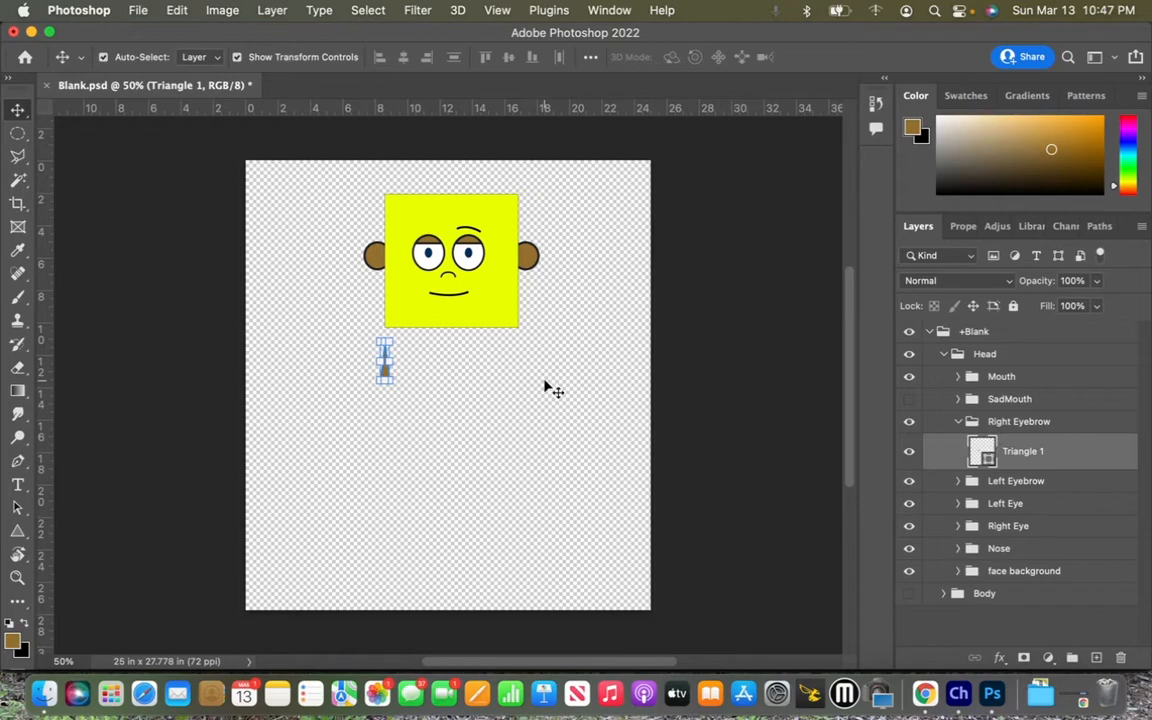
mouse_move(462, 403)
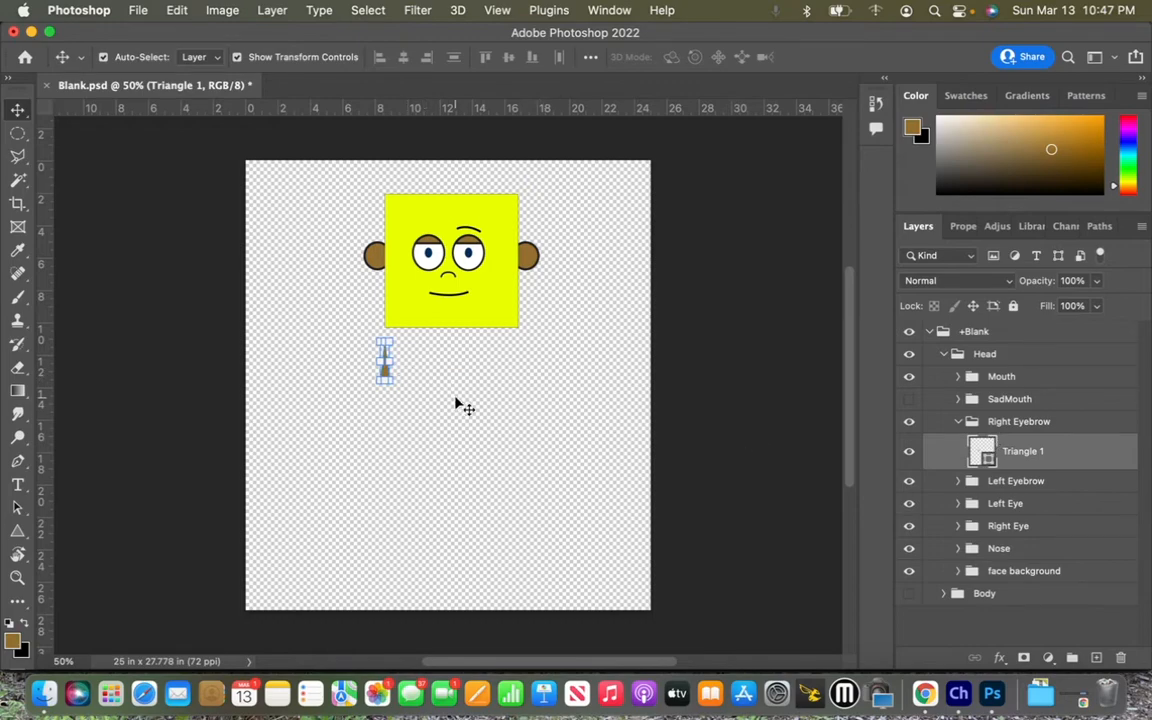
drag(385, 360, 415, 290)
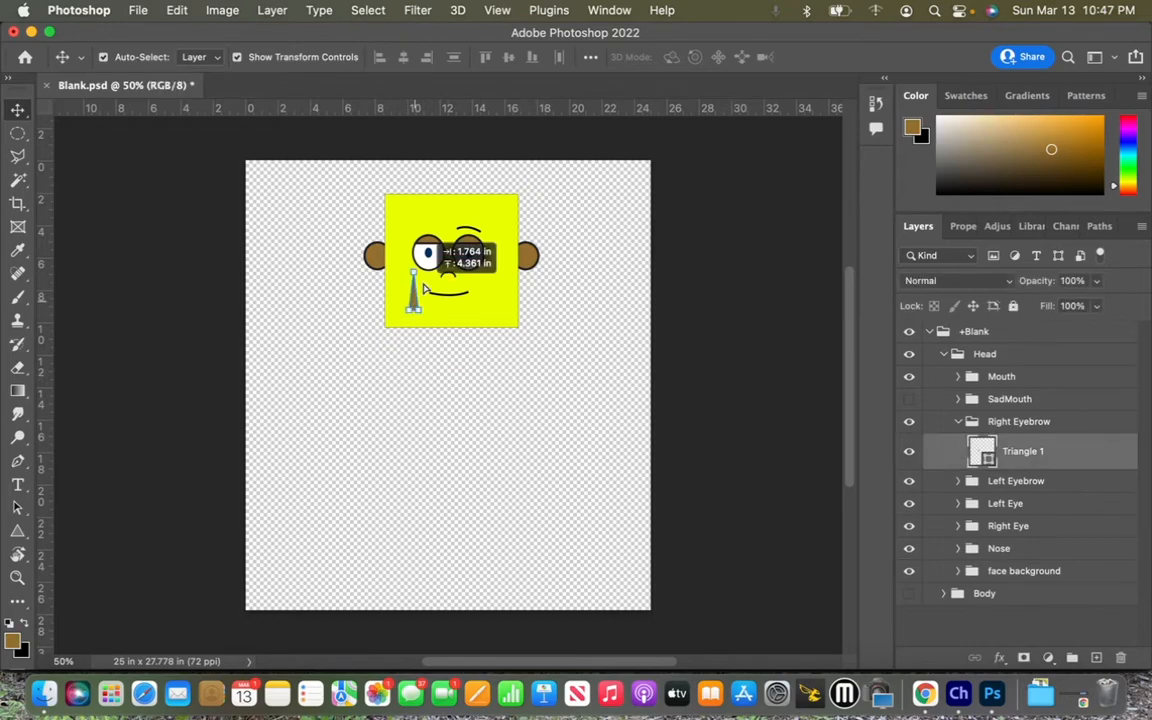
drag(415, 290, 427, 215)
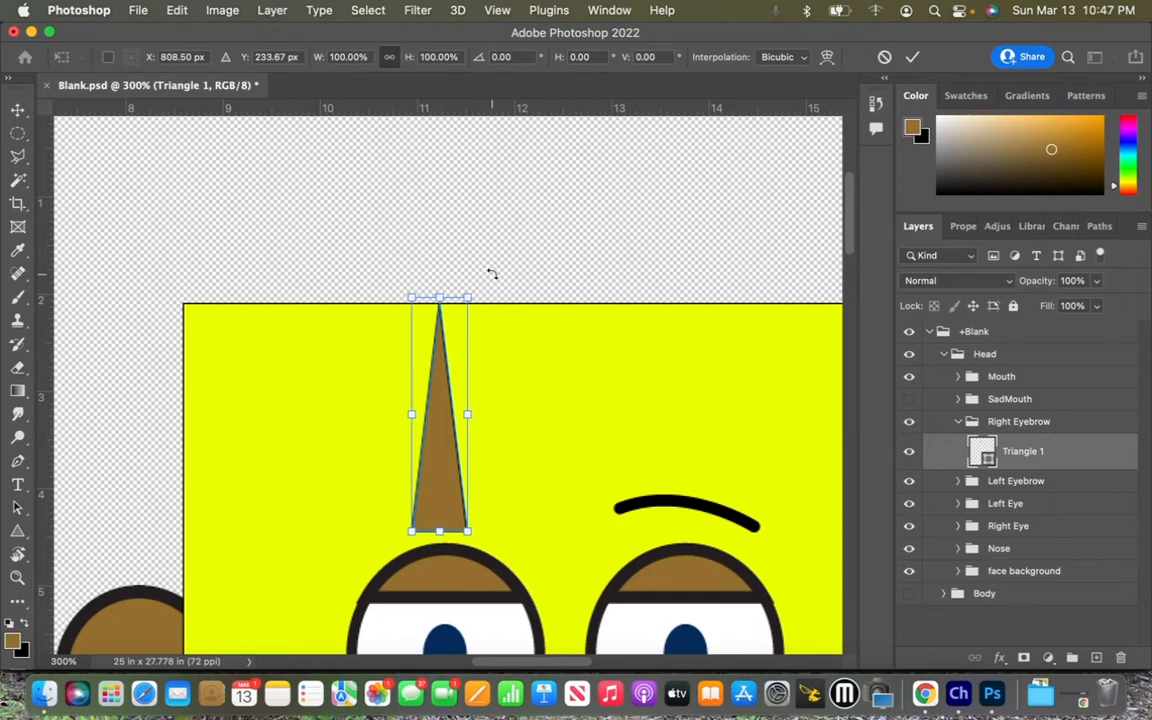
mouse_move(490, 360)
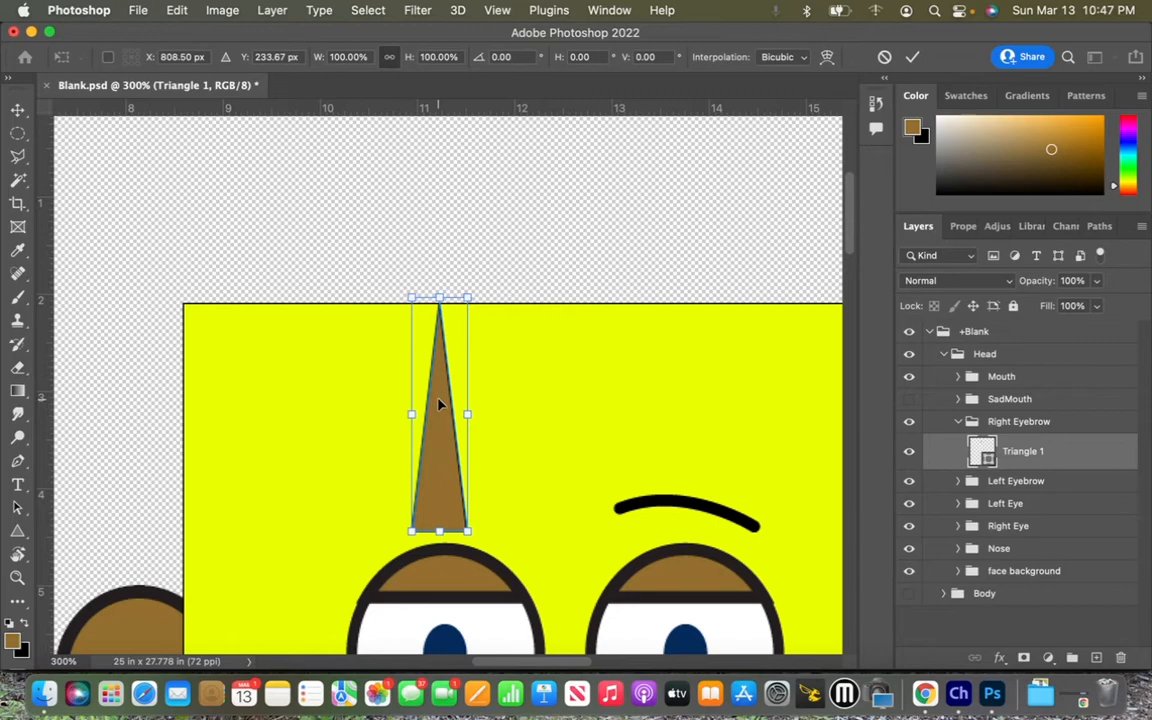
mouse_move(475, 293)
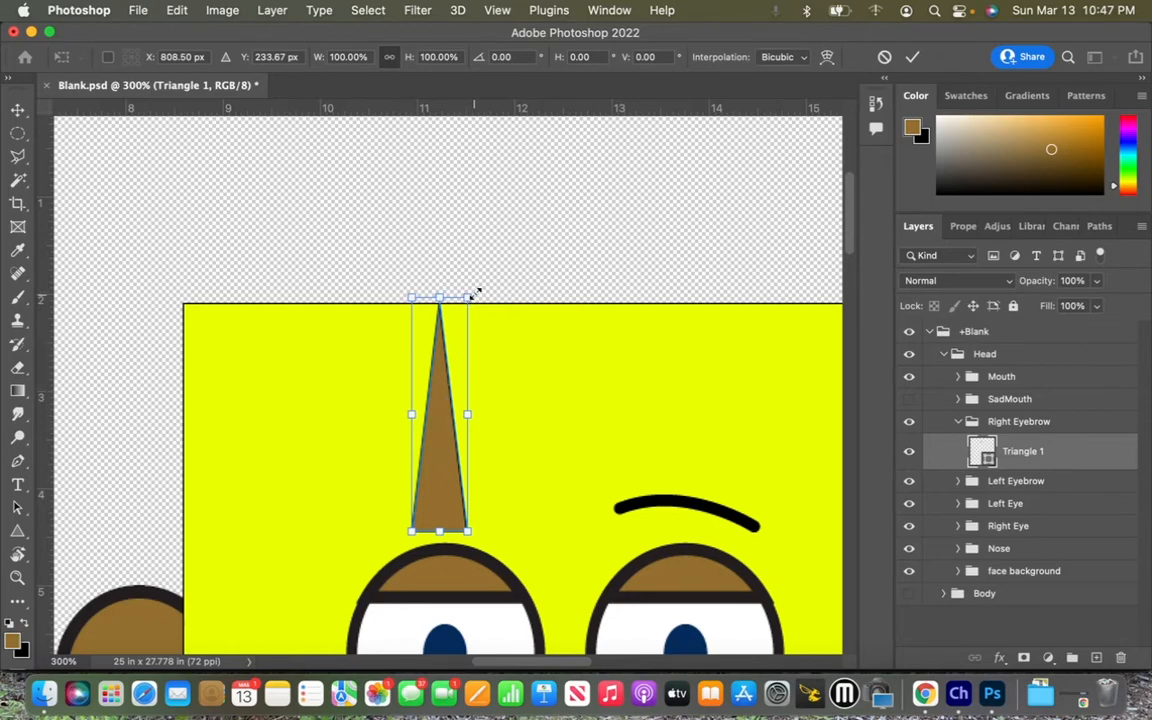
mouse_move(485, 273)
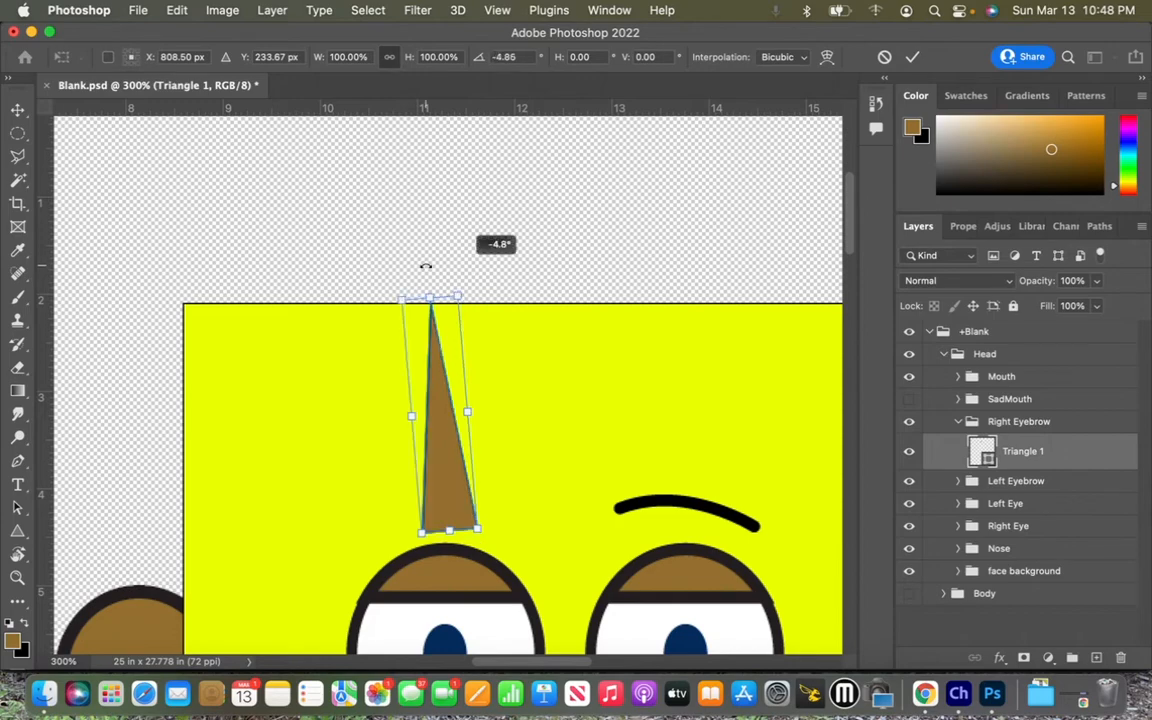
Step: Rotate the triangle sideways and place it as a brow above the left eye
drag(425, 265, 330, 347)
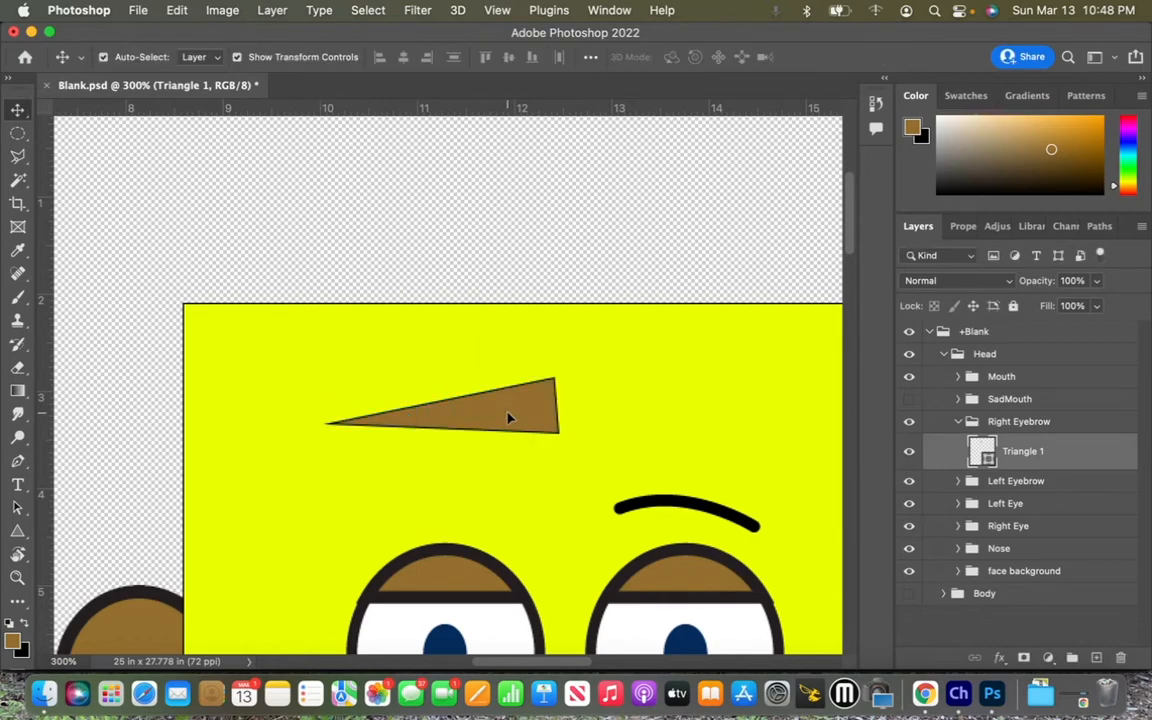
drag(508, 418, 485, 490)
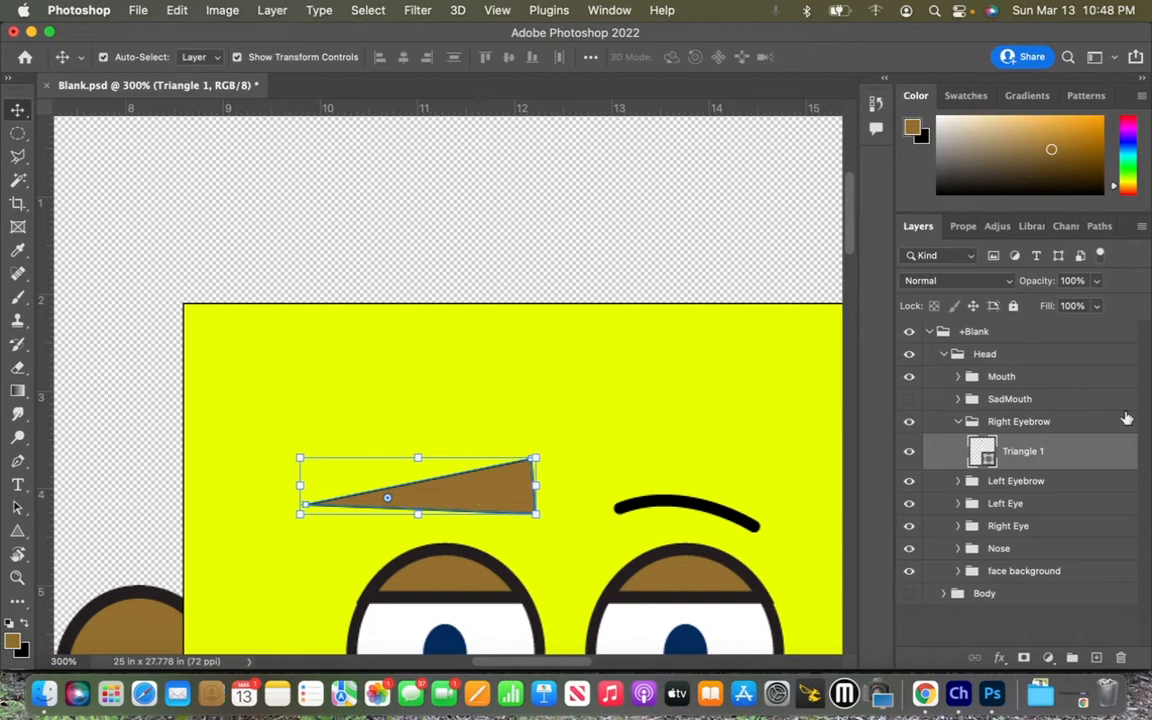
mouse_move(1045, 452)
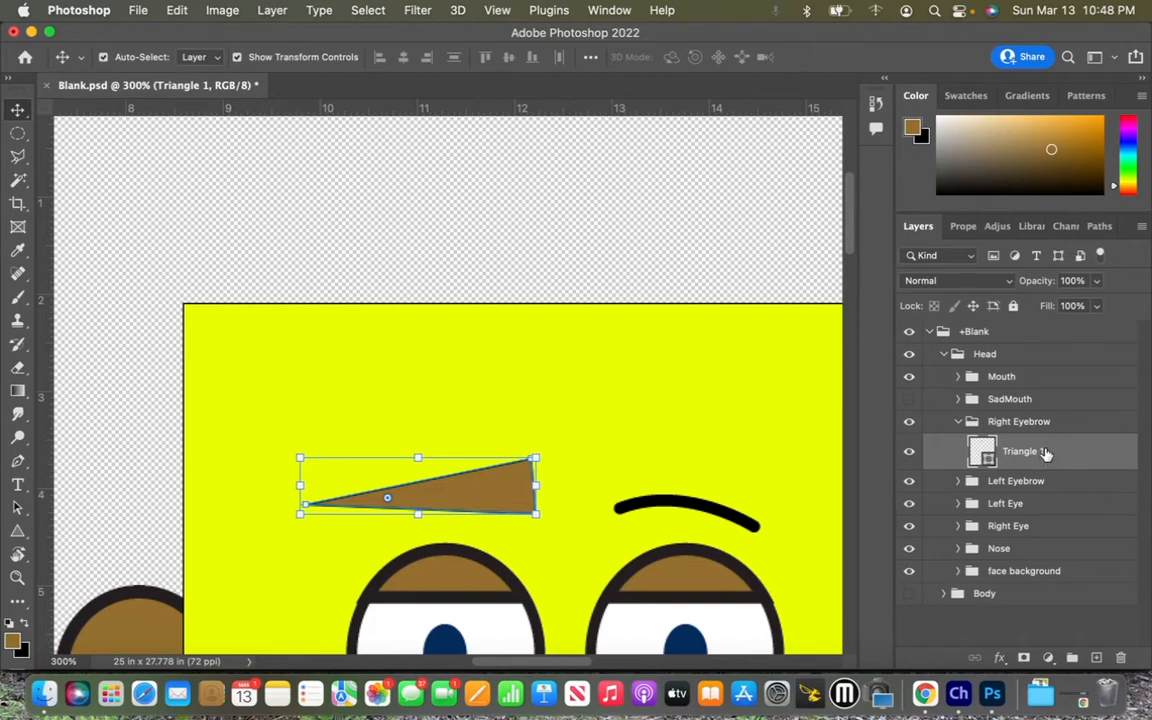
mouse_move(1030, 451)
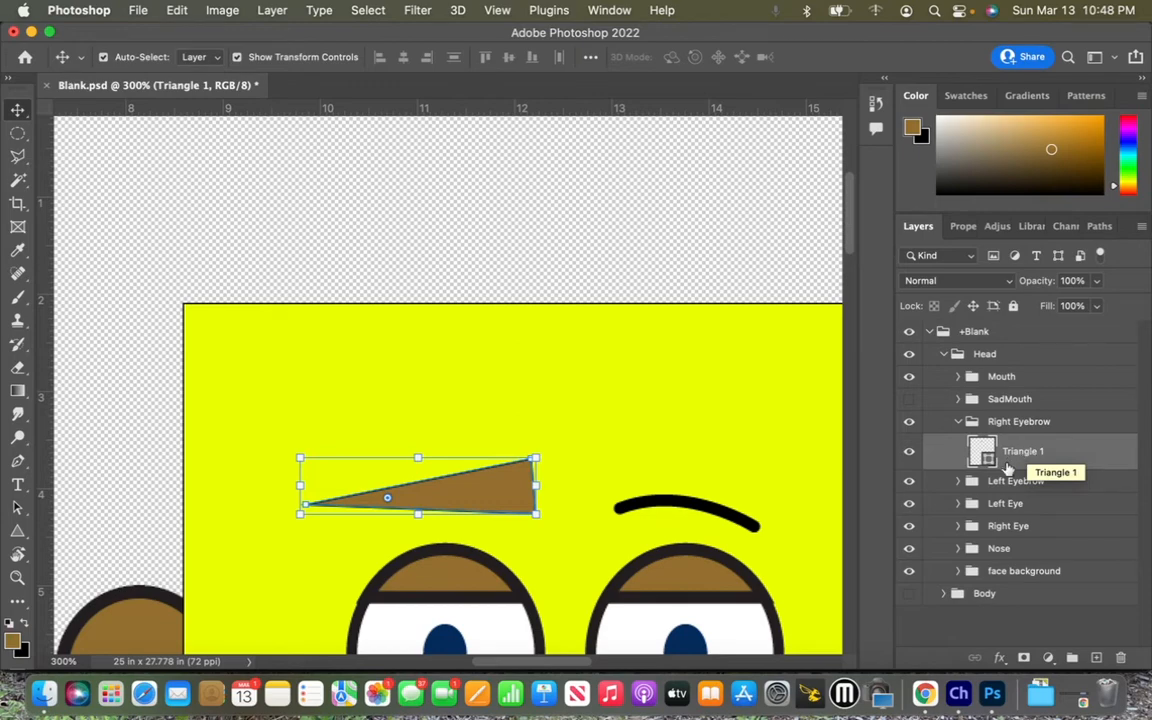
mouse_move(1018, 455)
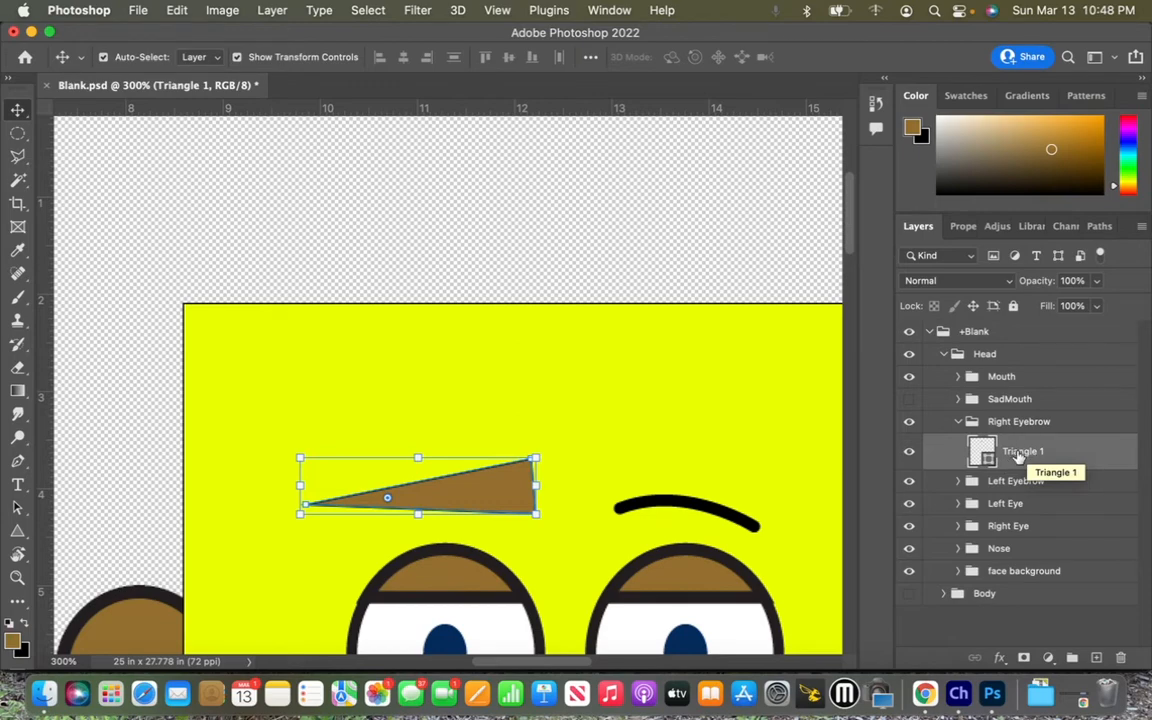
Step: Rename the brown triangle layer to Right Eyebrow, dismissing the Layer Style dialog unchanged
double_click(1023, 451)
text(Right Eyebrow)
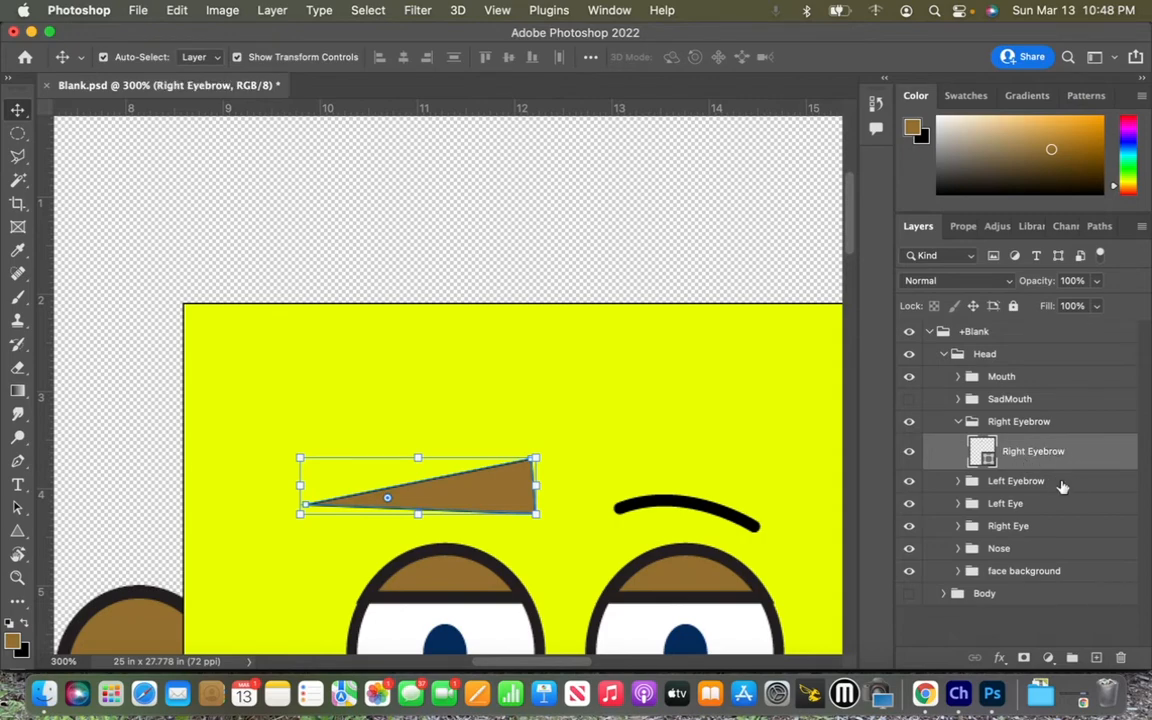
mouse_move(1047, 460)
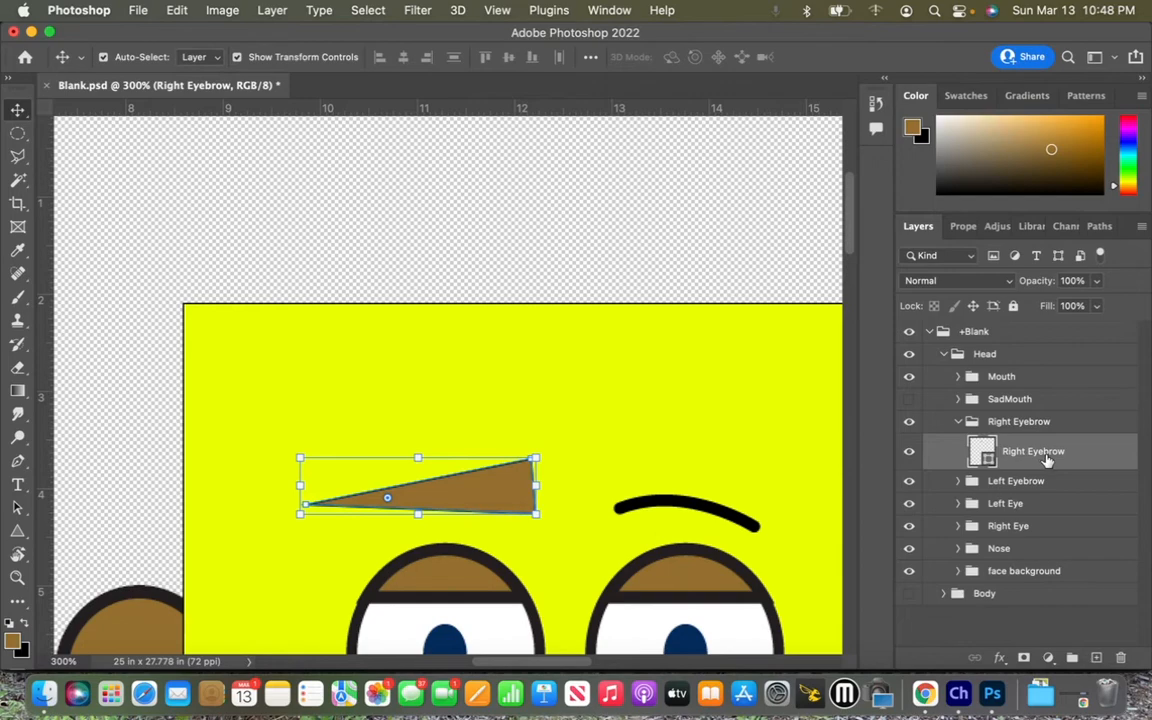
mouse_move(1088, 460)
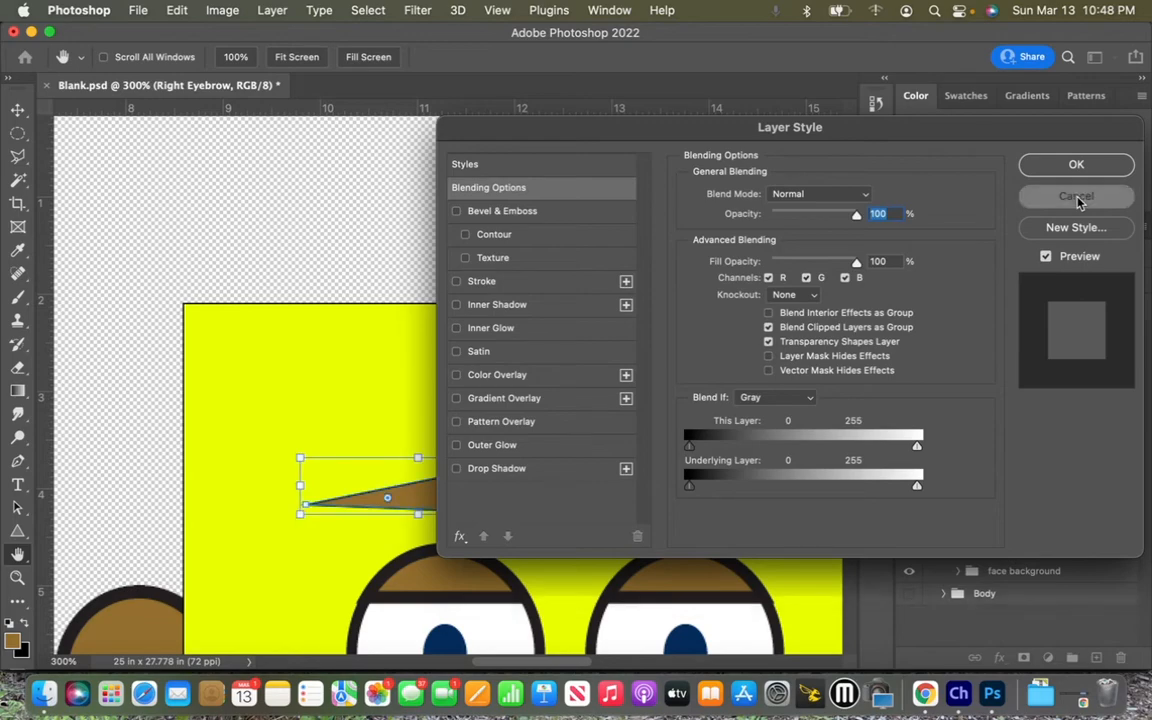
click(1076, 196)
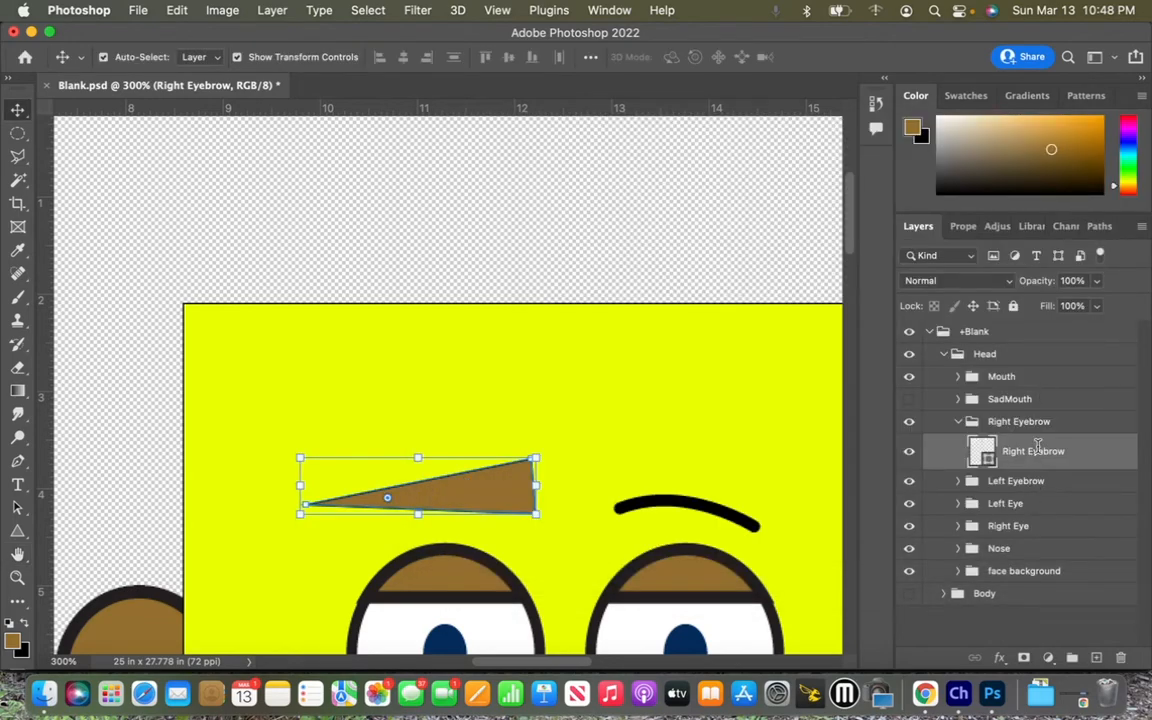
double_click(1033, 451)
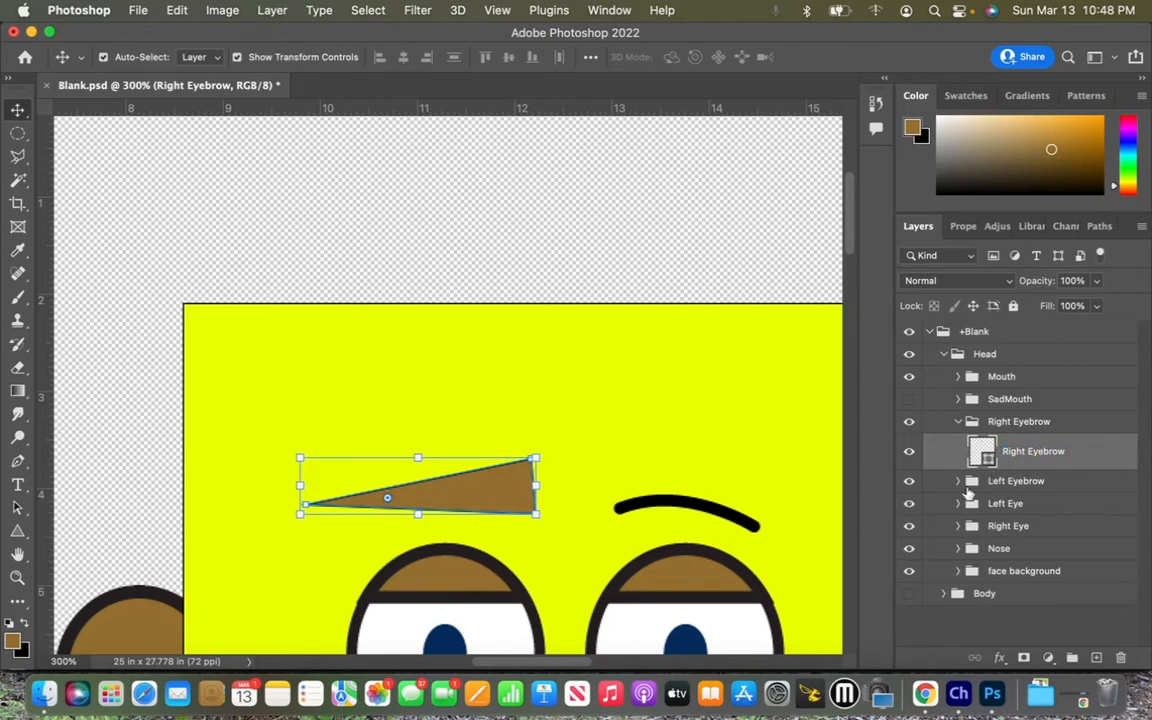
Step: Expand the Left Eyebrow folder and select the brown triangle Right Eyebrow layer
click(957, 481)
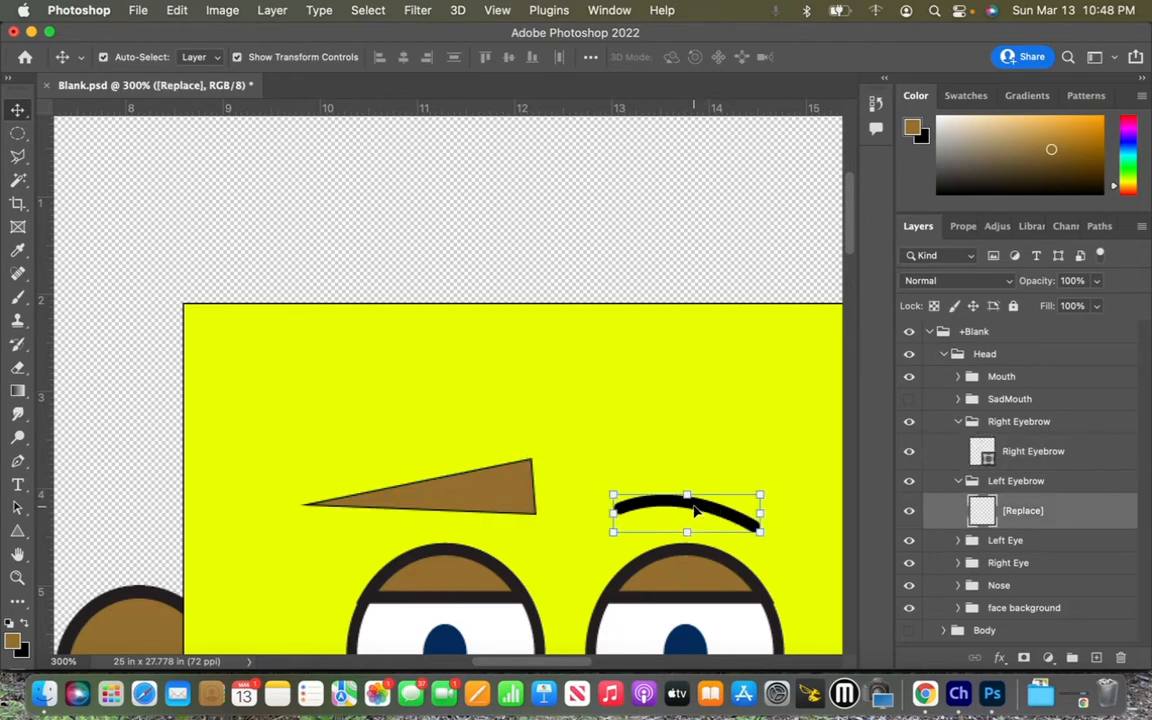
click(1015, 481)
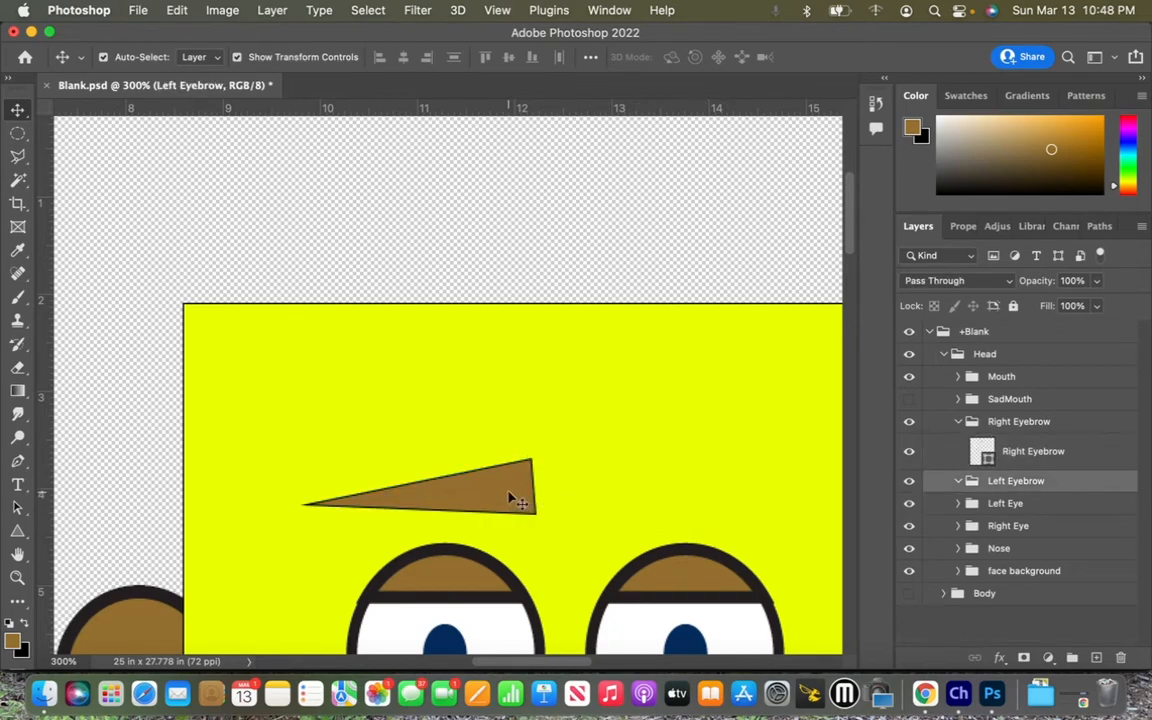
click(1033, 451)
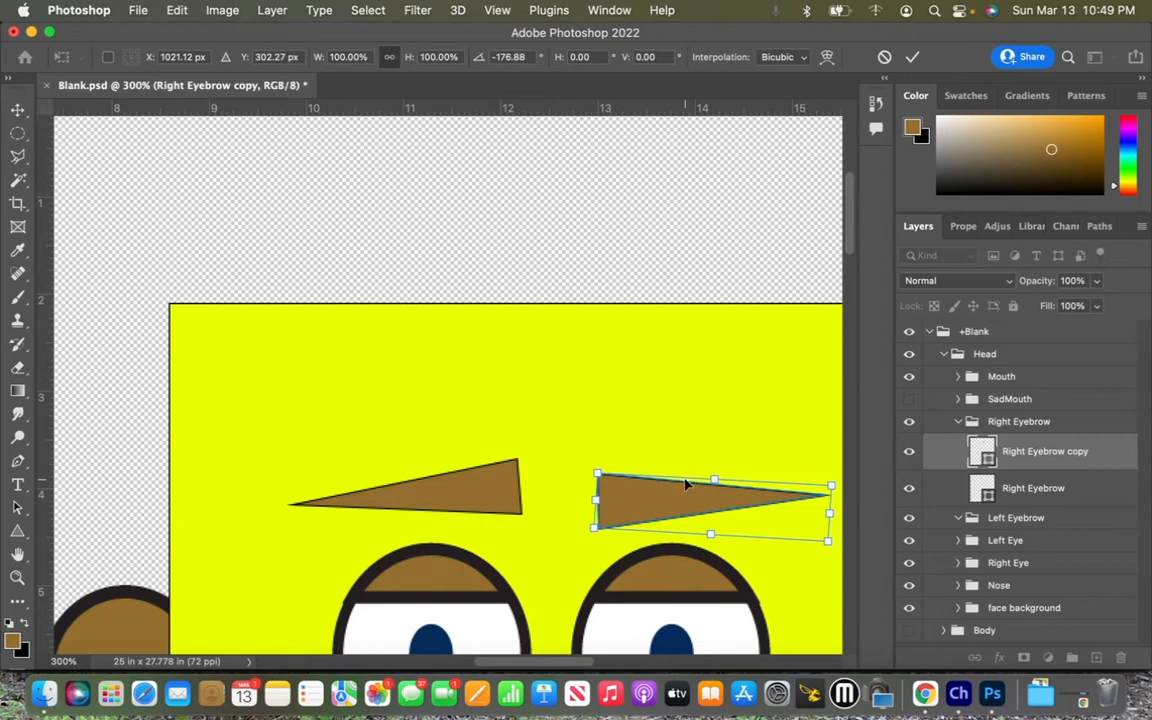
mouse_move(1037, 443)
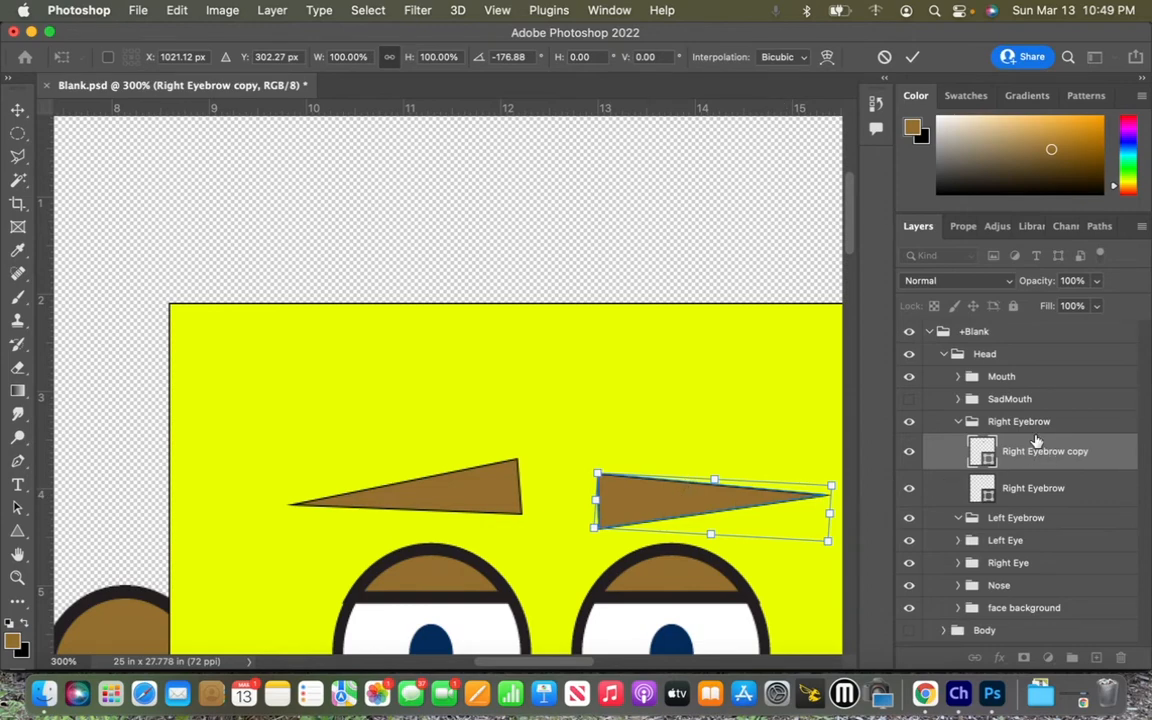
mouse_move(1015, 428)
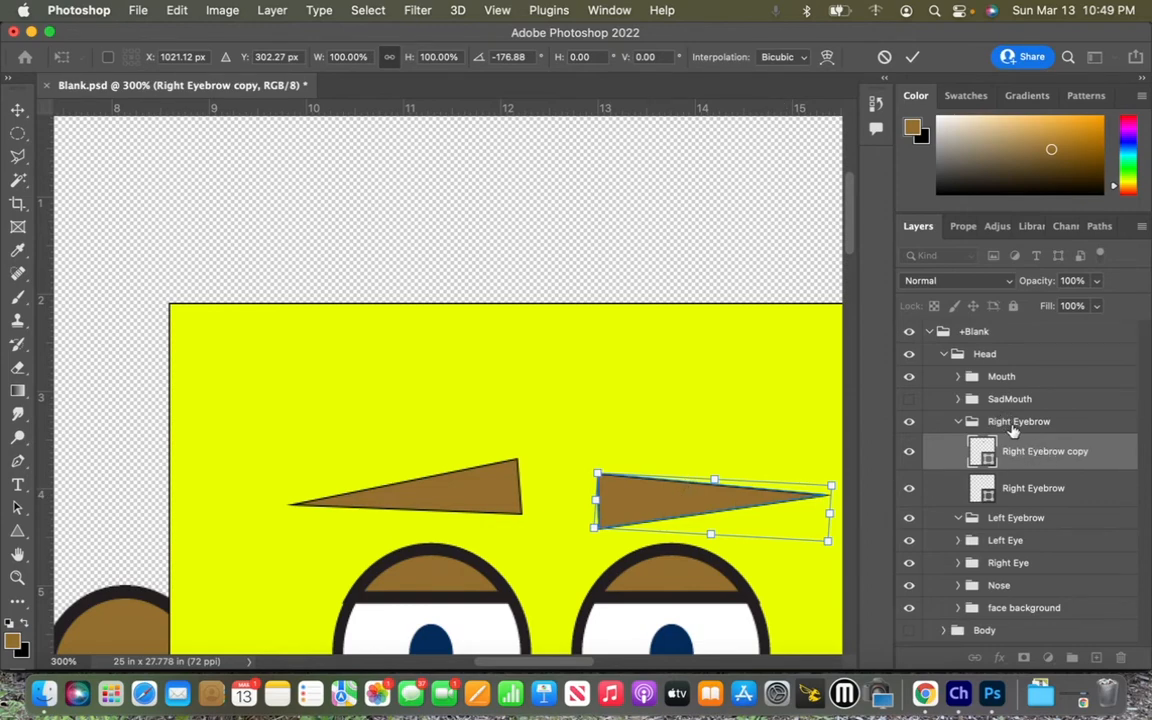
mouse_move(1017, 465)
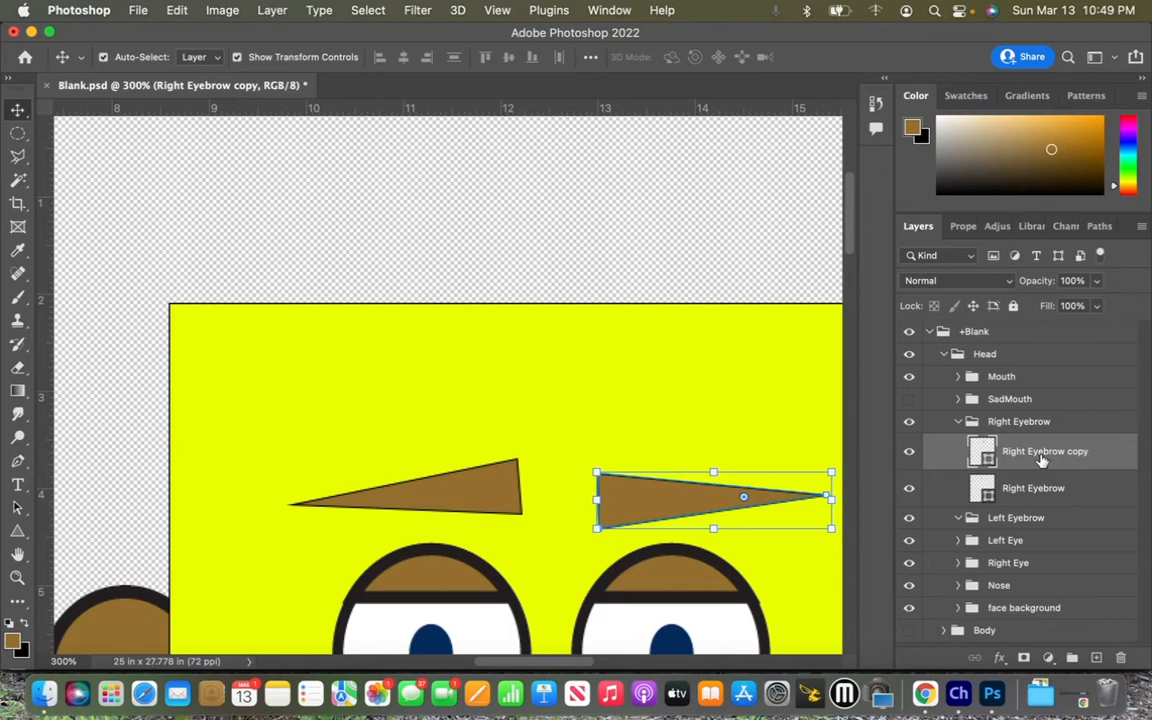
Step: Rename the copied eyebrow layer to Left Eyebrow
double_click(1045, 451)
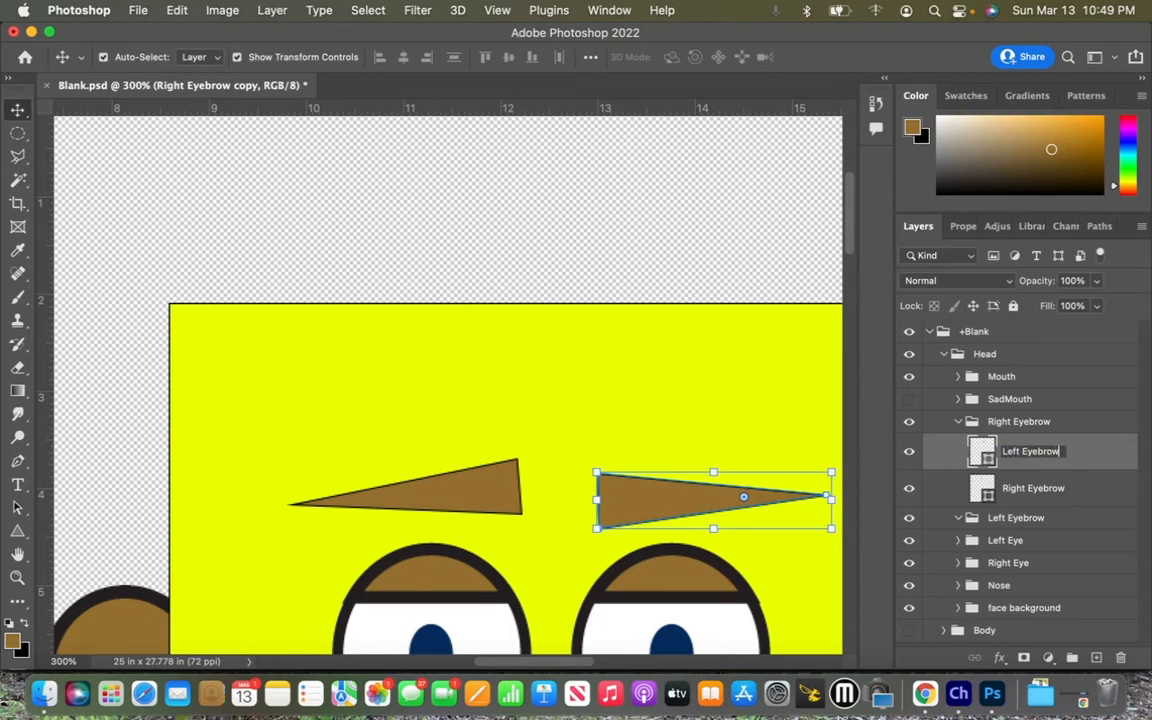
key(Return)
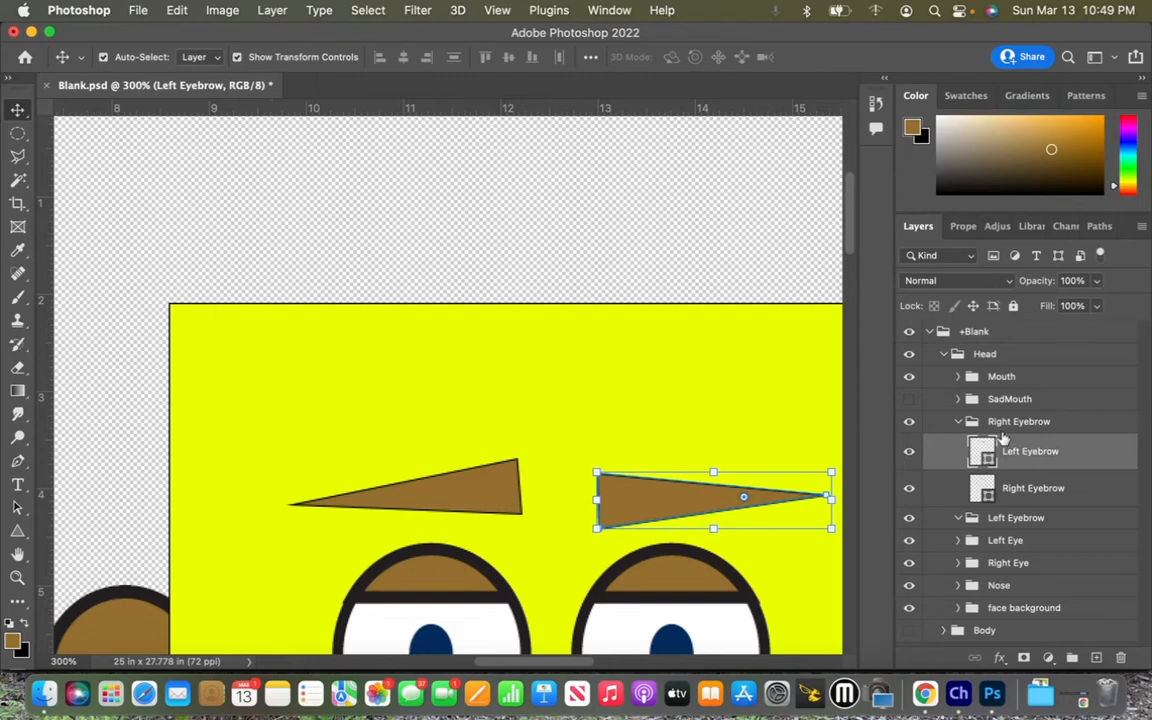
mouse_move(1022, 458)
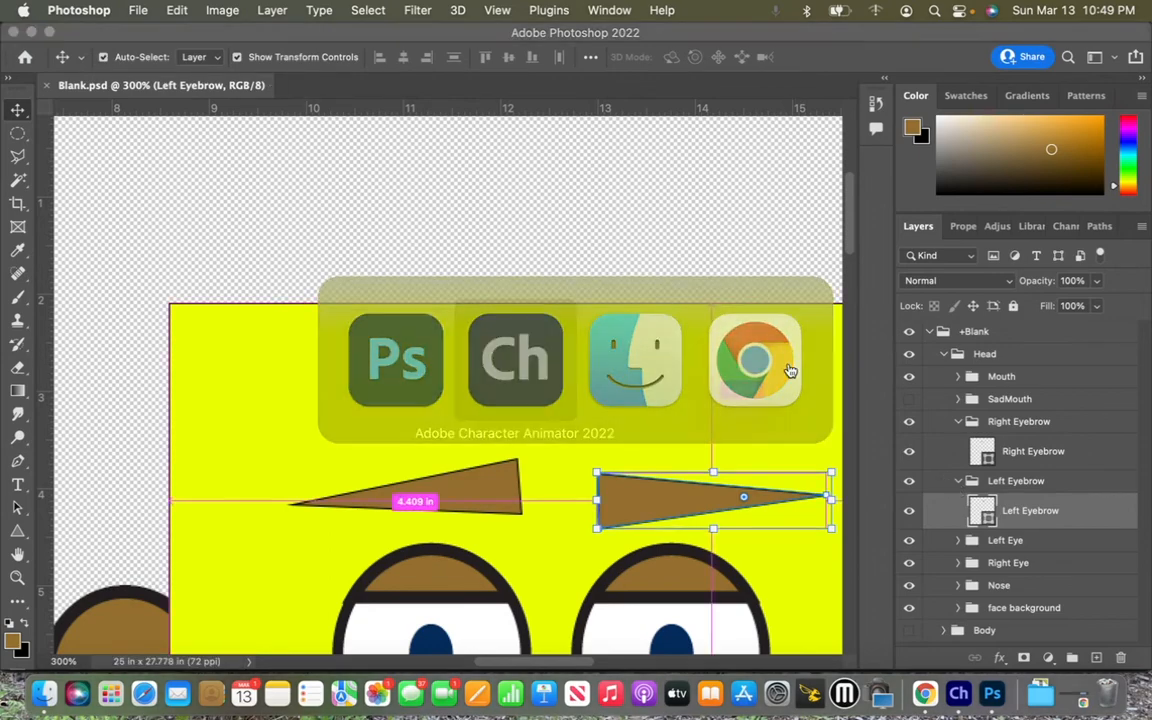
click(515, 360)
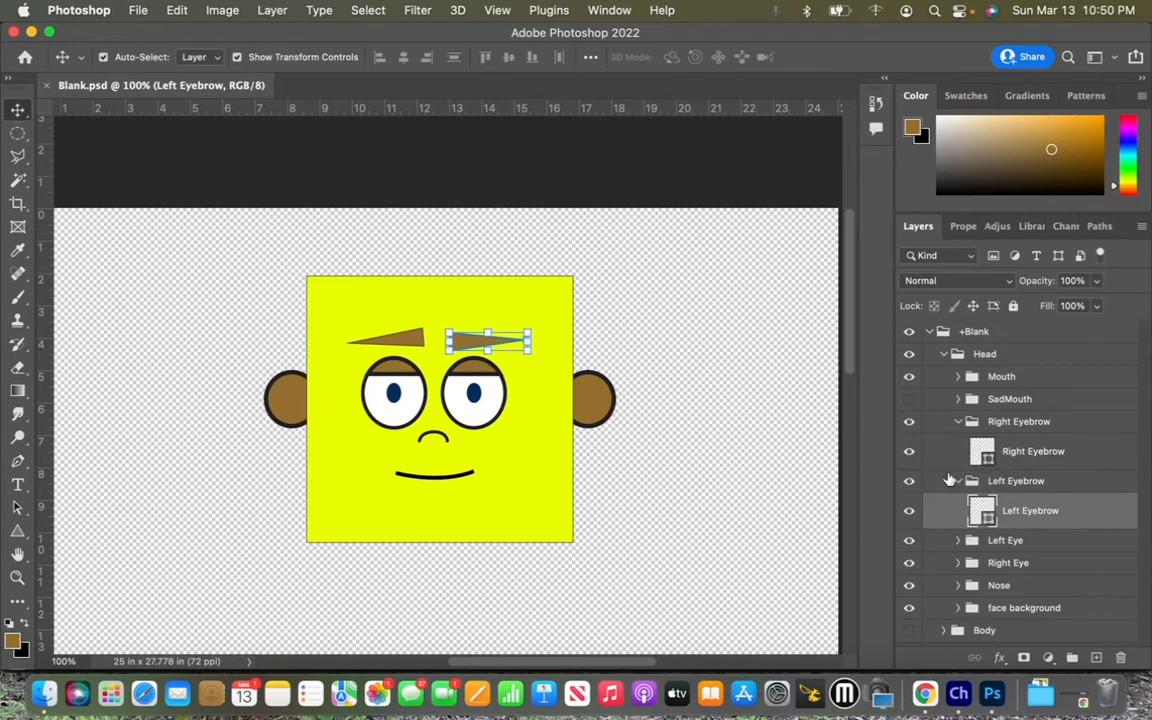
Step: Collapse the Left Eyebrow, Head and top +Blank groups in the Layers panel
click(957, 481)
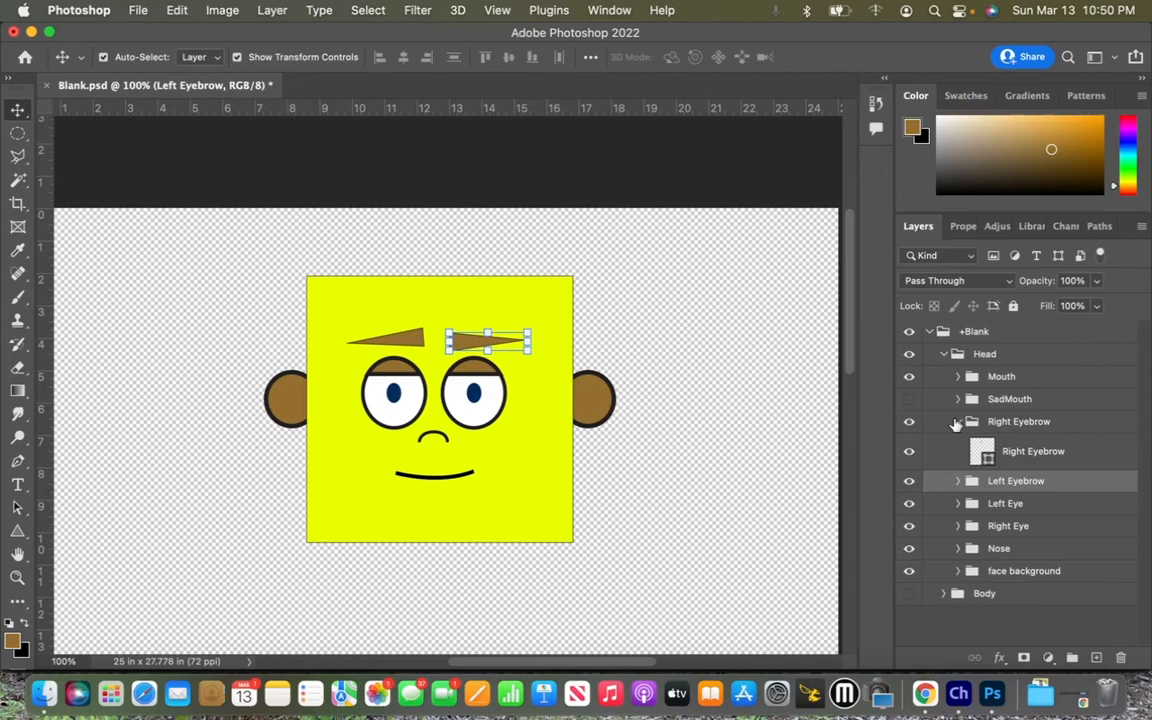
click(1018, 421)
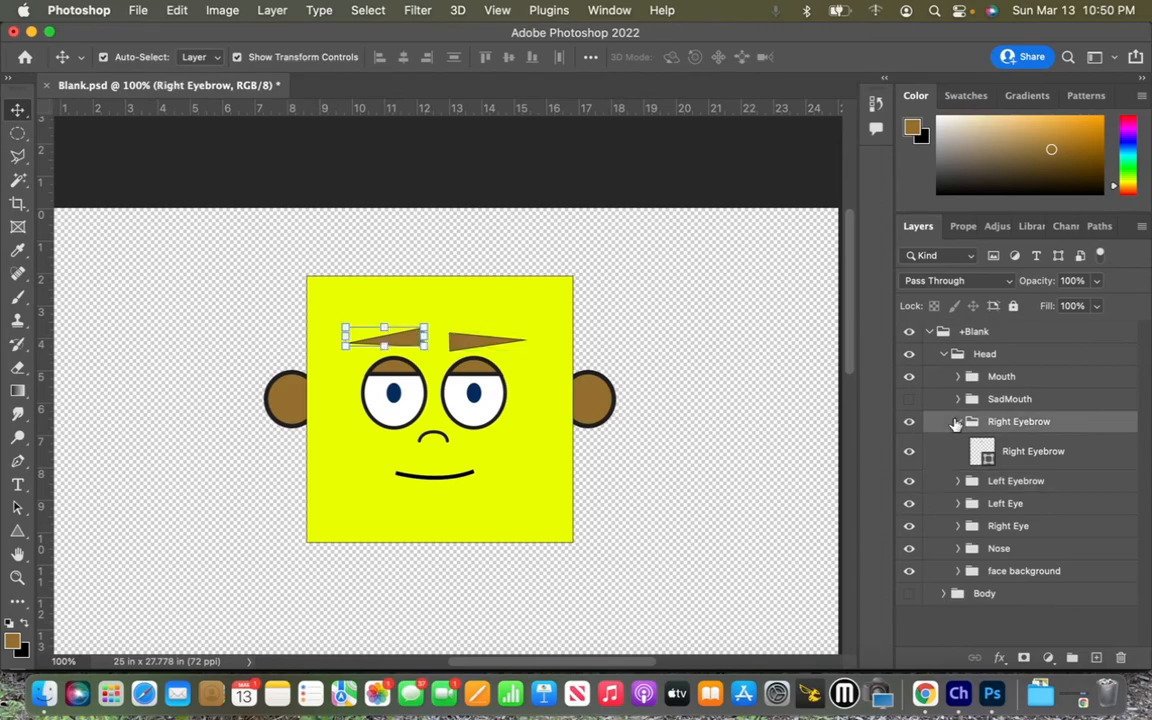
click(943, 353)
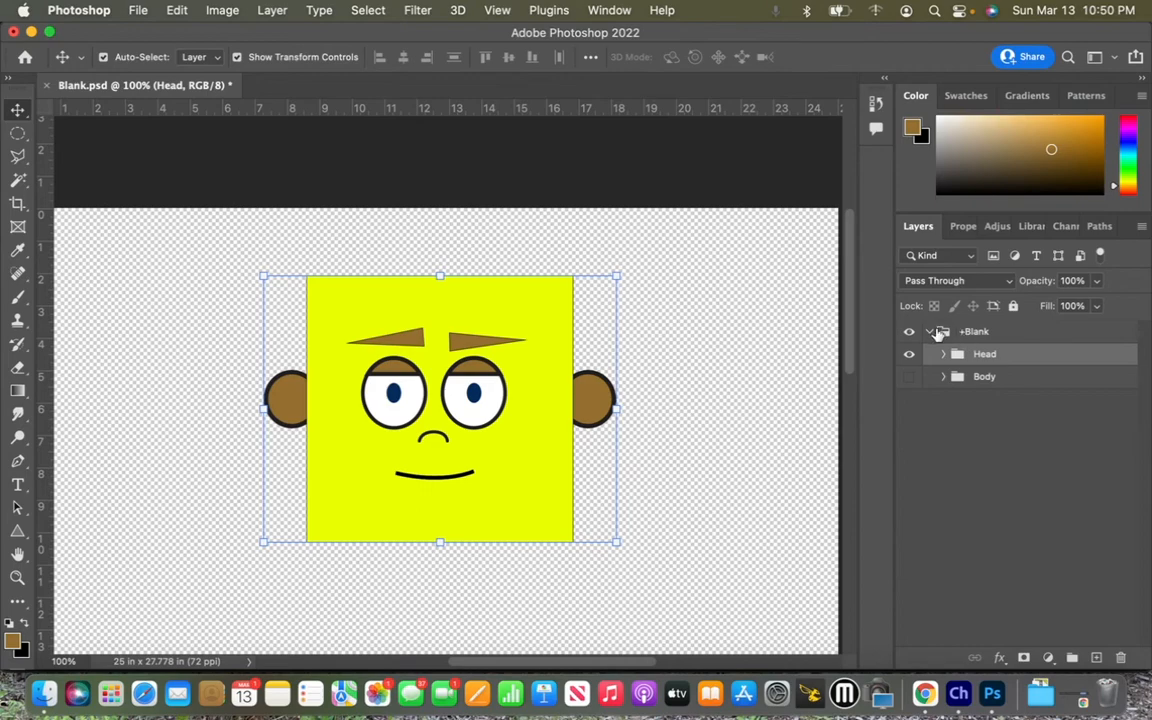
click(929, 331)
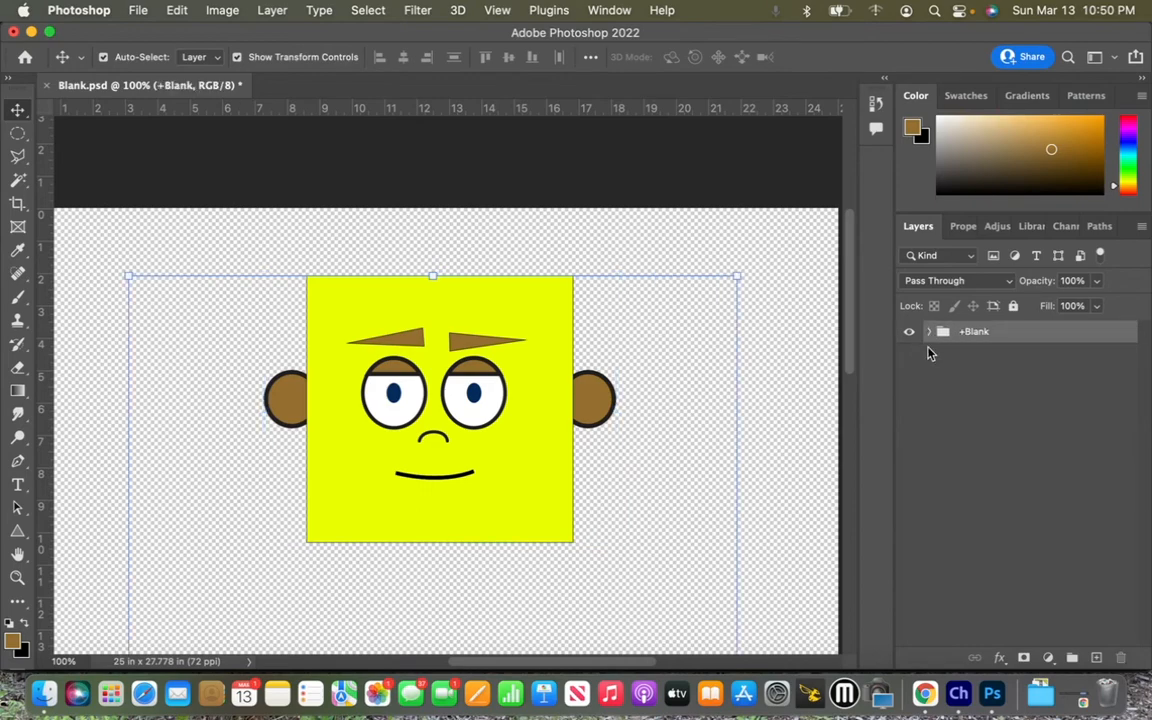
Step: Rename the +Blank group to +Square Head
double_click(974, 331)
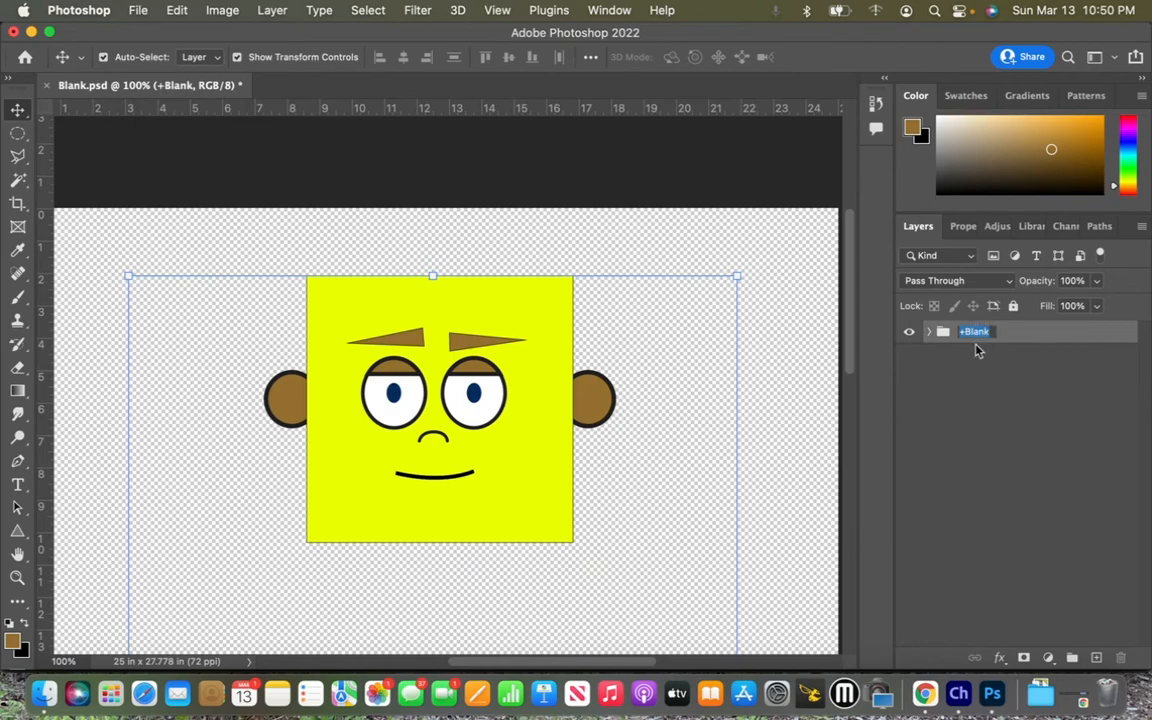
click(975, 331)
text(+)
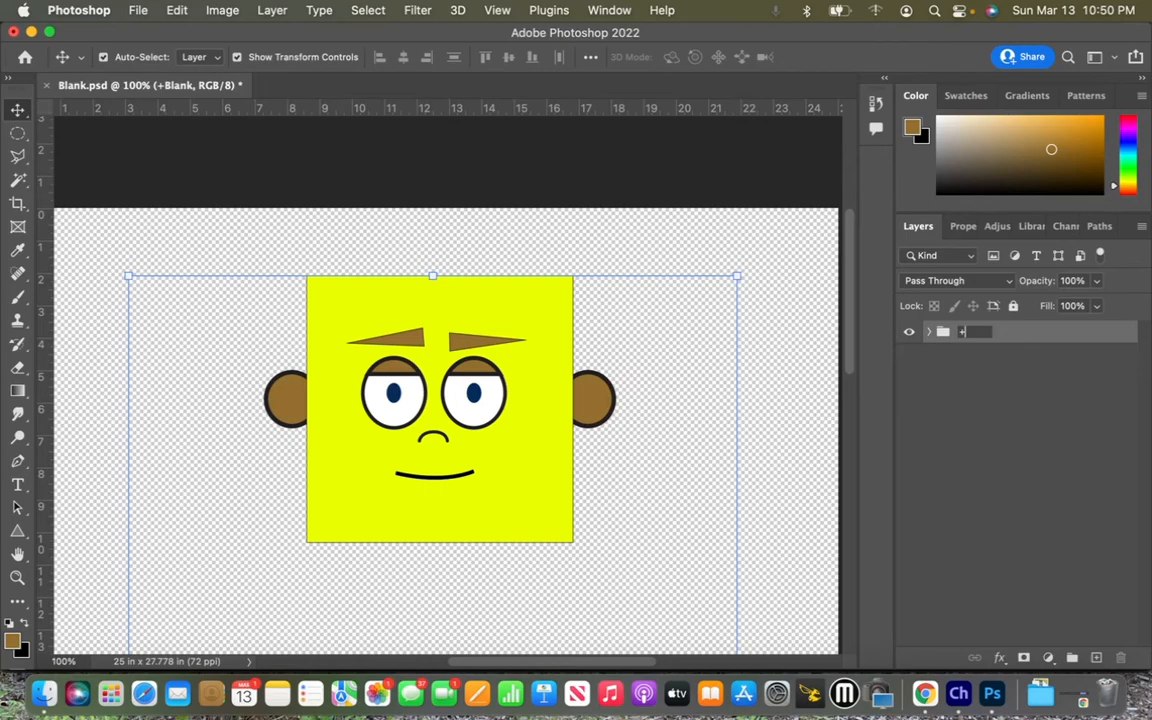
text(Square)
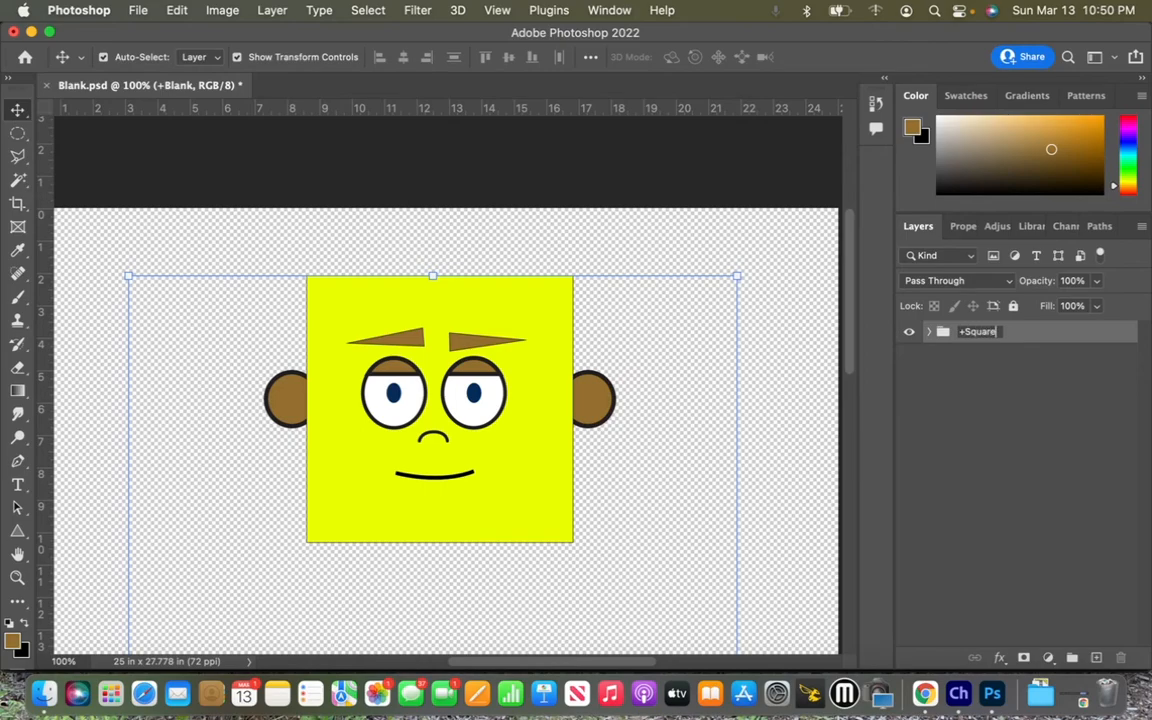
text(Head)
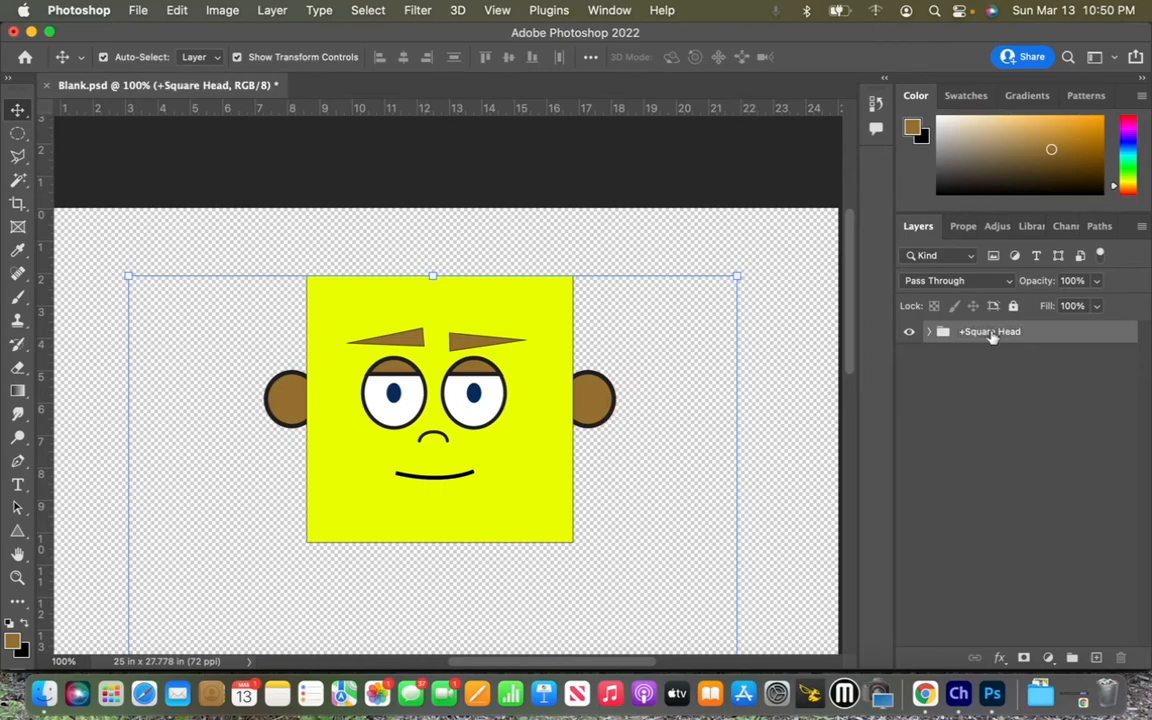
mouse_move(935, 339)
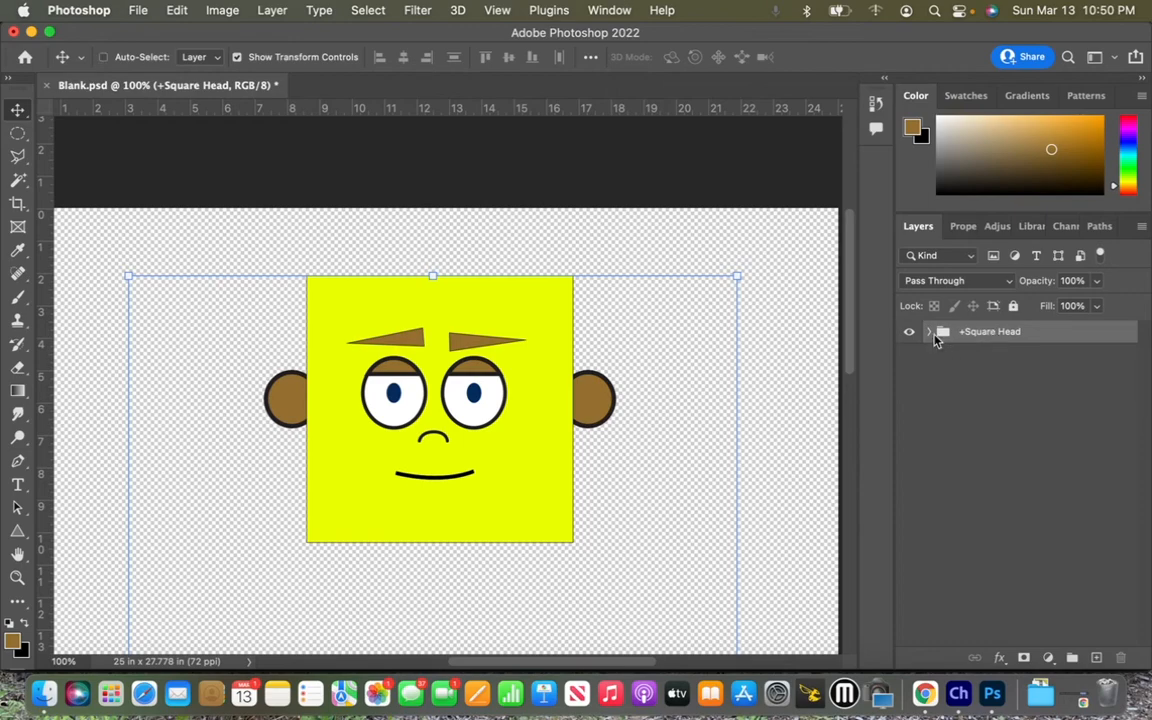
mouse_move(943, 331)
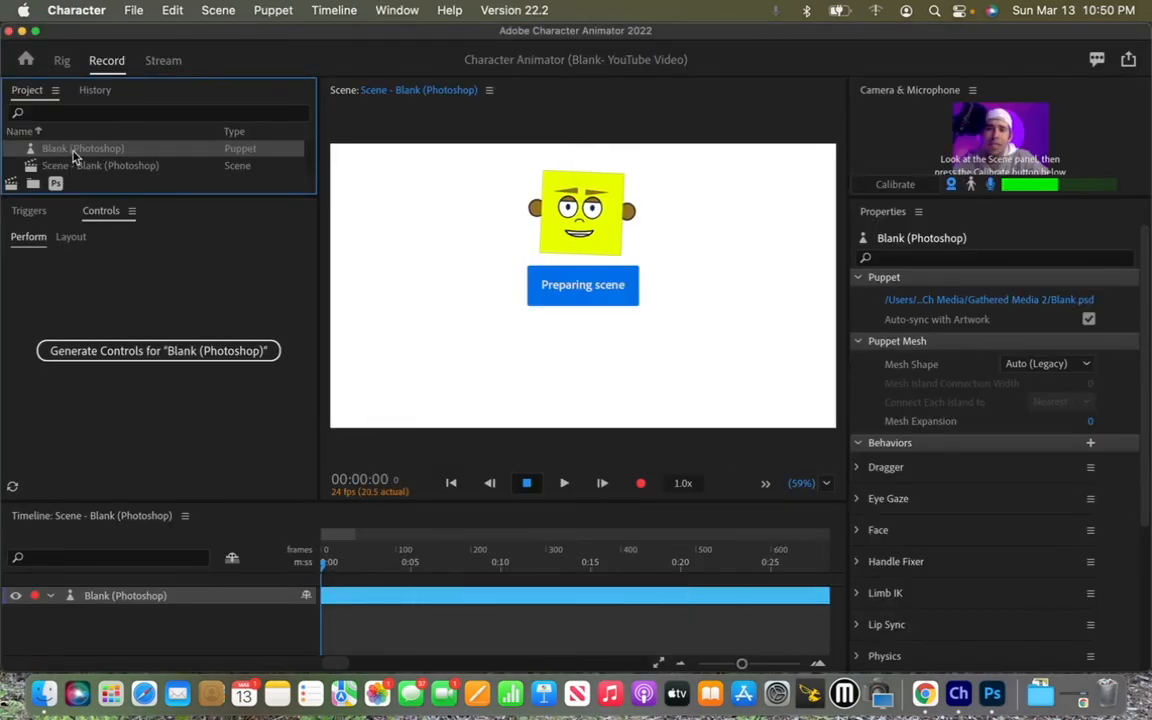
mouse_move(112, 163)
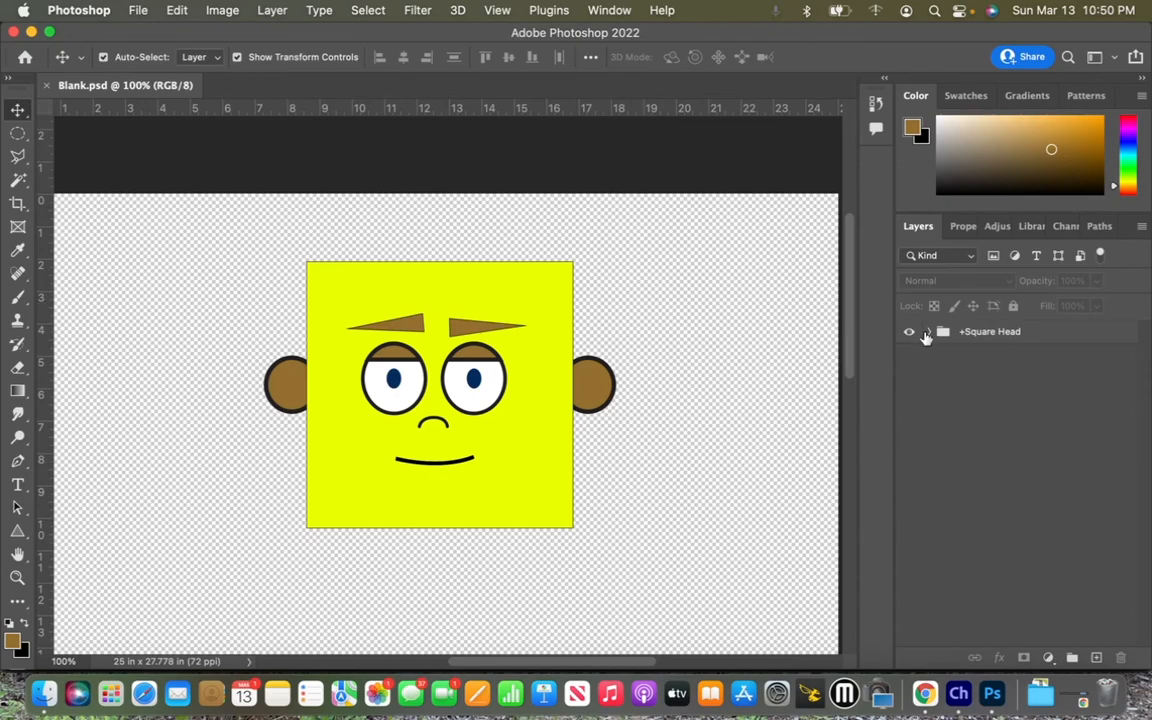
click(927, 331)
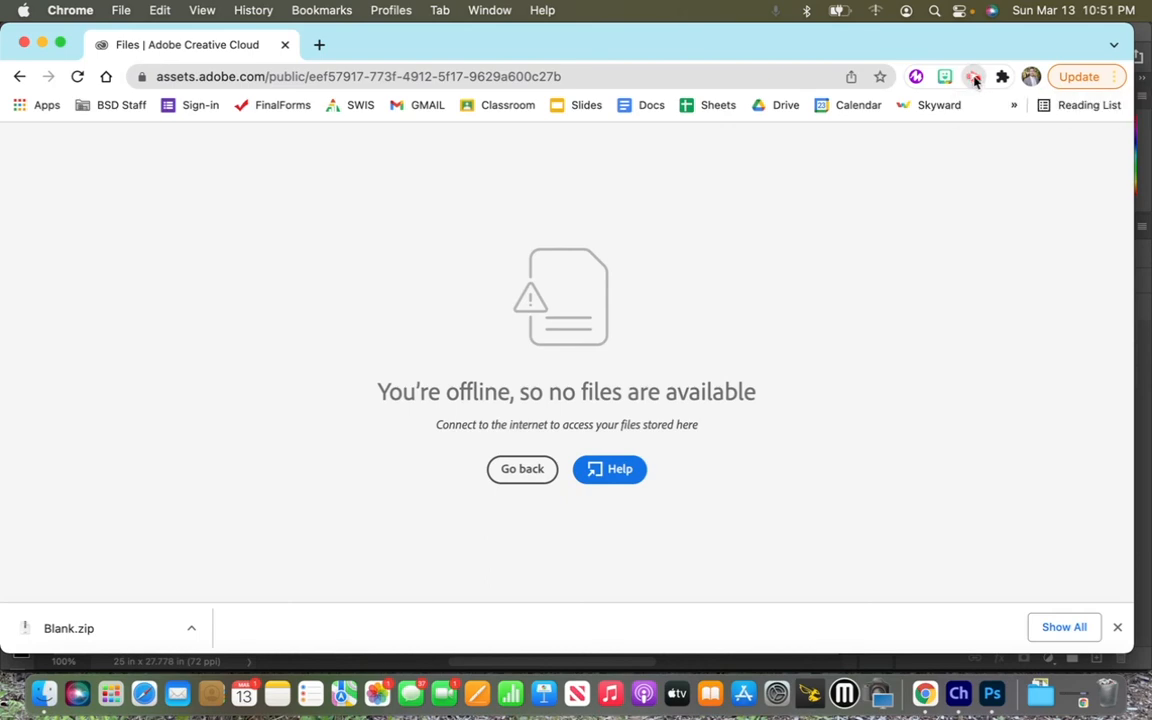
mouse_move(951, 178)
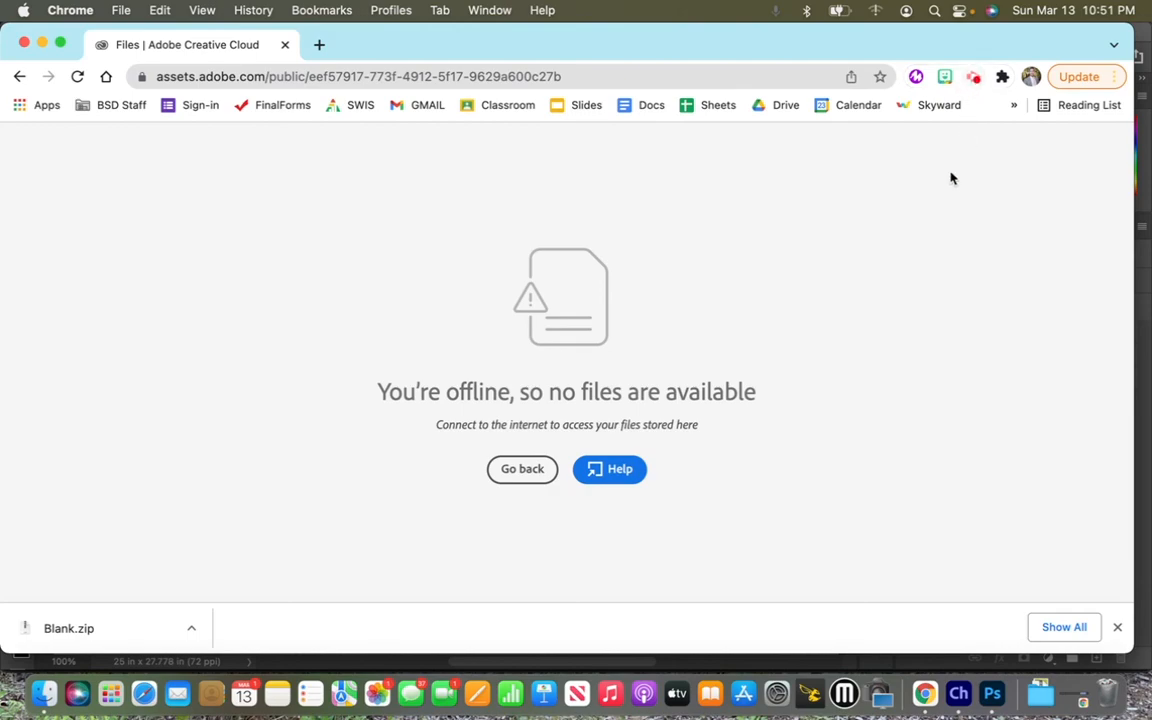